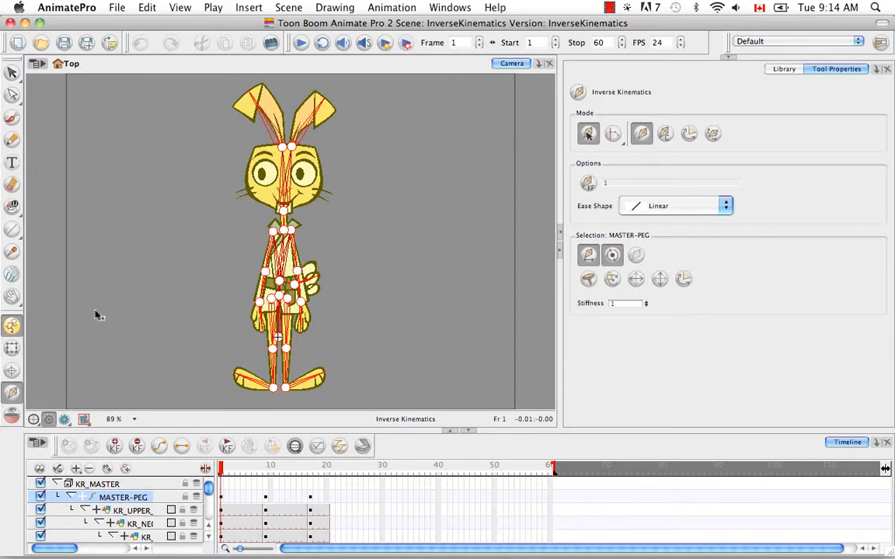
{"action": "mouse_move", "coordinate": [115, 312]}
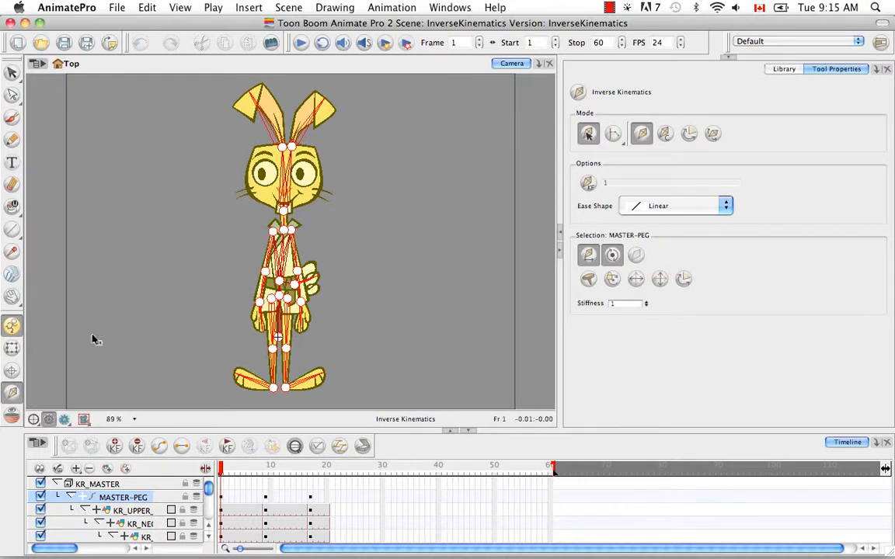
{"action": "mouse_move", "coordinate": [189, 286]}
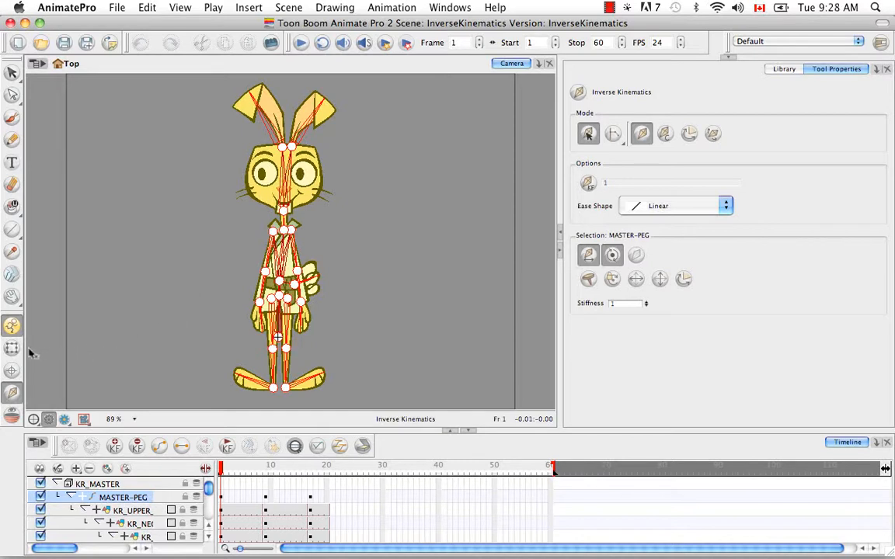
{"action": "mouse_move", "coordinate": [150, 267]}
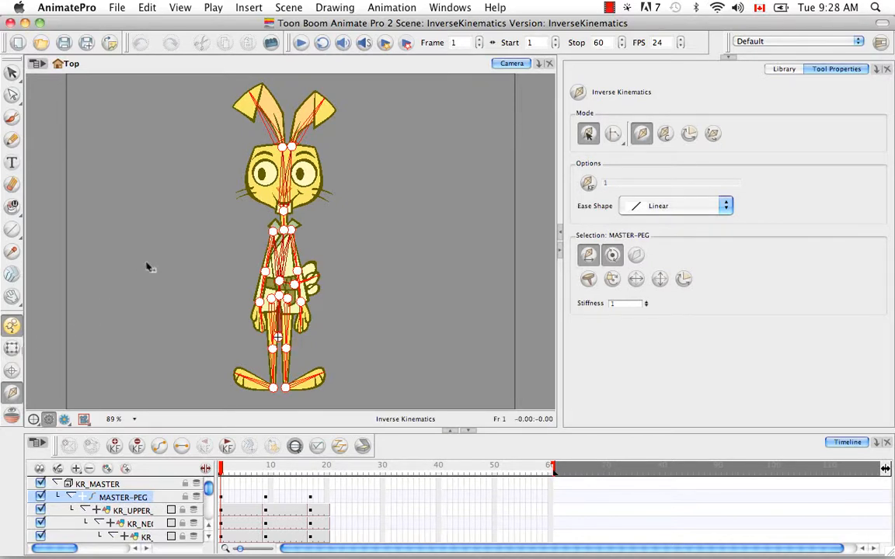
{"action": "mouse_move", "coordinate": [161, 264]}
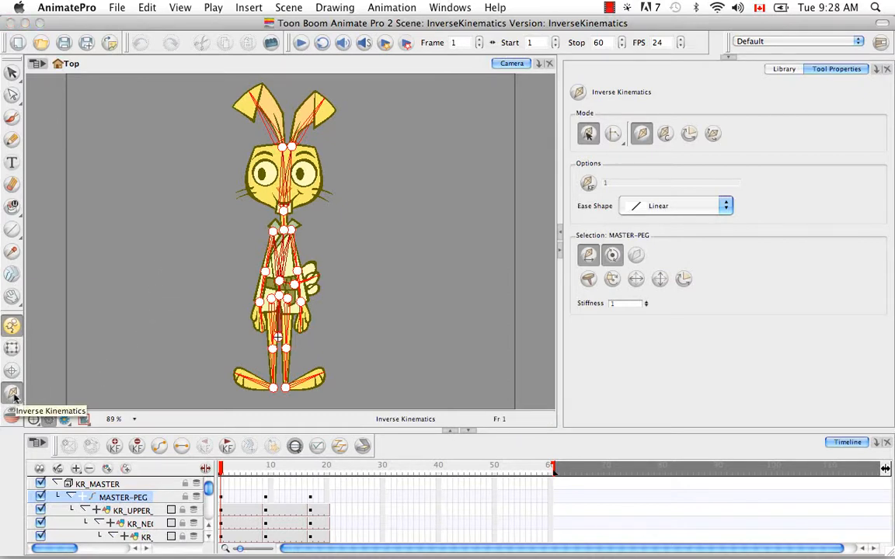
{"action": "mouse_move", "coordinate": [156, 310]}
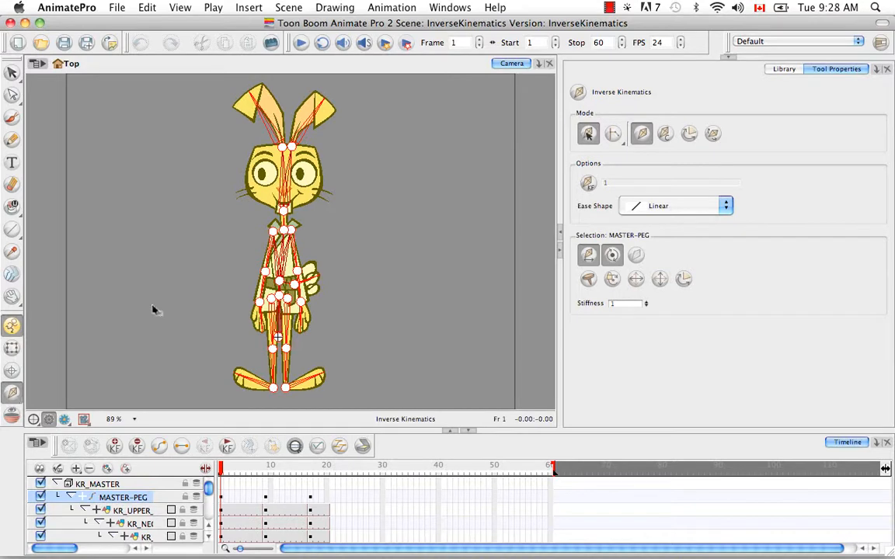
{"action": "mouse_move", "coordinate": [156, 311]}
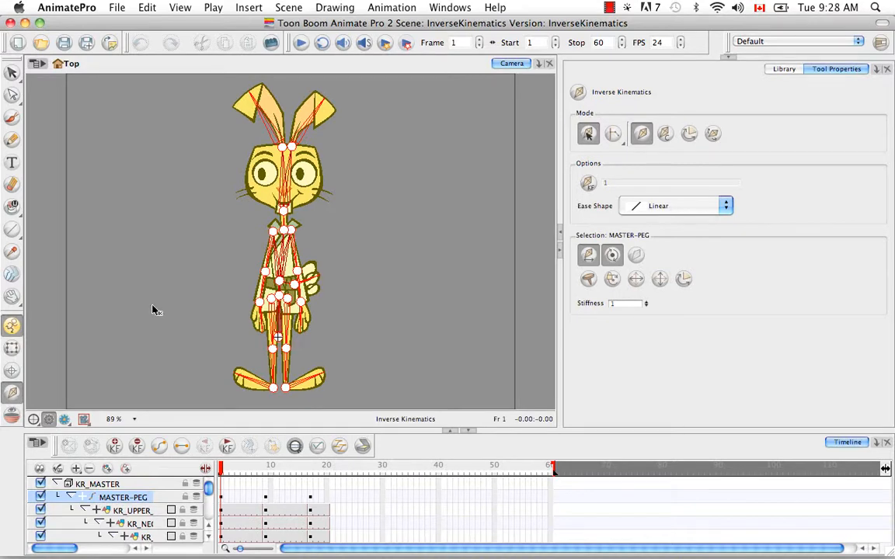
{"action": "mouse_move", "coordinate": [264, 408]}
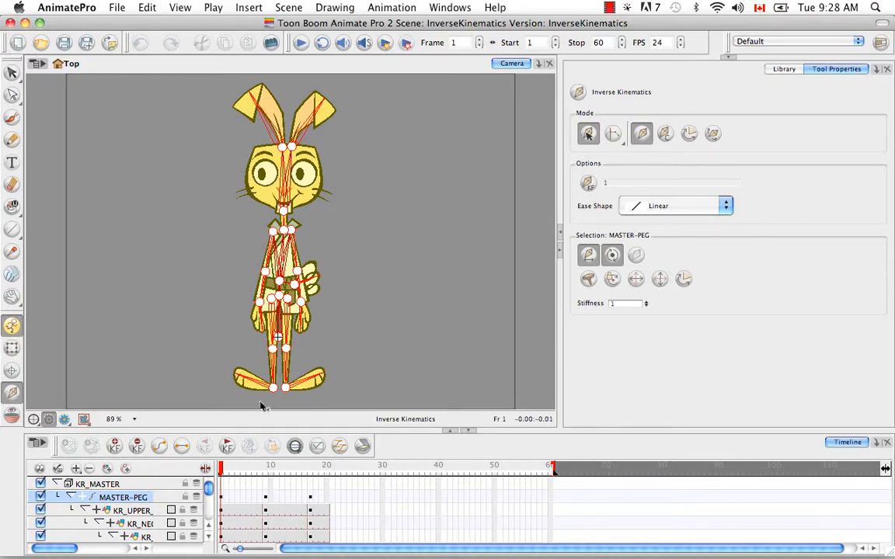
{"action": "mouse_move", "coordinate": [280, 385]}
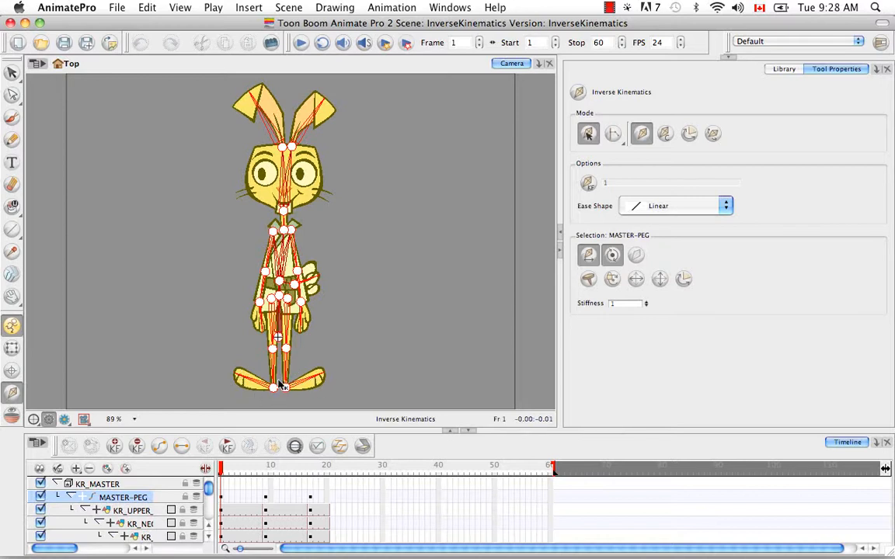
{"action": "mouse_move", "coordinate": [238, 379]}
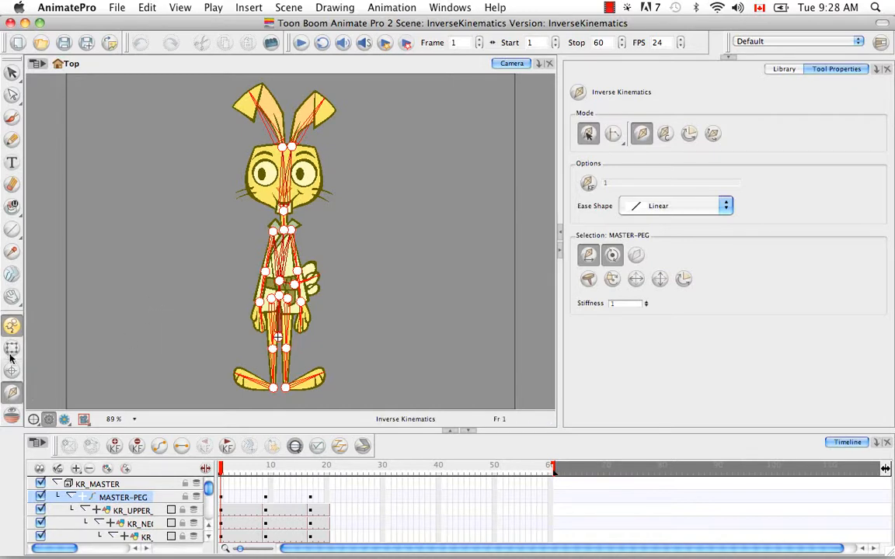
With the Transform tool, select the rabbit's hand and drag it slightly upward
{"action": "left_click", "coordinate": [11, 347]}
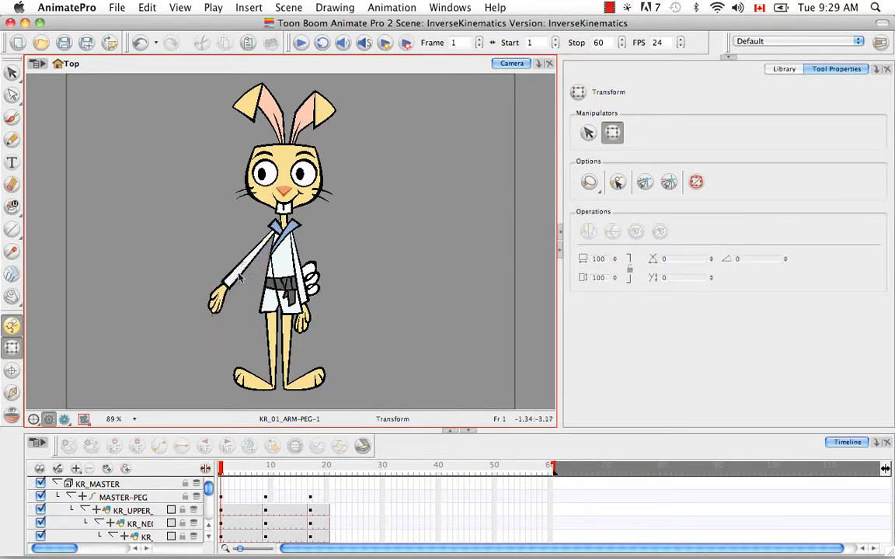
{"action": "left_click", "coordinate": [233, 288]}
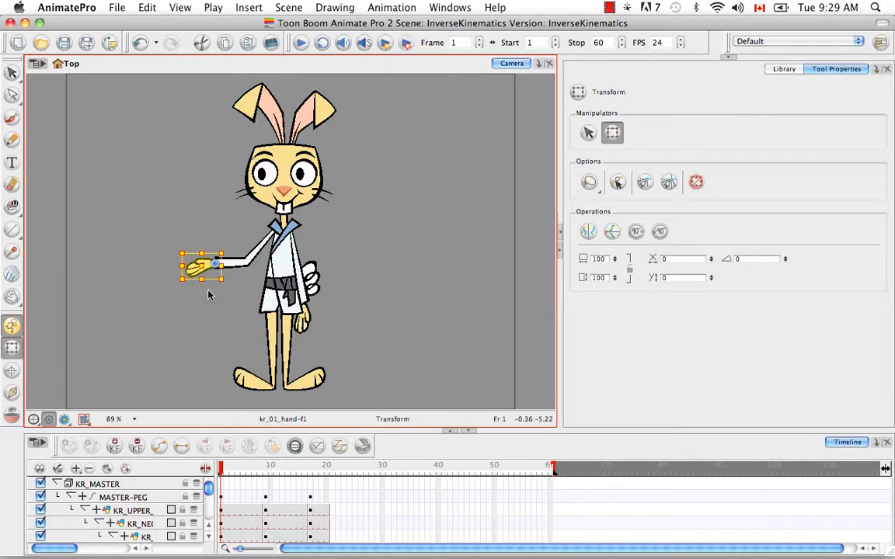
{"action": "left_click_drag", "start_coordinate": [203, 266], "coordinate": [198, 257]}
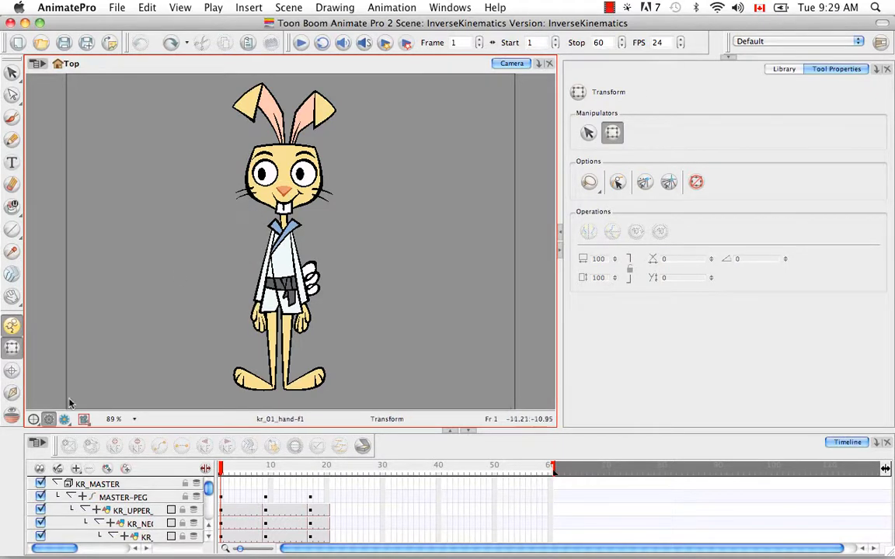
Drag the rabbit's hand with Inverse Kinematics through bent, outstretched and hanging poses, ending at its side
{"action": "left_click", "coordinate": [12, 392]}
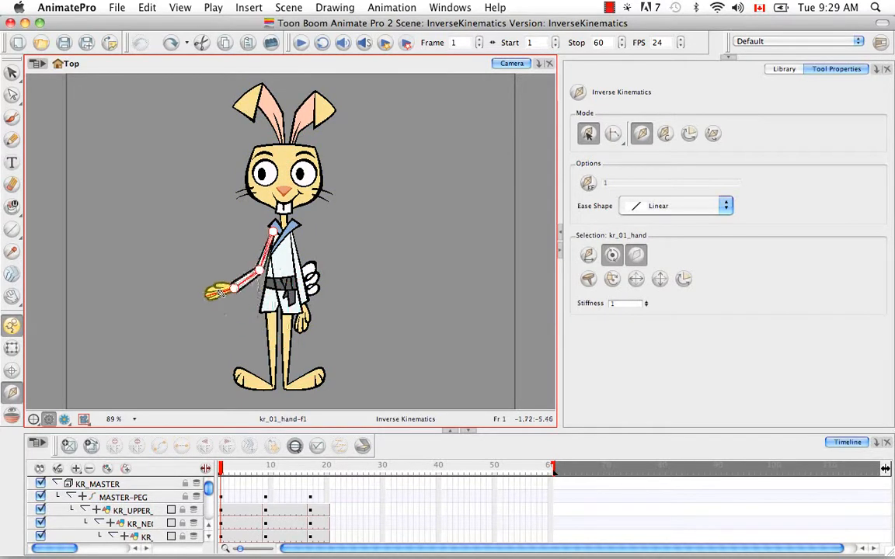
{"action": "left_click_drag", "start_coordinate": [221, 291], "coordinate": [198, 288]}
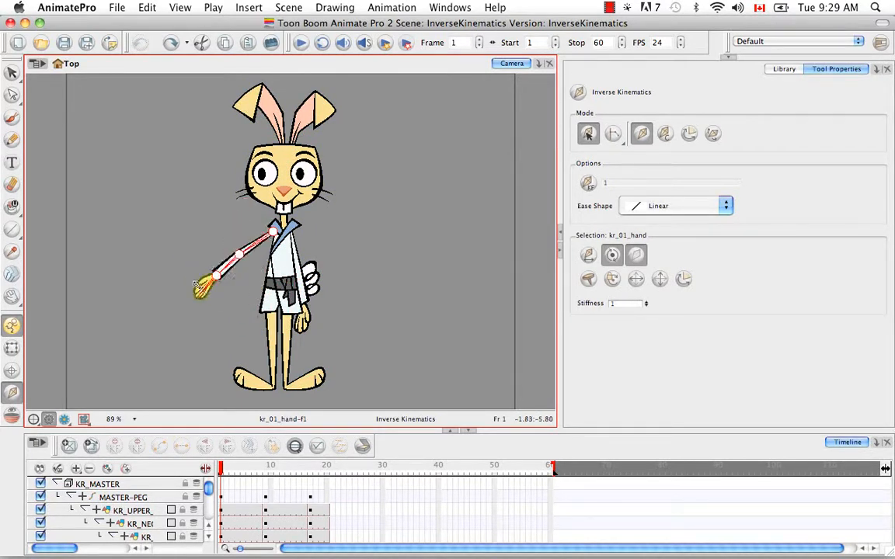
{"action": "left_click_drag", "start_coordinate": [205, 288], "coordinate": [198, 245]}
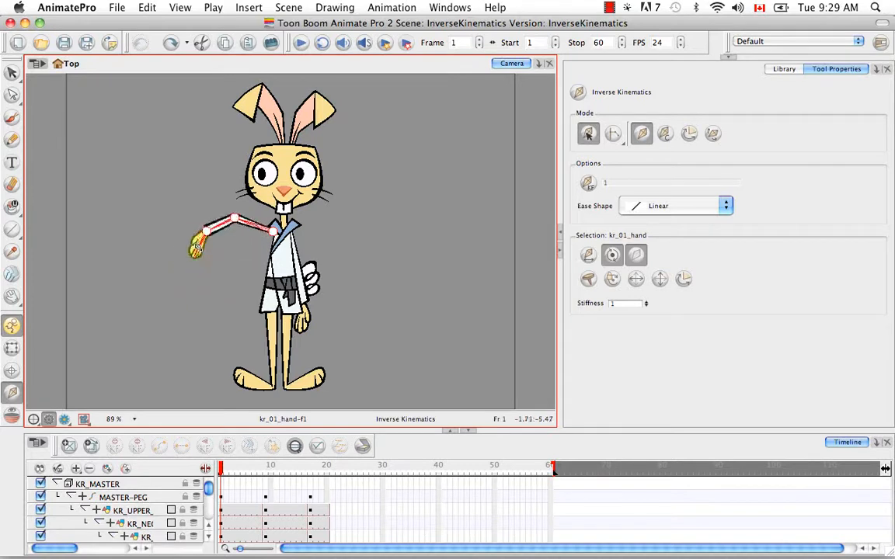
{"action": "left_click_drag", "start_coordinate": [197, 248], "coordinate": [206, 245]}
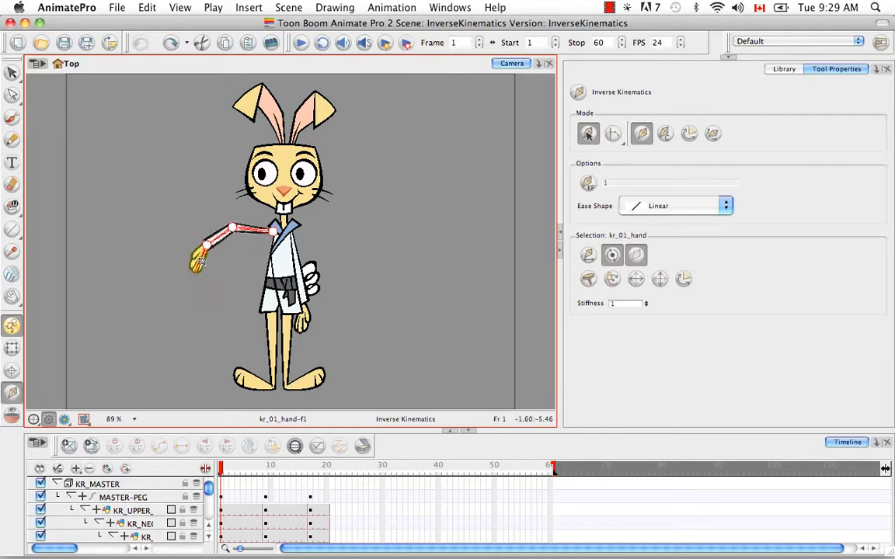
{"action": "left_click_drag", "start_coordinate": [198, 256], "coordinate": [186, 241]}
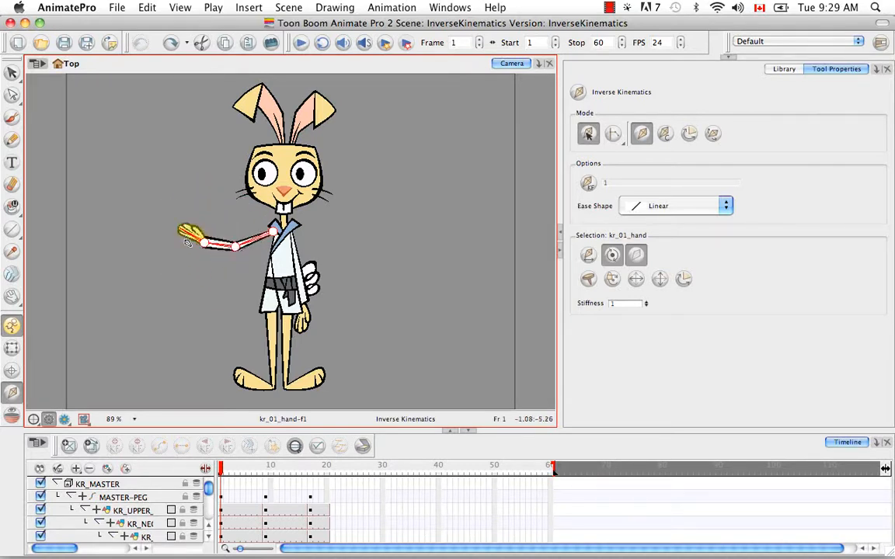
{"action": "left_click_drag", "start_coordinate": [186, 237], "coordinate": [217, 268]}
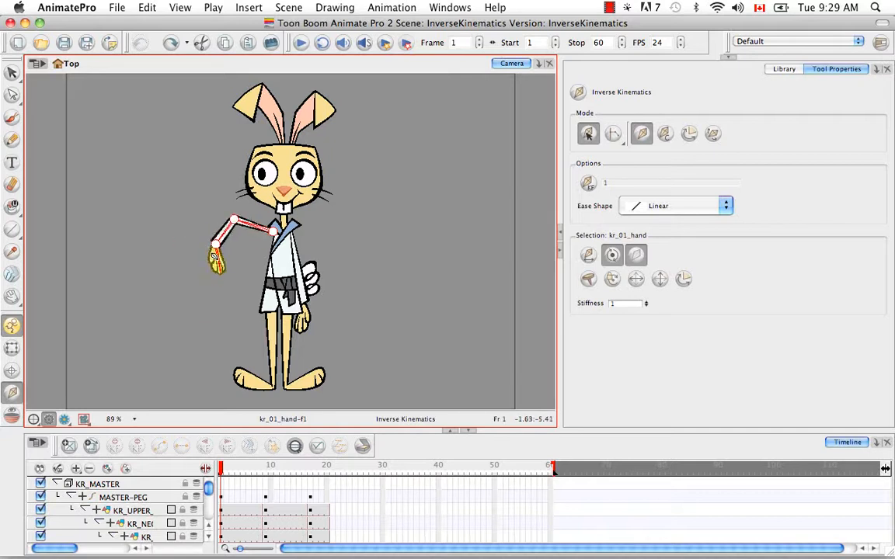
{"action": "left_click_drag", "start_coordinate": [218, 249], "coordinate": [198, 260]}
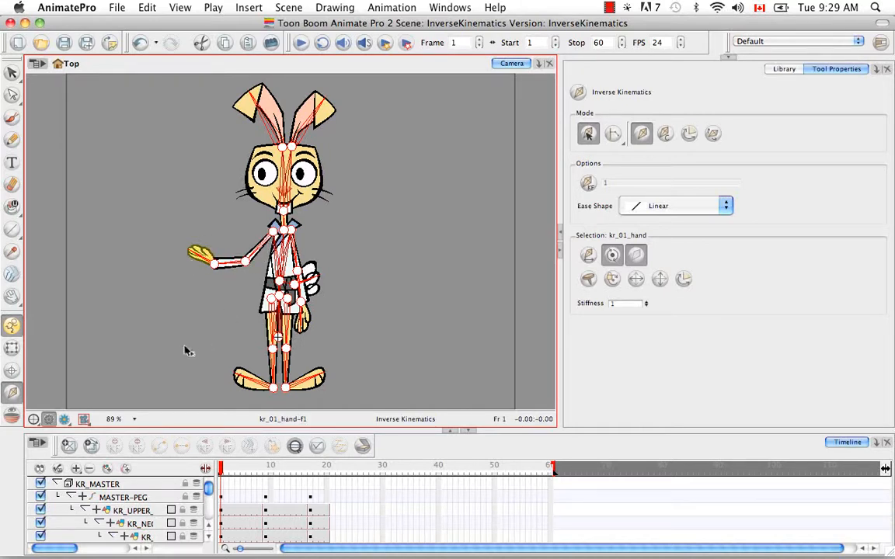
{"action": "mouse_move", "coordinate": [192, 316]}
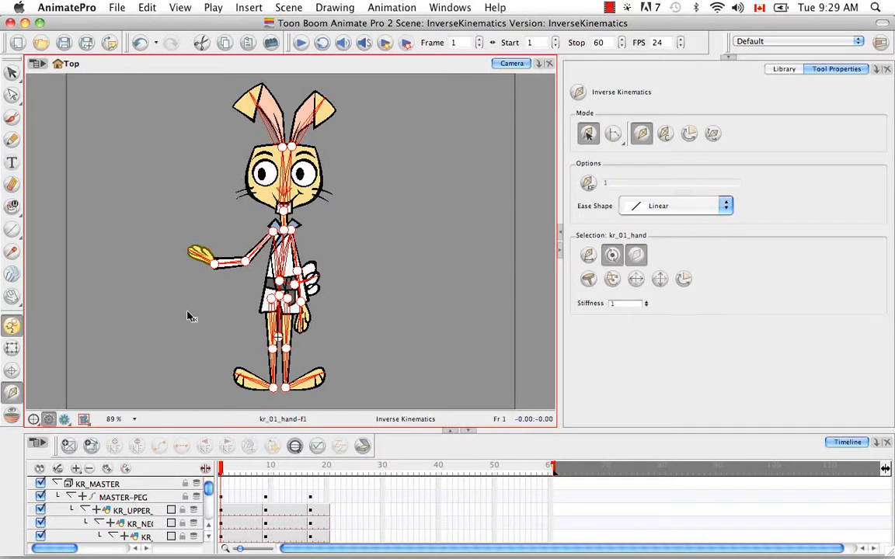
{"action": "left_click_drag", "start_coordinate": [218, 264], "coordinate": [256, 310]}
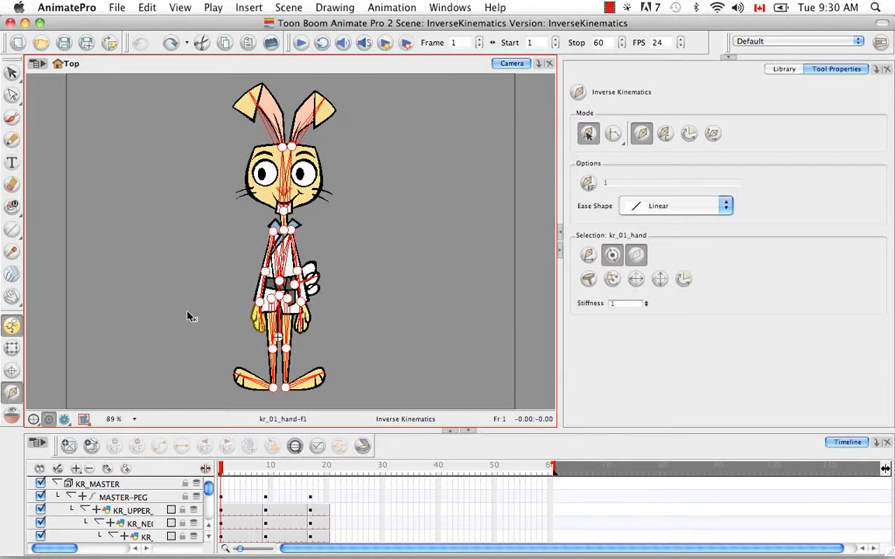
{"action": "mouse_move", "coordinate": [151, 72]}
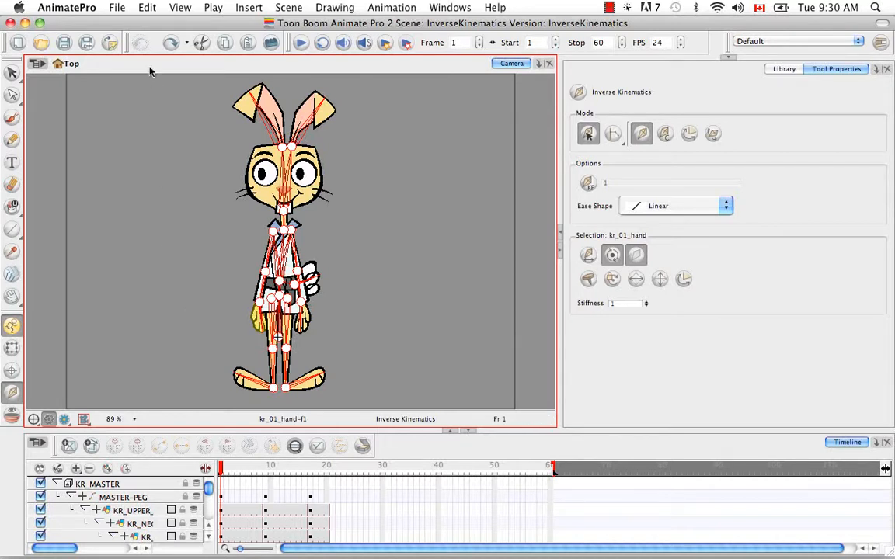
{"action": "mouse_move", "coordinate": [194, 264]}
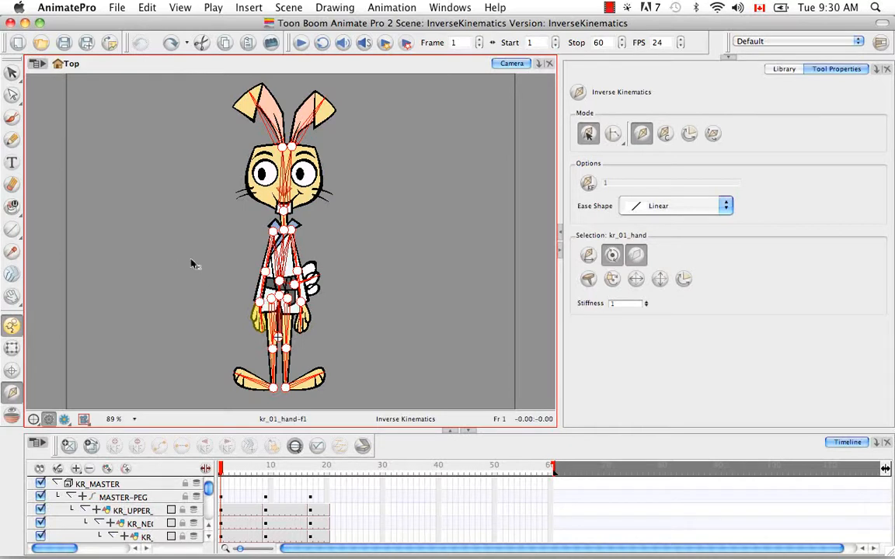
{"action": "mouse_move", "coordinate": [204, 262]}
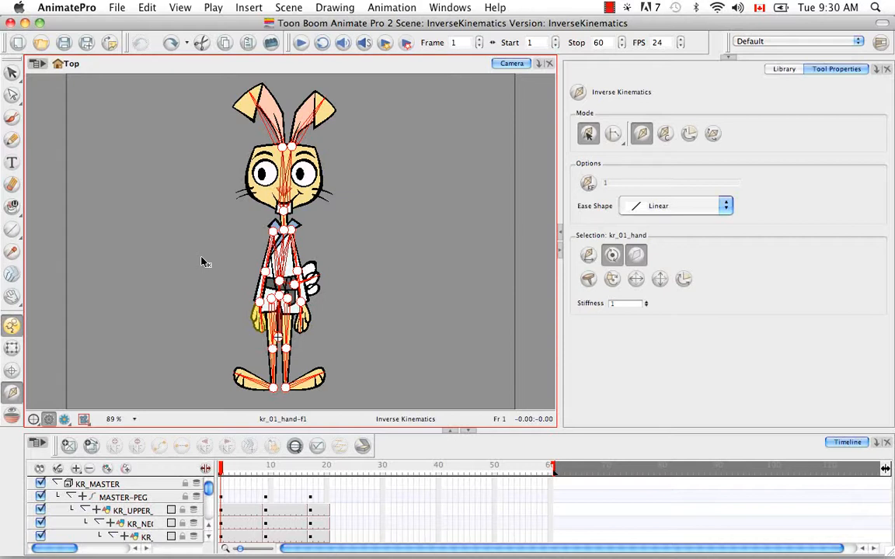
{"action": "mouse_move", "coordinate": [391, 334]}
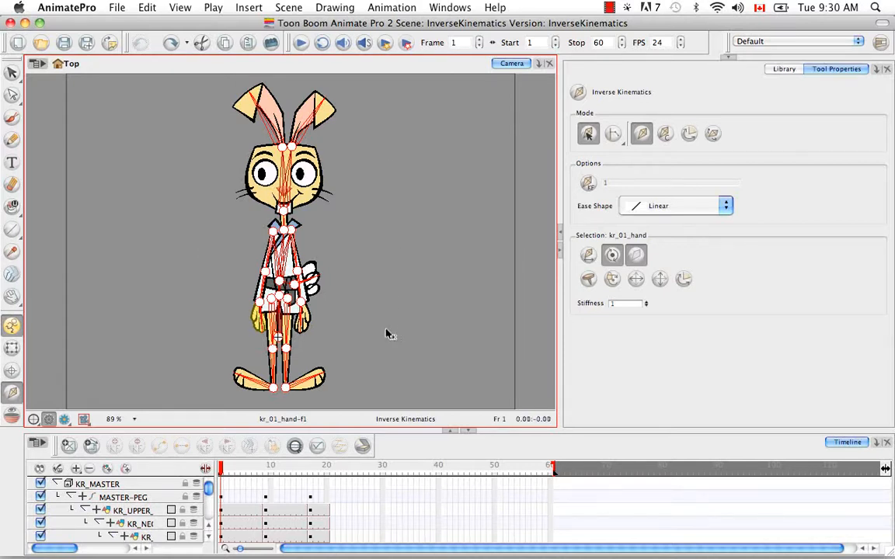
{"action": "mouse_move", "coordinate": [218, 259]}
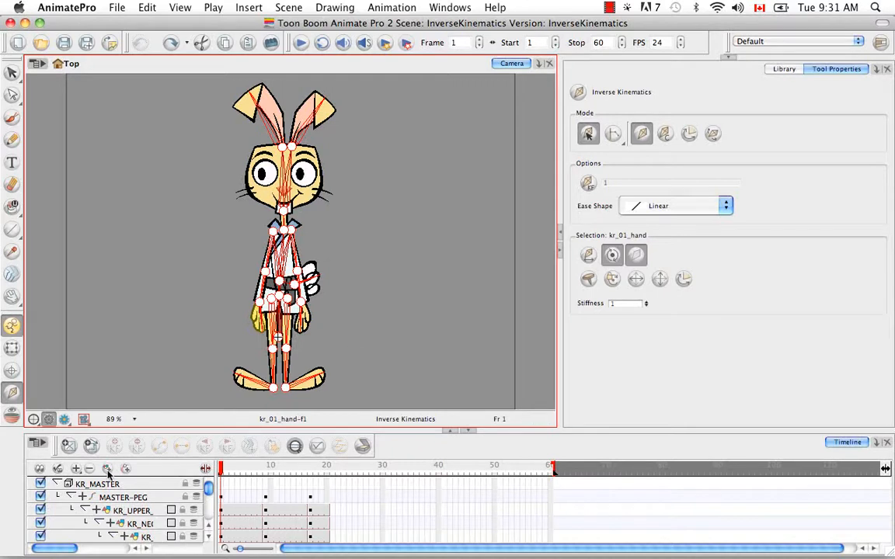
{"action": "mouse_move", "coordinate": [368, 228]}
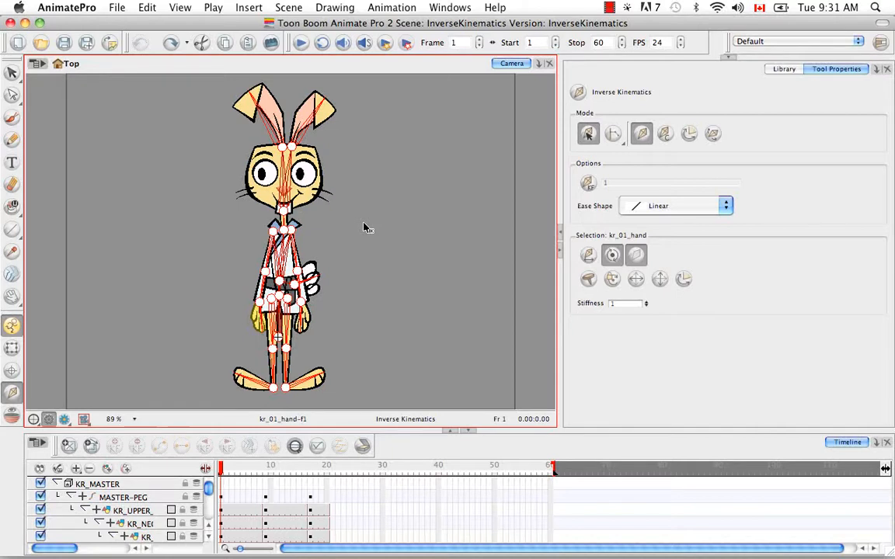
{"action": "mouse_move", "coordinate": [366, 226]}
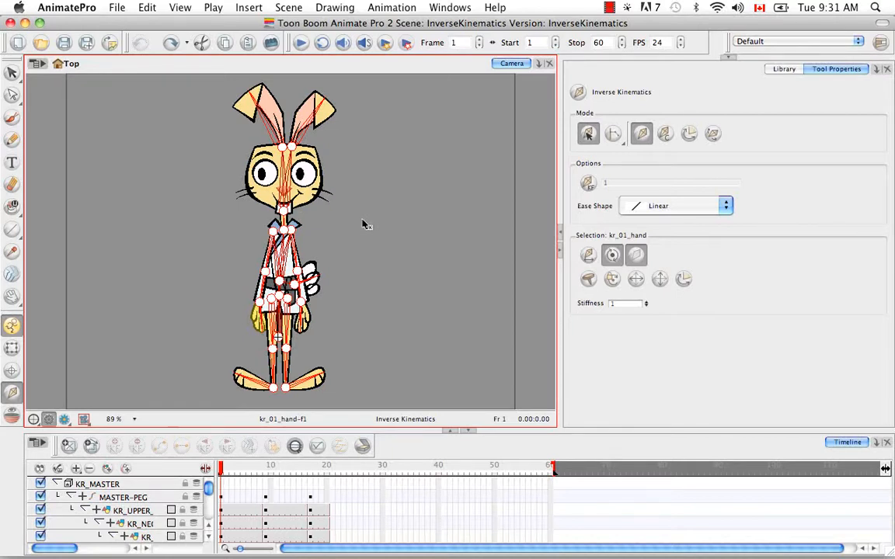
{"action": "mouse_move", "coordinate": [327, 276]}
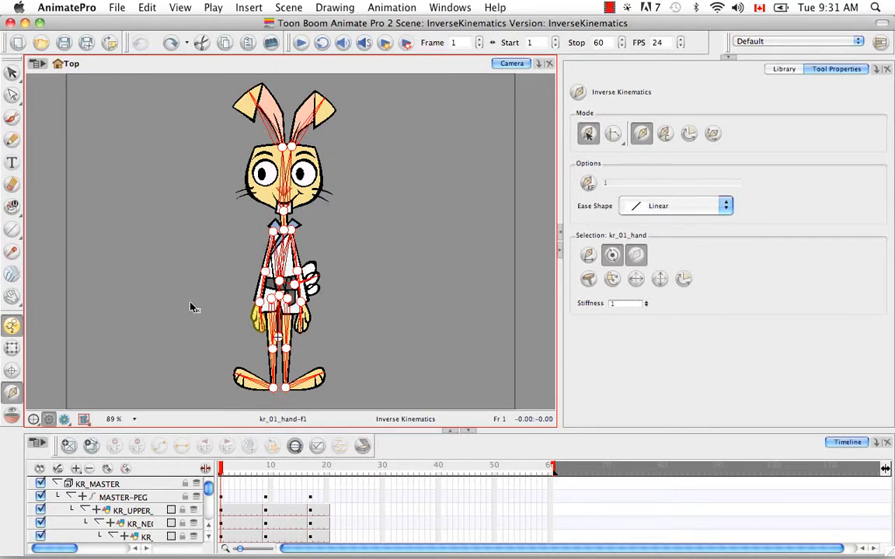
{"action": "mouse_move", "coordinate": [353, 254]}
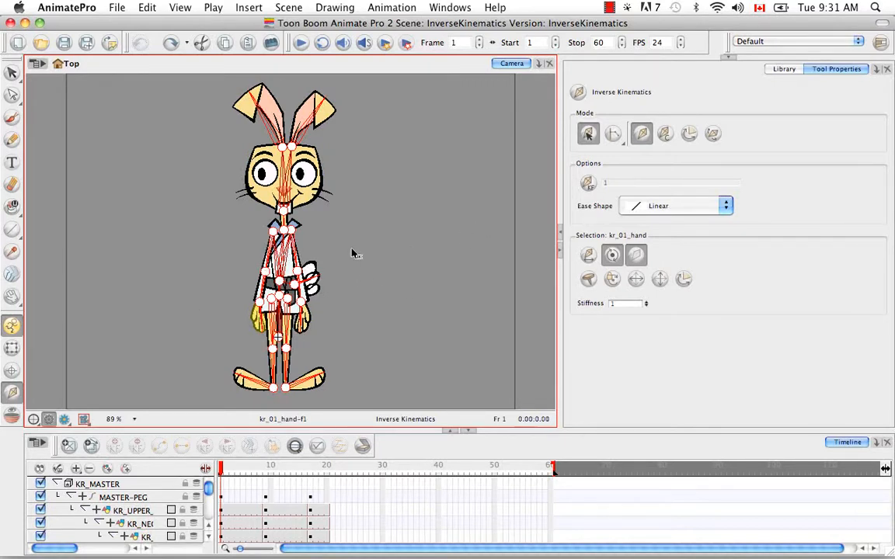
{"action": "mouse_move", "coordinate": [404, 237]}
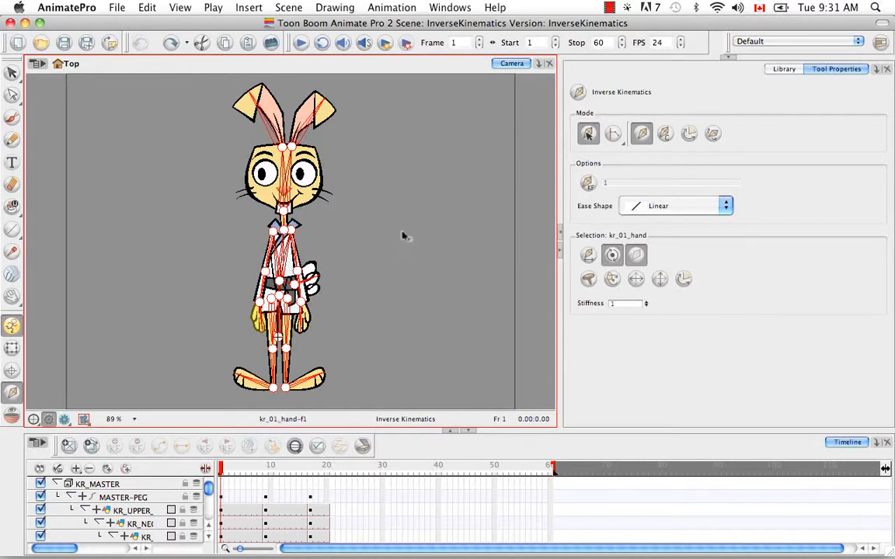
{"action": "mouse_move", "coordinate": [402, 158]}
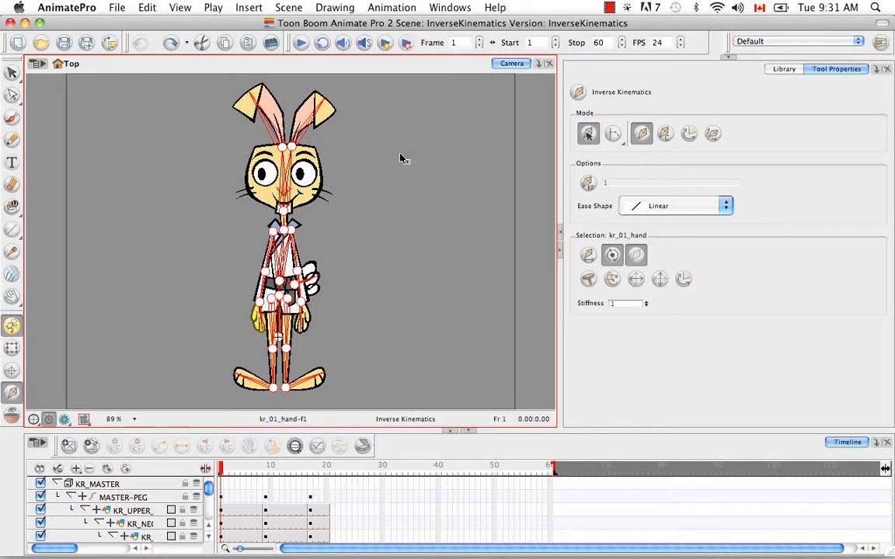
{"action": "mouse_move", "coordinate": [150, 536]}
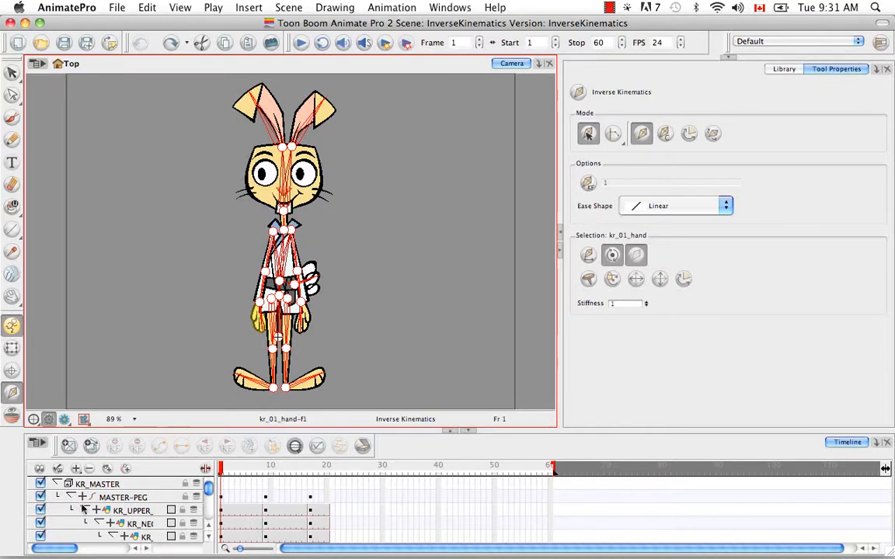
{"action": "left_click", "coordinate": [59, 496]}
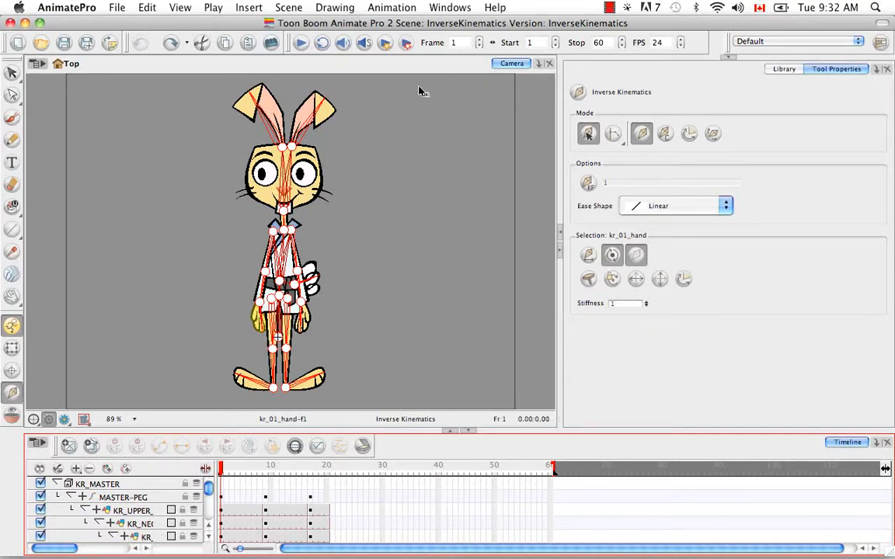
{"action": "mouse_move", "coordinate": [382, 247]}
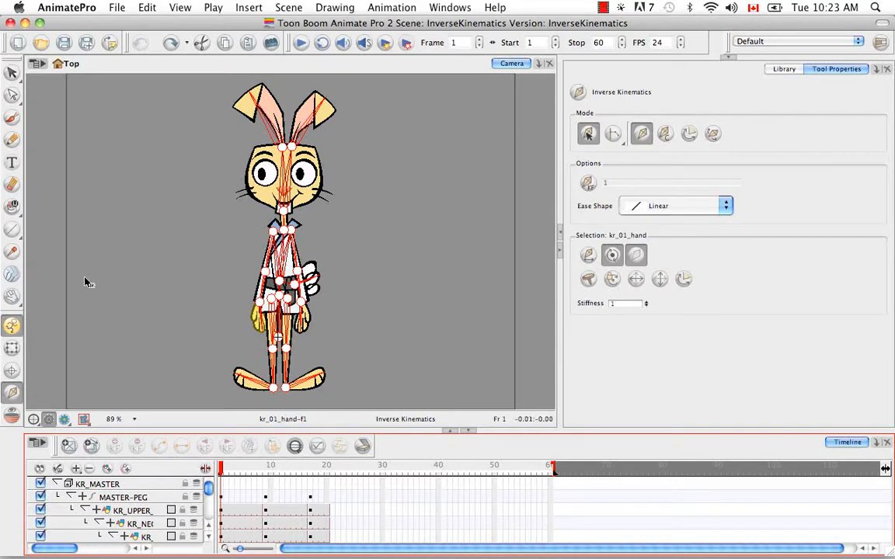
{"action": "mouse_move", "coordinate": [12, 395]}
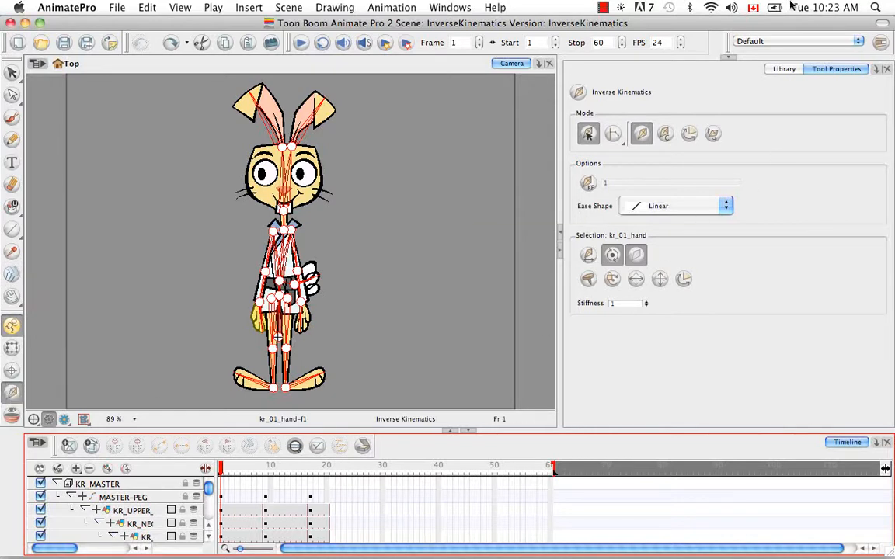
{"action": "mouse_move", "coordinate": [723, 98]}
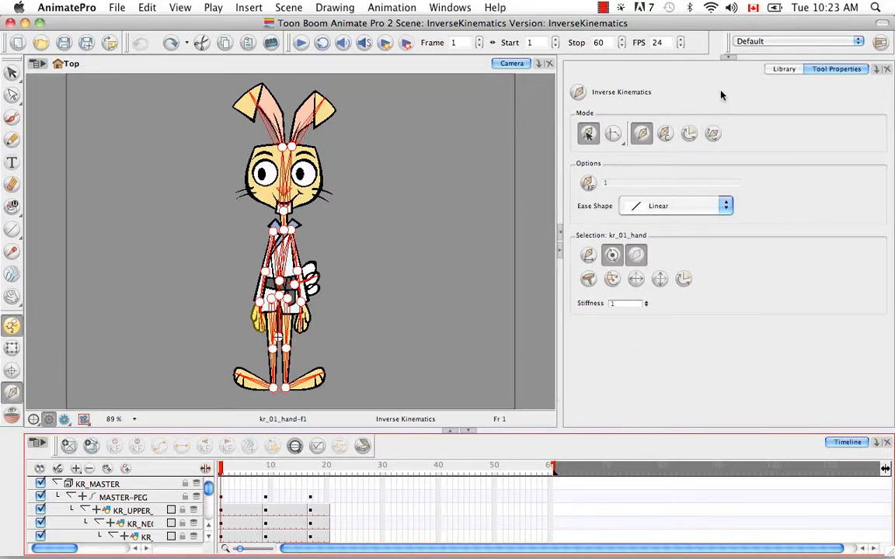
{"action": "mouse_move", "coordinate": [714, 102]}
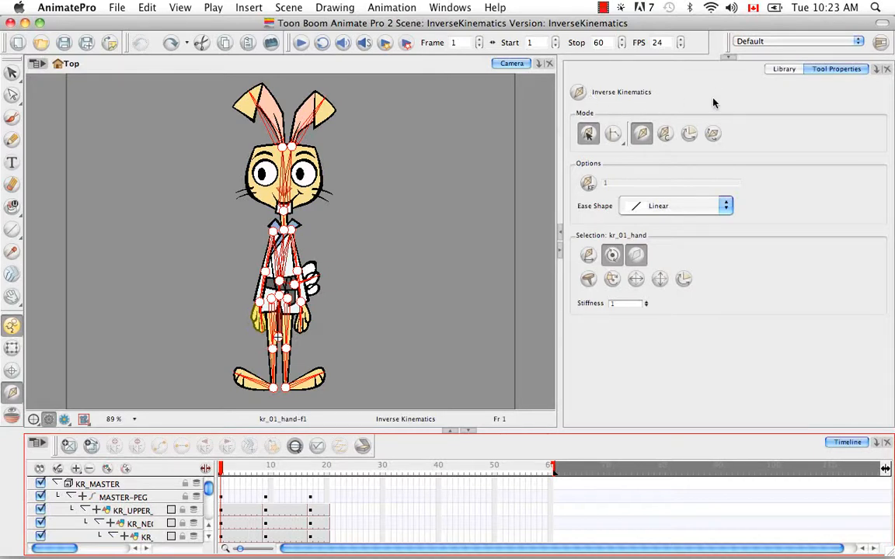
{"action": "mouse_move", "coordinate": [774, 156]}
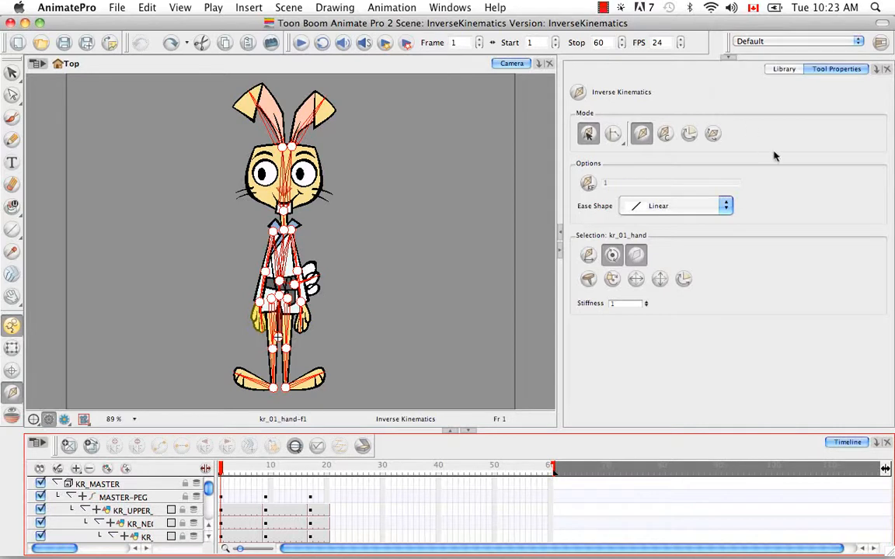
{"action": "mouse_move", "coordinate": [733, 154]}
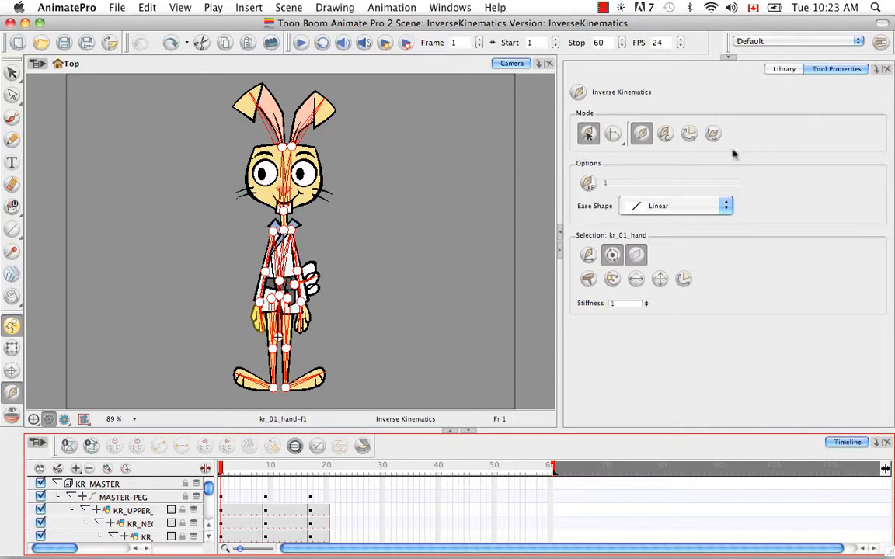
{"action": "mouse_move", "coordinate": [598, 116]}
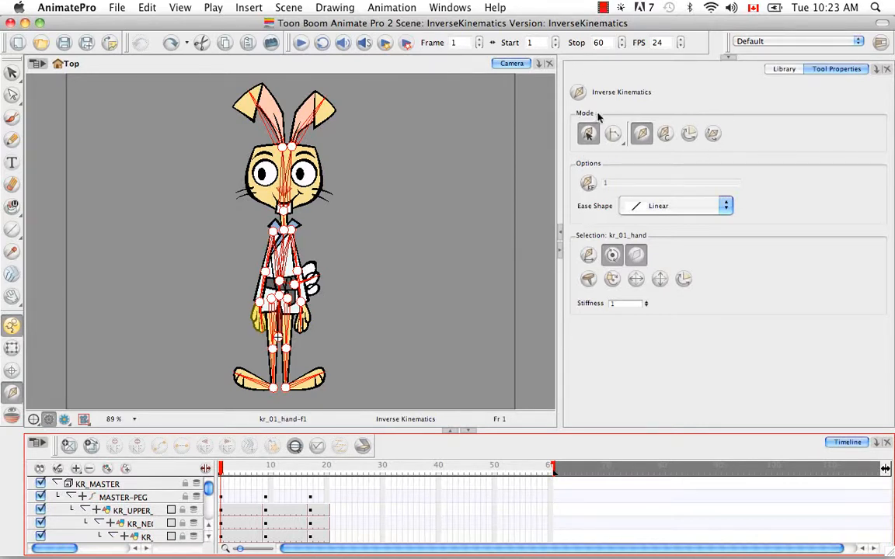
{"action": "mouse_move", "coordinate": [588, 133]}
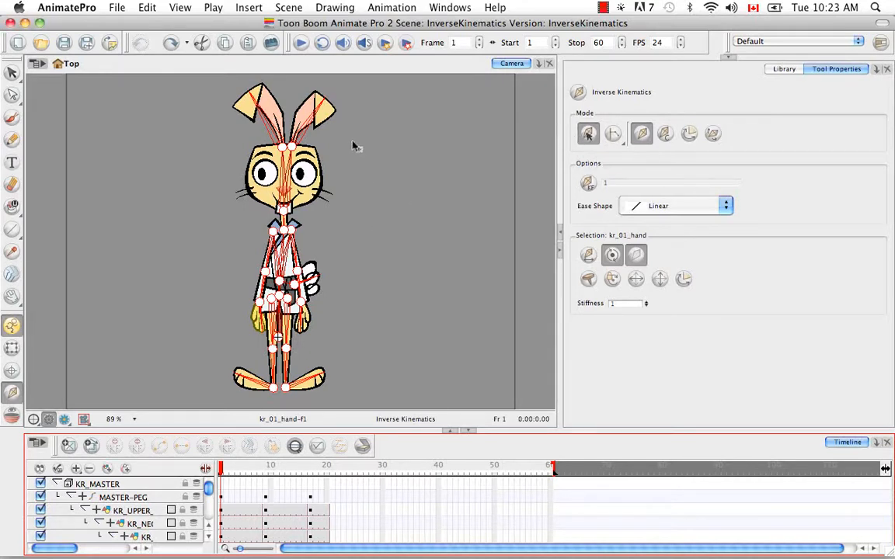
{"action": "mouse_move", "coordinate": [376, 70]}
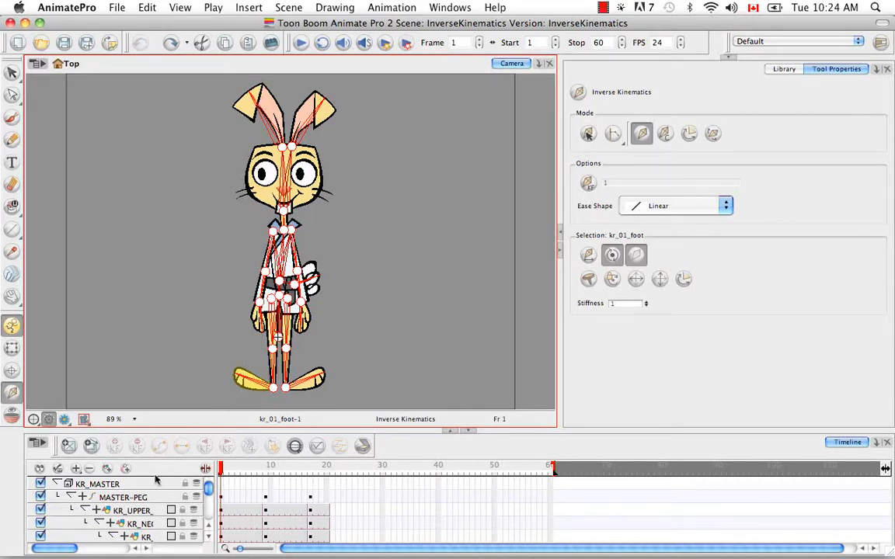
{"action": "mouse_move", "coordinate": [381, 284]}
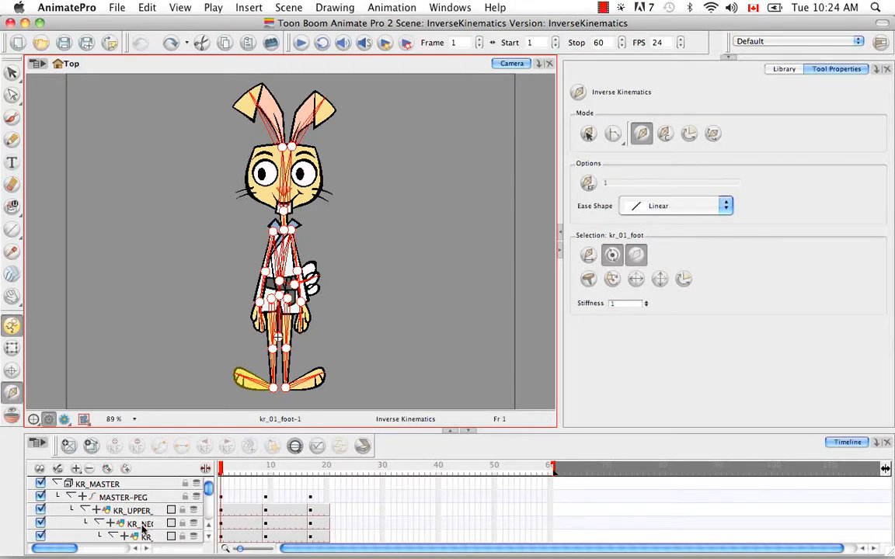
Select the KR_NECK-PEG layer in the Timeline as the part to pose
{"action": "left_click", "coordinate": [140, 523]}
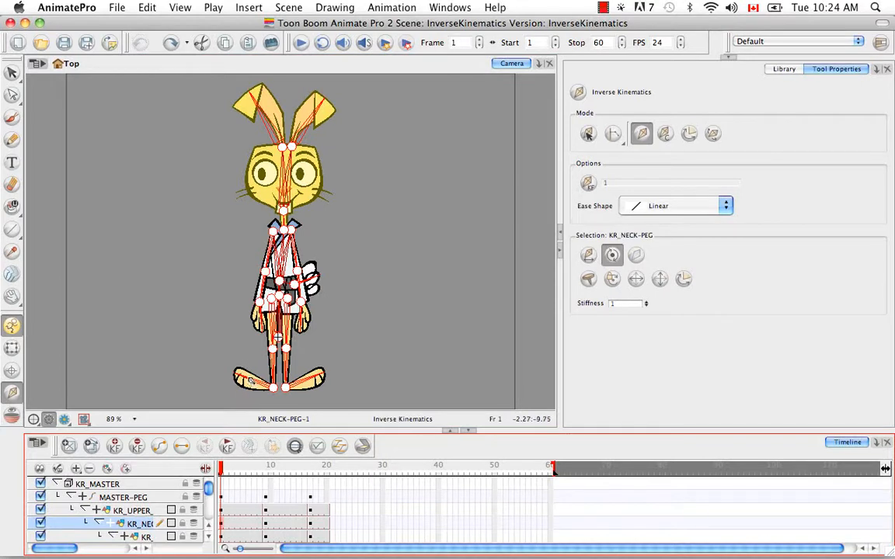
{"action": "mouse_move", "coordinate": [513, 253]}
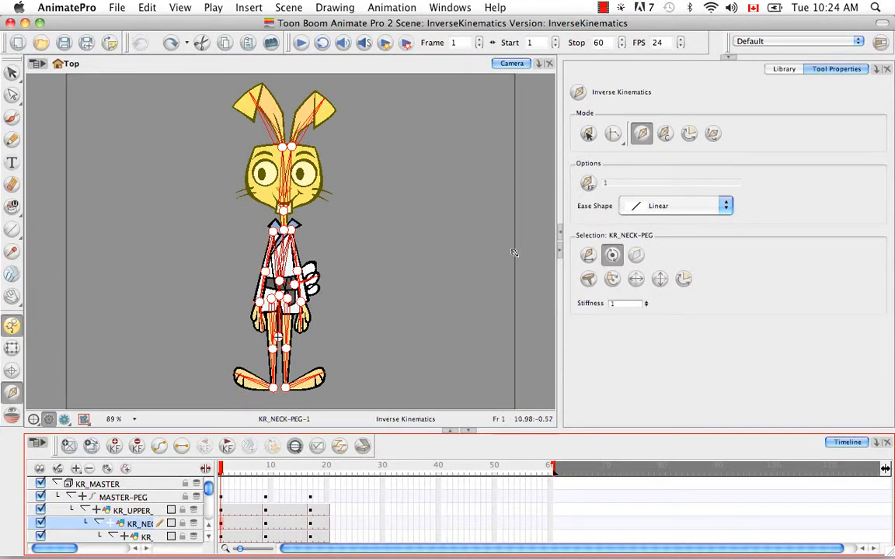
{"action": "left_click", "coordinate": [588, 133]}
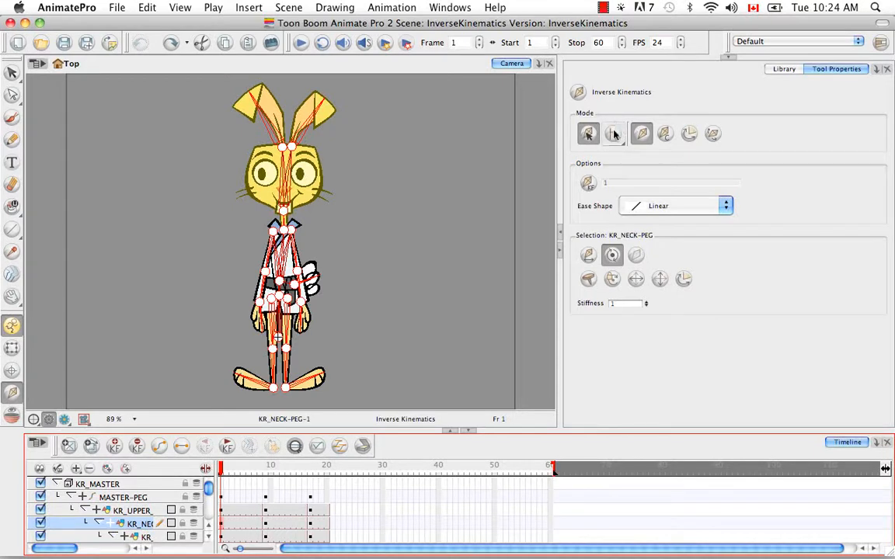
{"action": "mouse_move", "coordinate": [613, 133]}
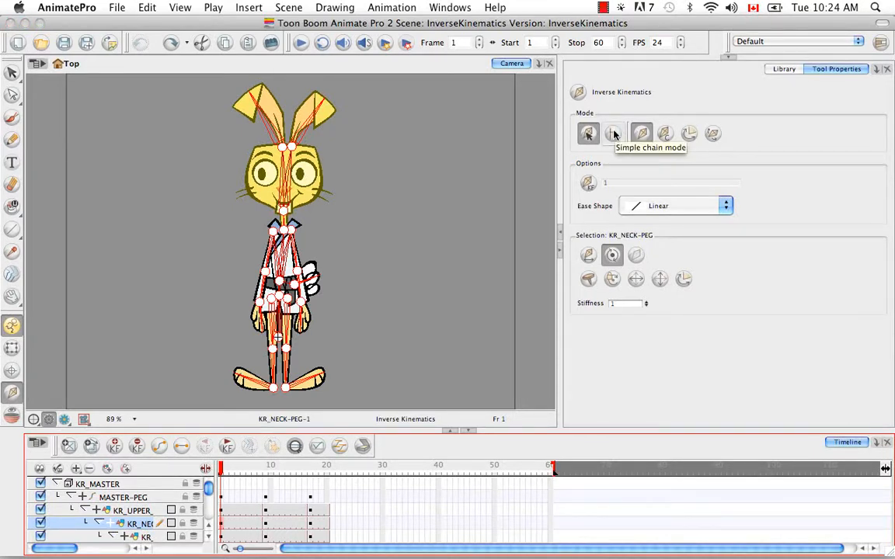
Choose All from the Inverse Kinematics chain mode list
{"action": "left_click", "coordinate": [613, 133]}
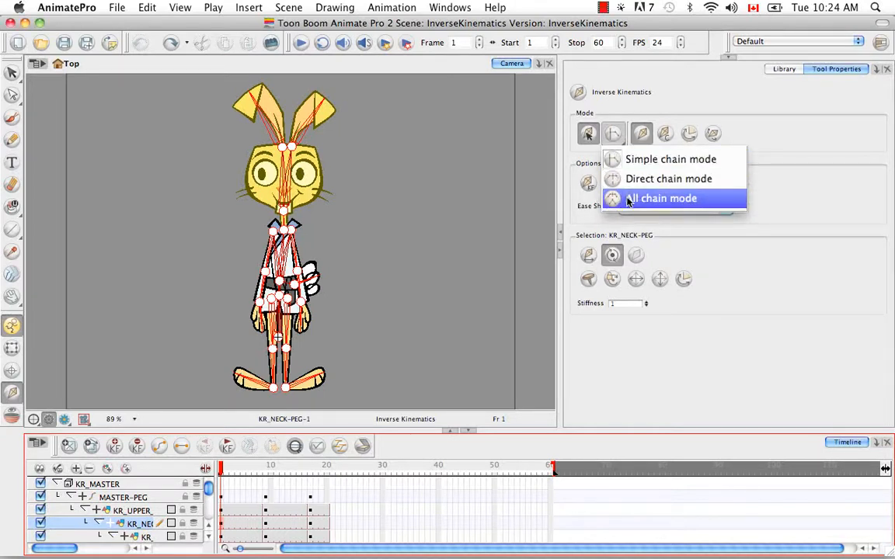
{"action": "left_click", "coordinate": [661, 198]}
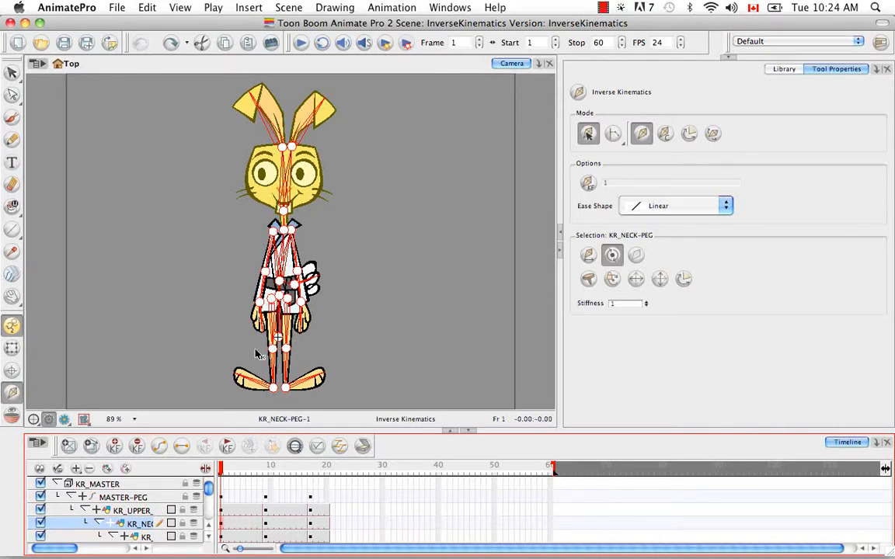
{"action": "mouse_move", "coordinate": [322, 242]}
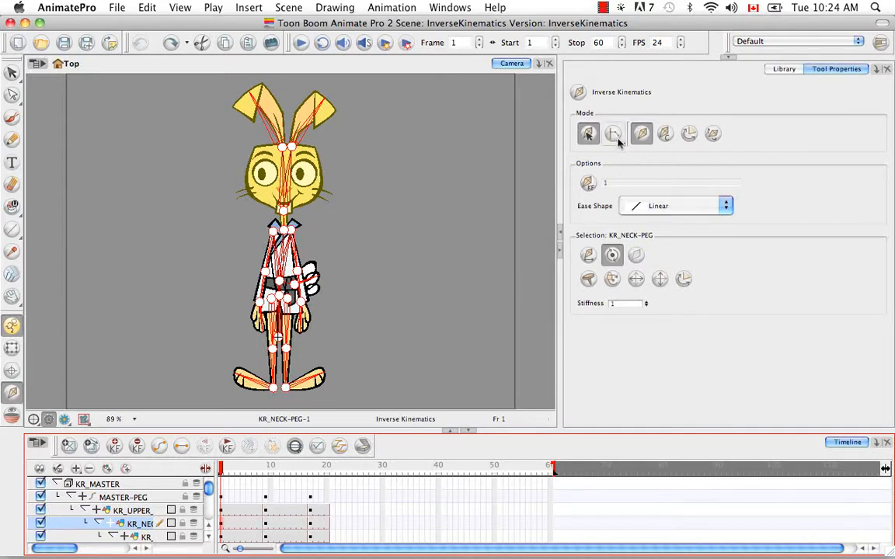
Change the Inverse Kinematics chain mode to Direct
{"action": "left_click", "coordinate": [613, 133]}
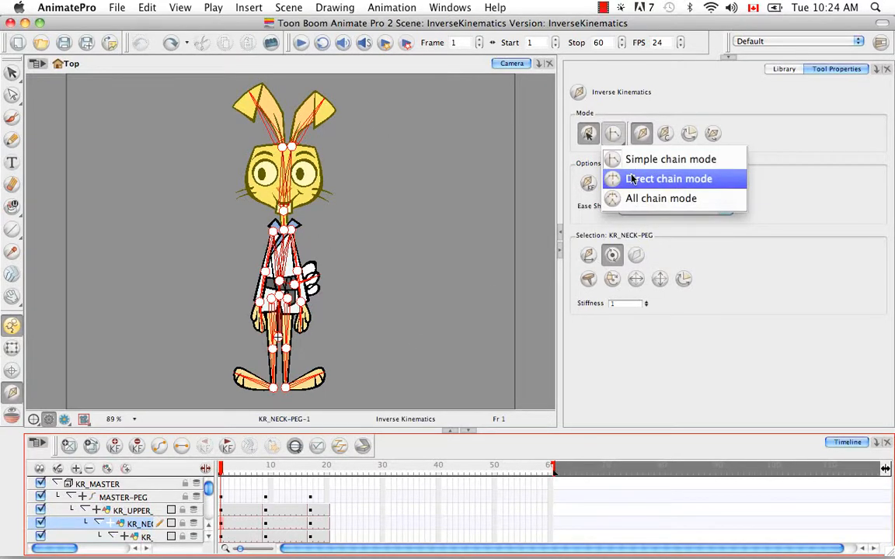
{"action": "left_click", "coordinate": [668, 178]}
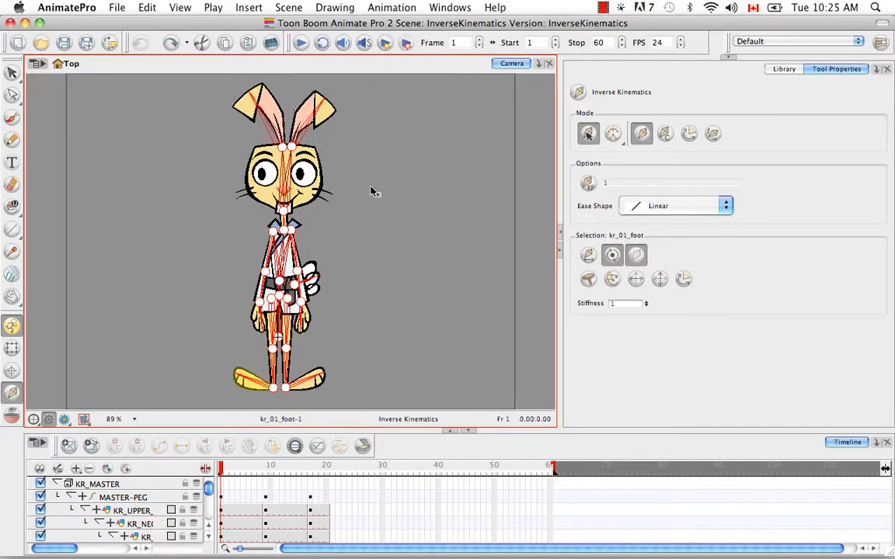
{"action": "mouse_move", "coordinate": [317, 357]}
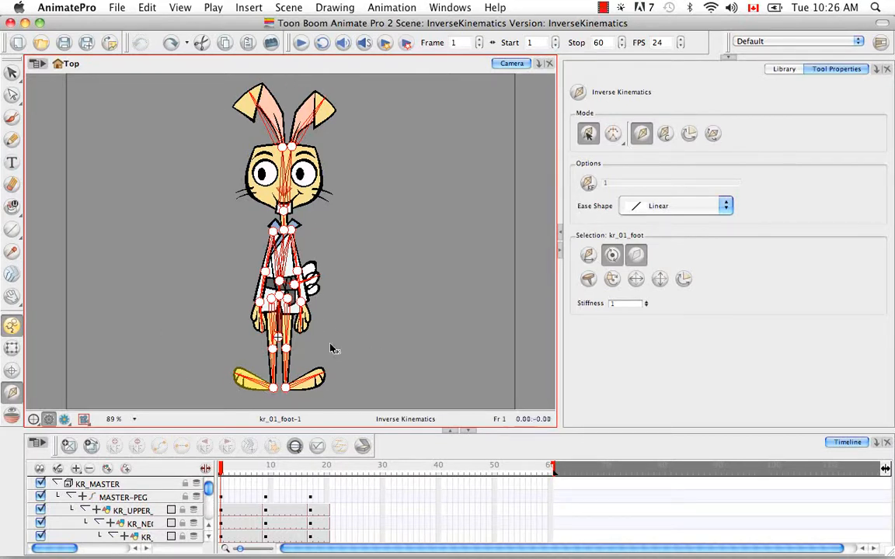
{"action": "mouse_move", "coordinate": [301, 394]}
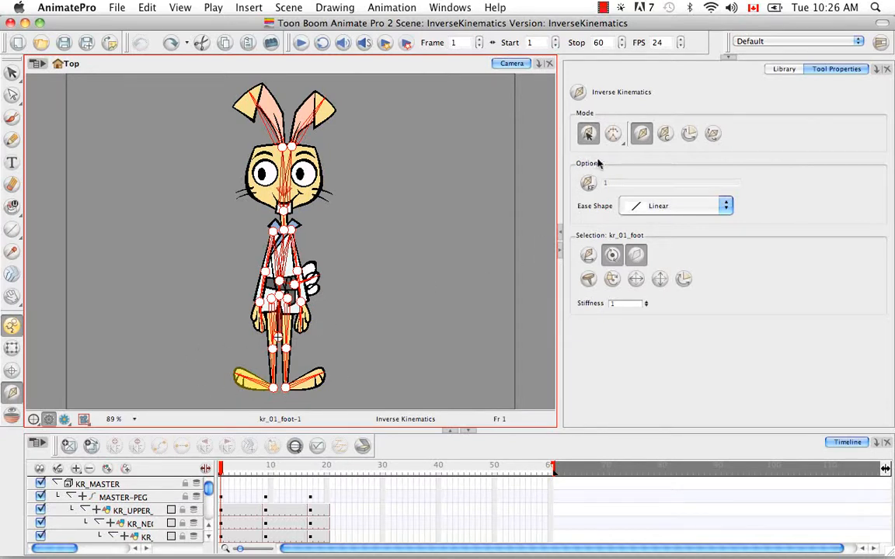
{"action": "left_click", "coordinate": [588, 133]}
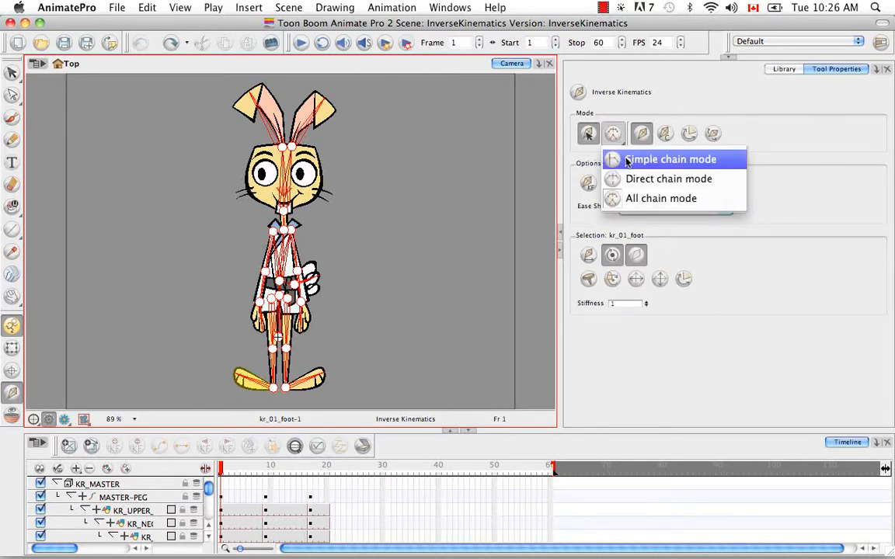
{"action": "left_click", "coordinate": [641, 133]}
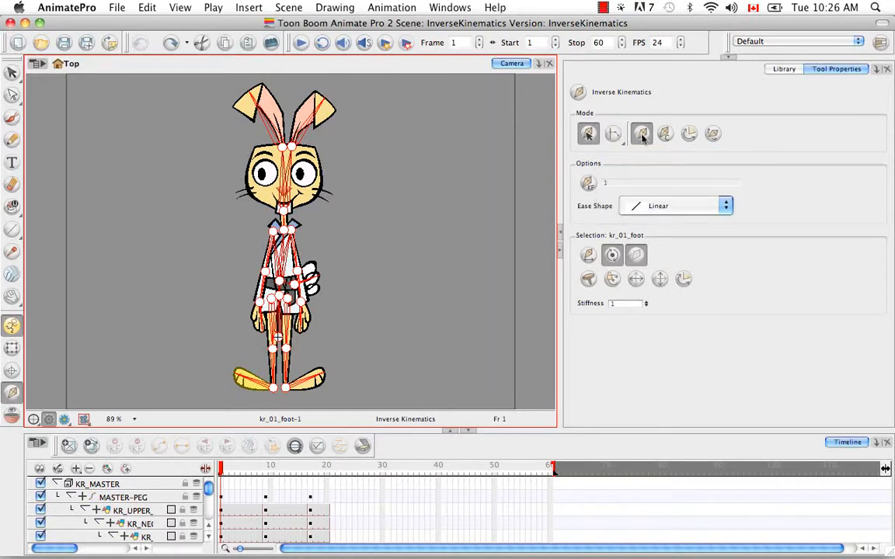
{"action": "mouse_move", "coordinate": [642, 134]}
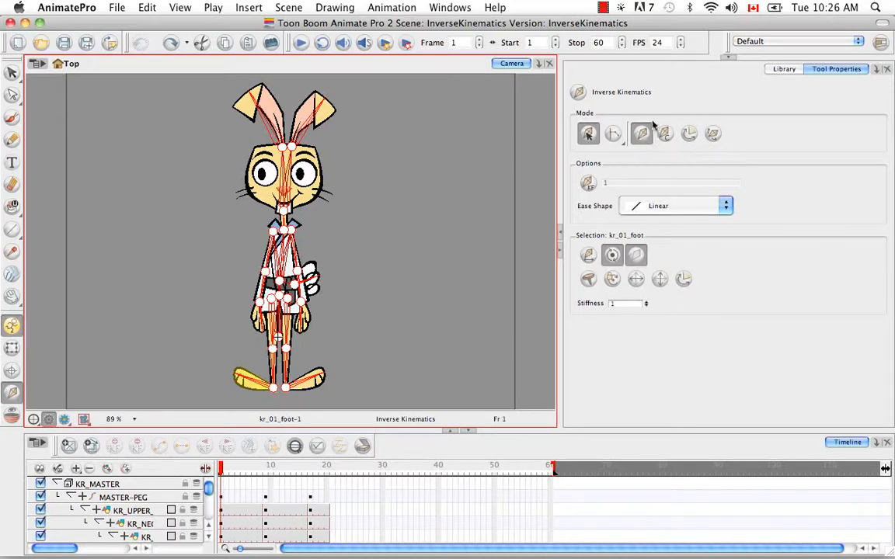
{"action": "mouse_move", "coordinate": [641, 157]}
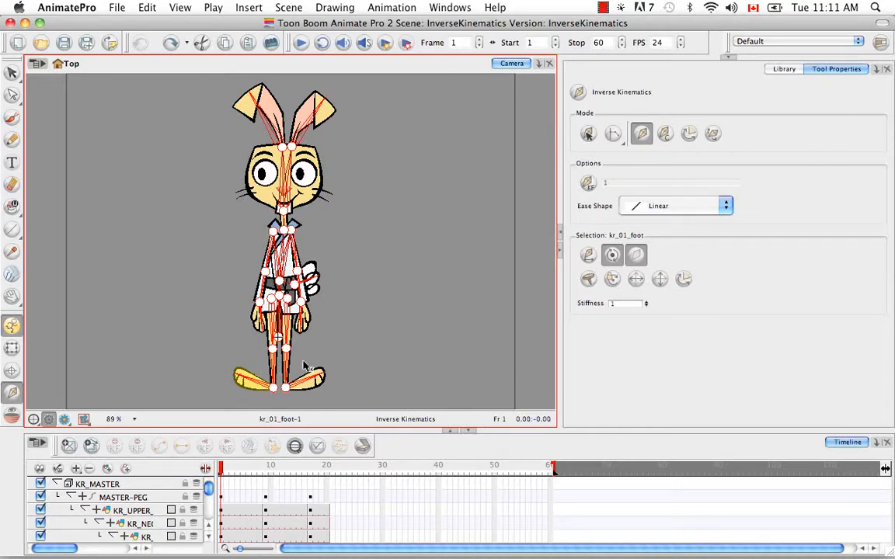
{"action": "mouse_move", "coordinate": [334, 360]}
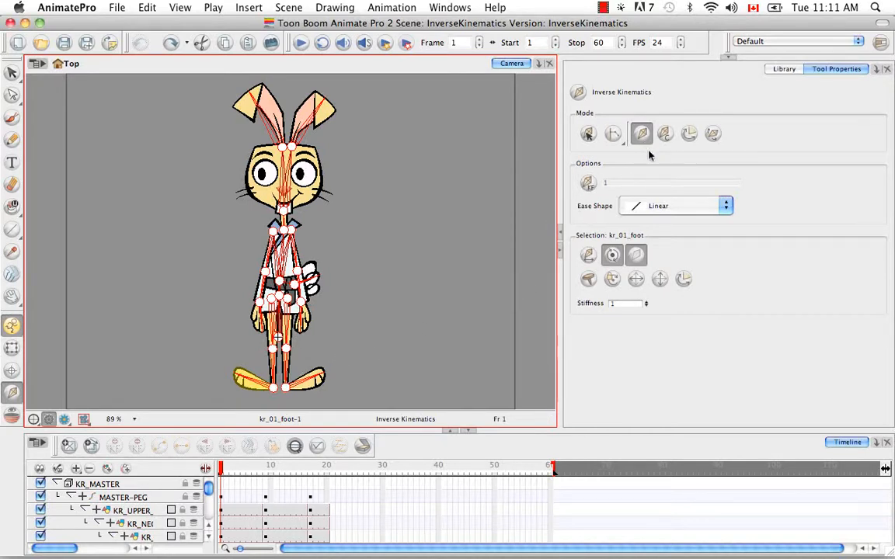
{"action": "mouse_move", "coordinate": [665, 133]}
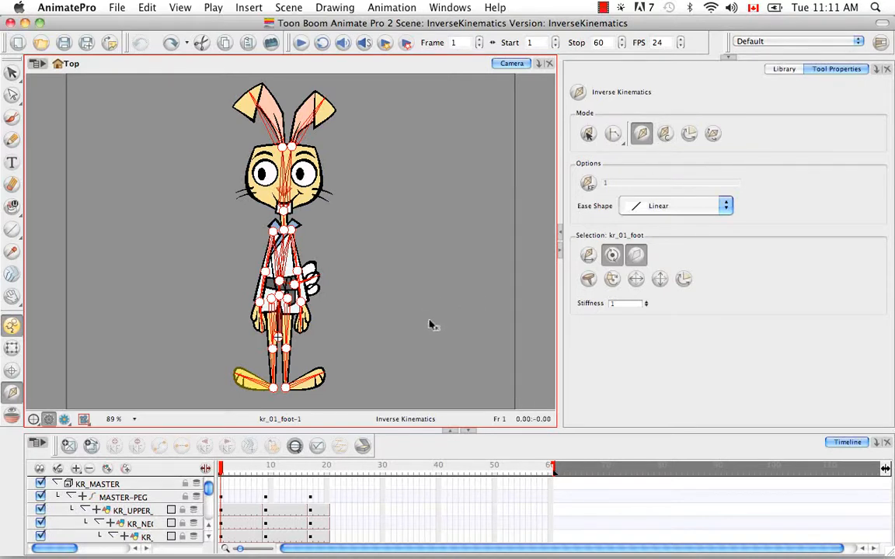
{"action": "mouse_move", "coordinate": [332, 398]}
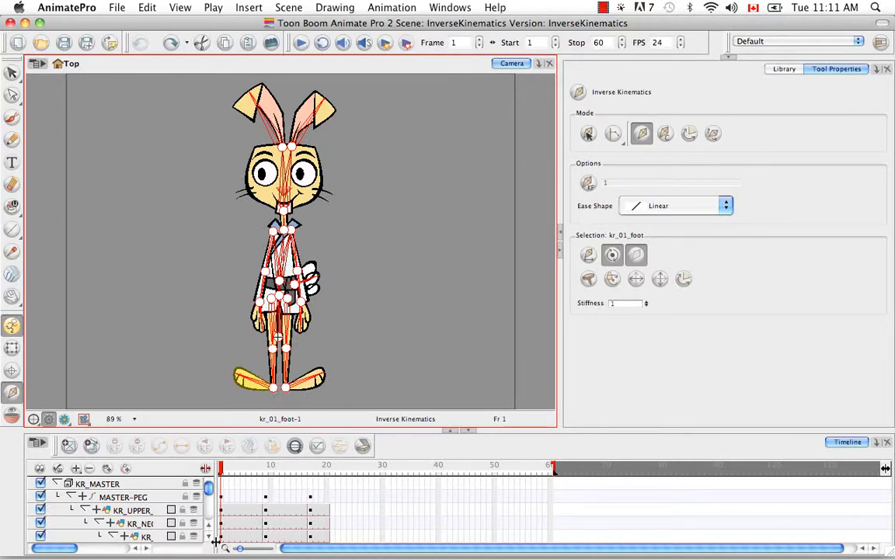
{"action": "mouse_move", "coordinate": [229, 521]}
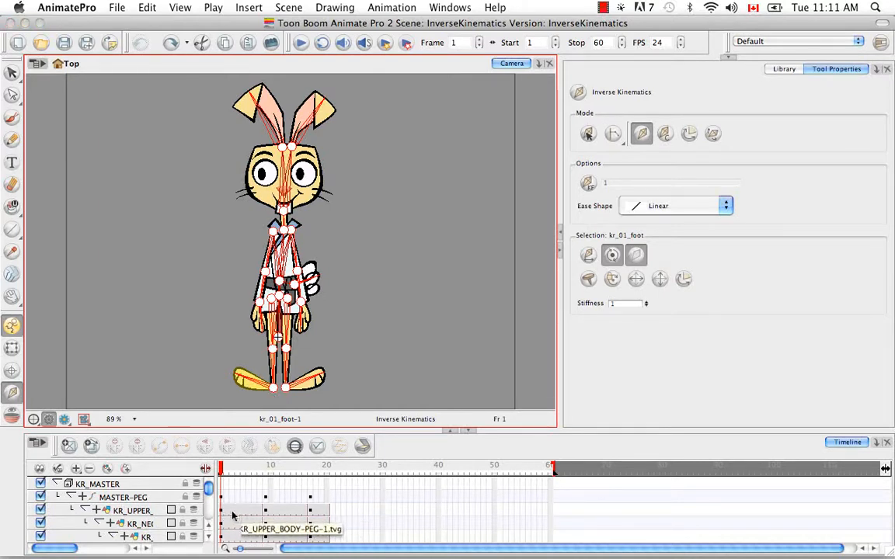
{"action": "mouse_move", "coordinate": [383, 405]}
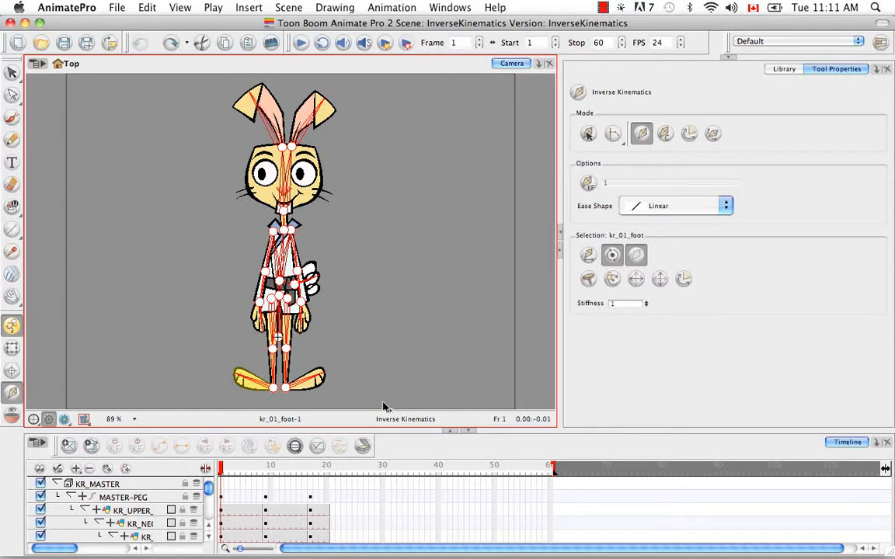
{"action": "mouse_move", "coordinate": [323, 390]}
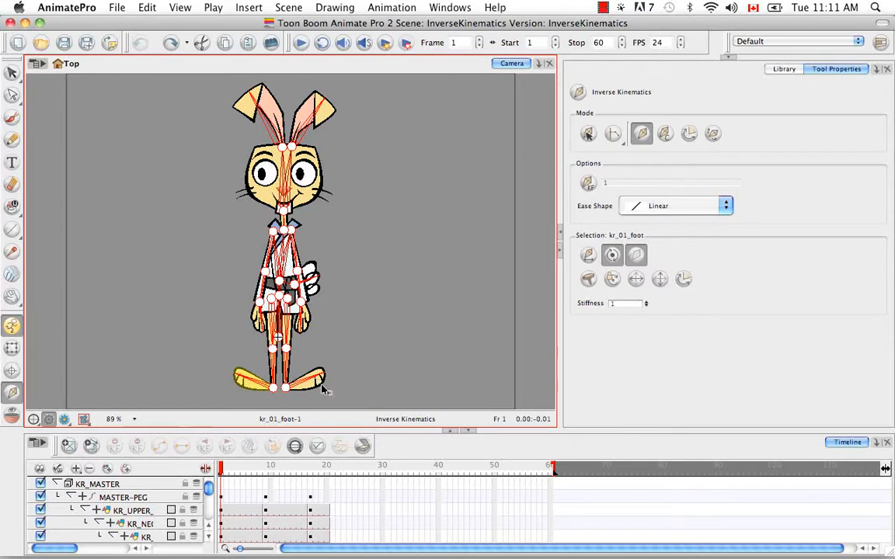
{"action": "mouse_move", "coordinate": [665, 133]}
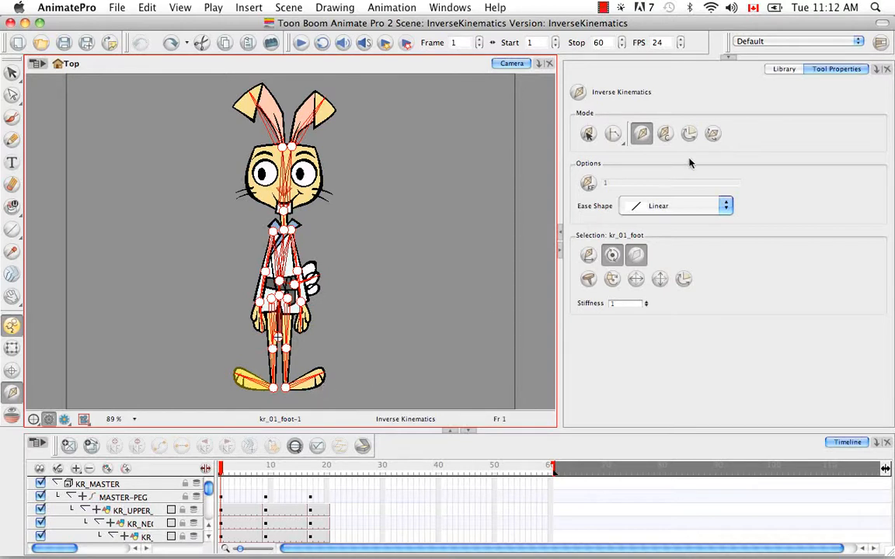
{"action": "mouse_move", "coordinate": [689, 134]}
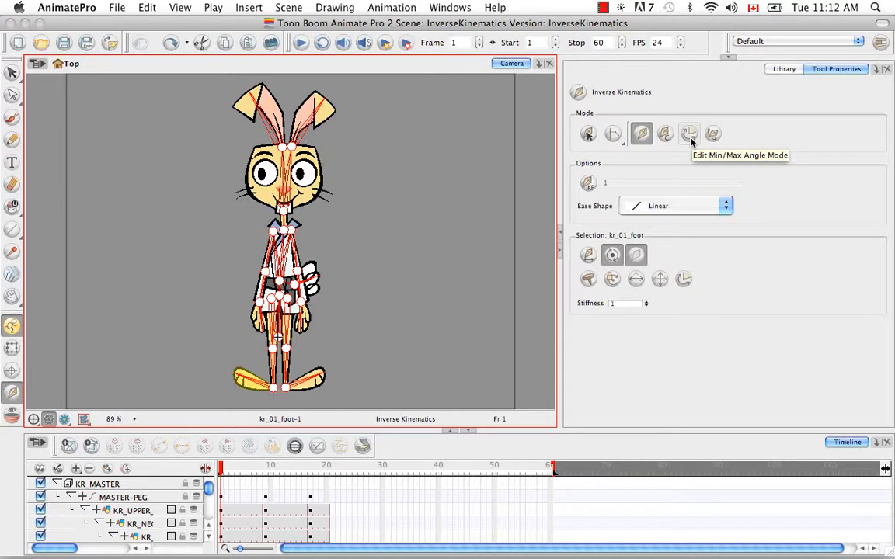
{"action": "mouse_move", "coordinate": [690, 127]}
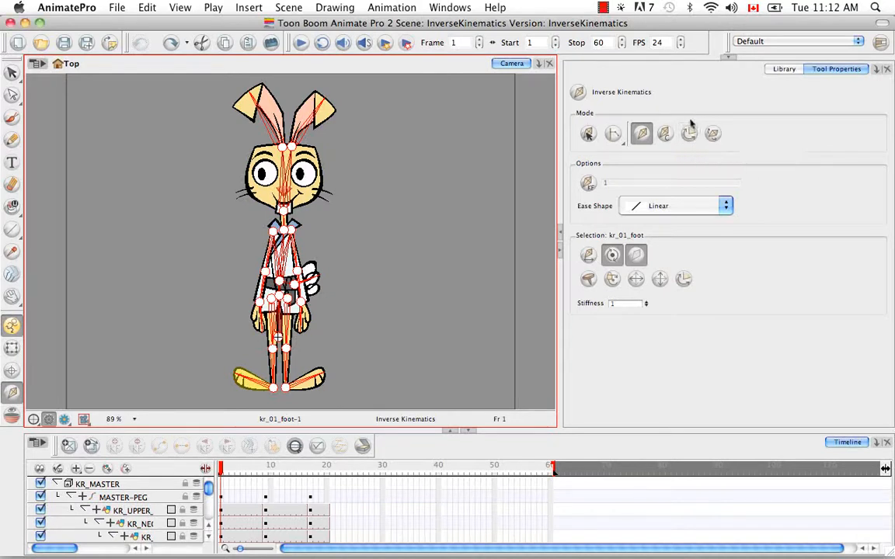
{"action": "mouse_move", "coordinate": [684, 155]}
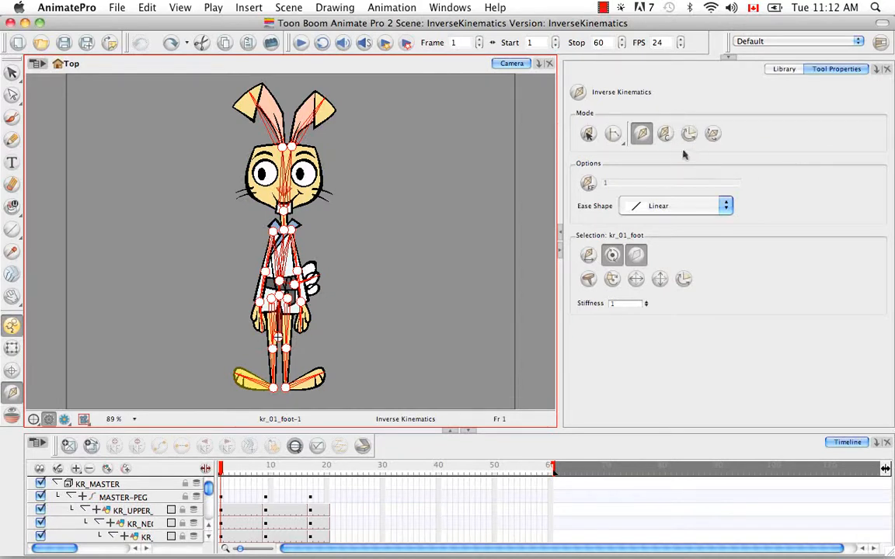
{"action": "mouse_move", "coordinate": [875, 91]}
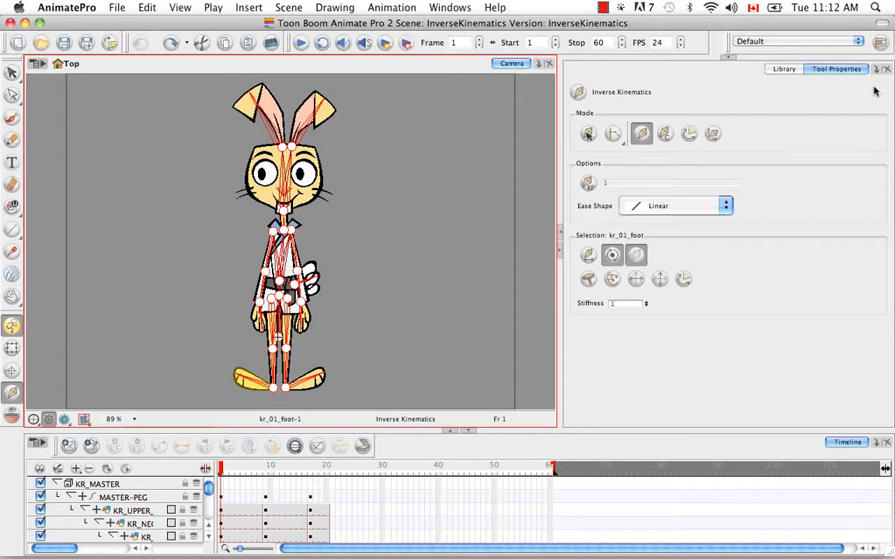
{"action": "mouse_move", "coordinate": [832, 103]}
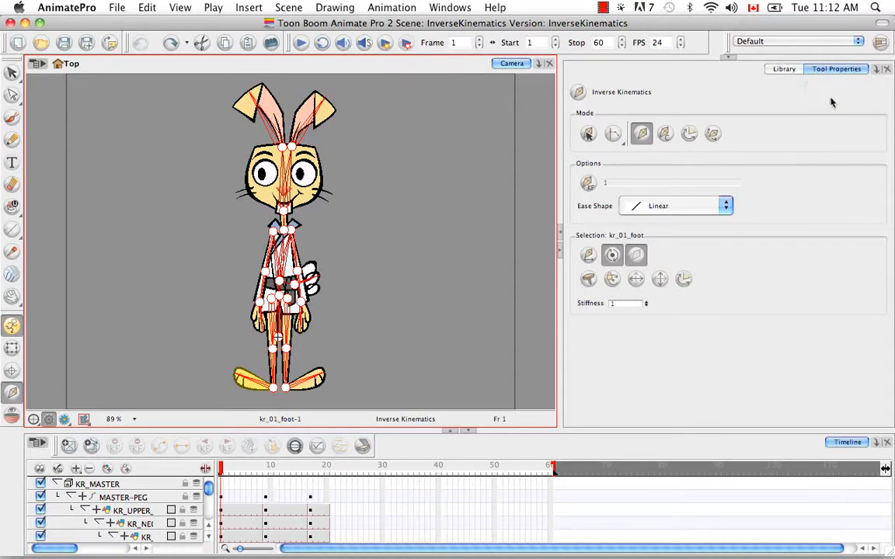
{"action": "mouse_move", "coordinate": [330, 247]}
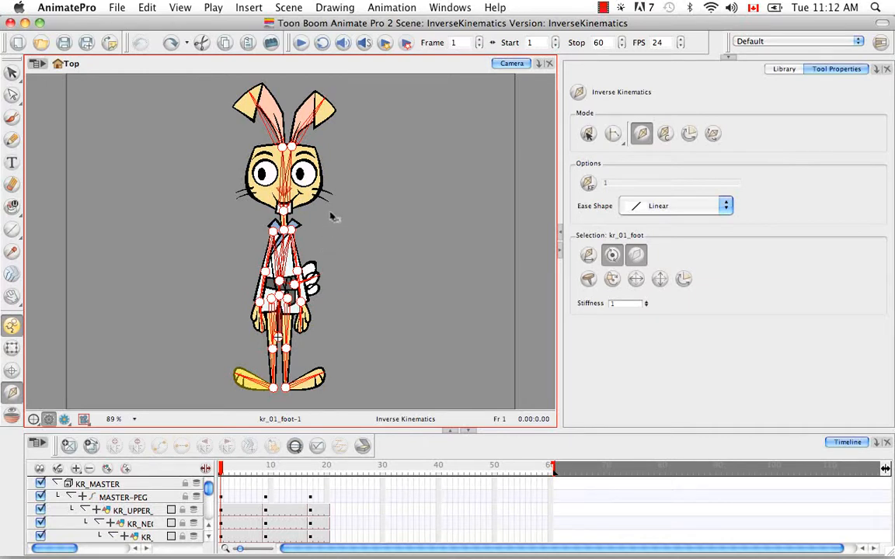
{"action": "mouse_move", "coordinate": [309, 257]}
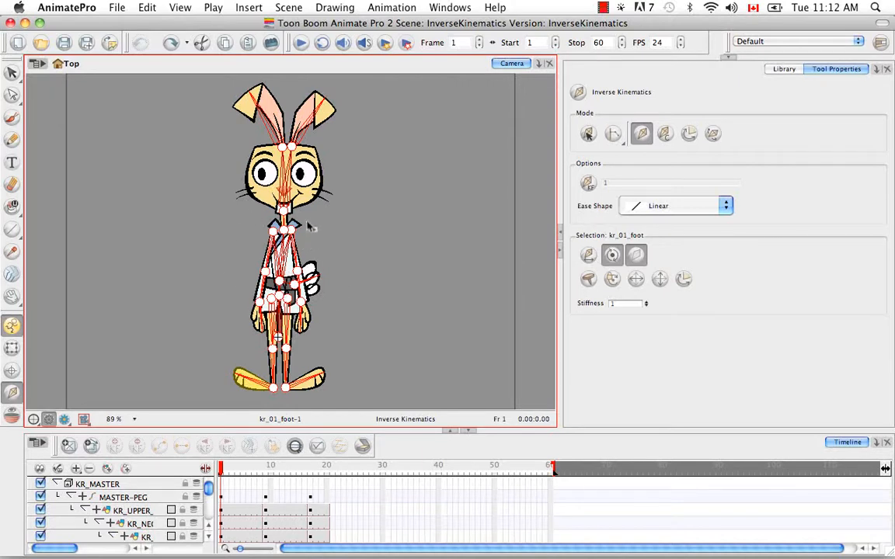
{"action": "mouse_move", "coordinate": [339, 204]}
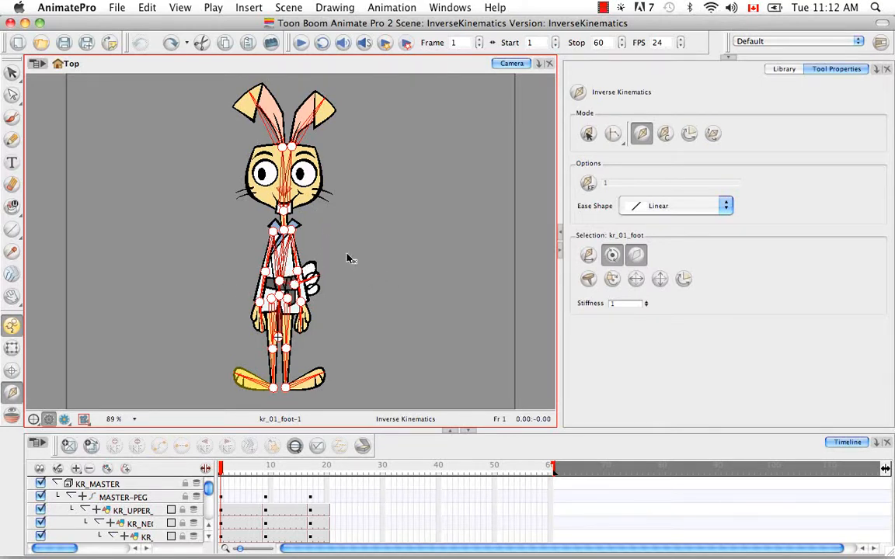
{"action": "mouse_move", "coordinate": [338, 225]}
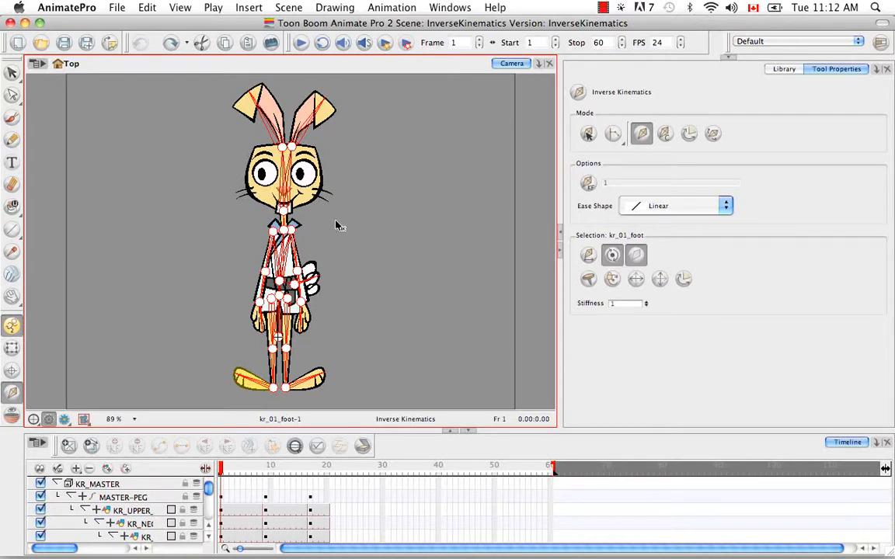
{"action": "mouse_move", "coordinate": [711, 151]}
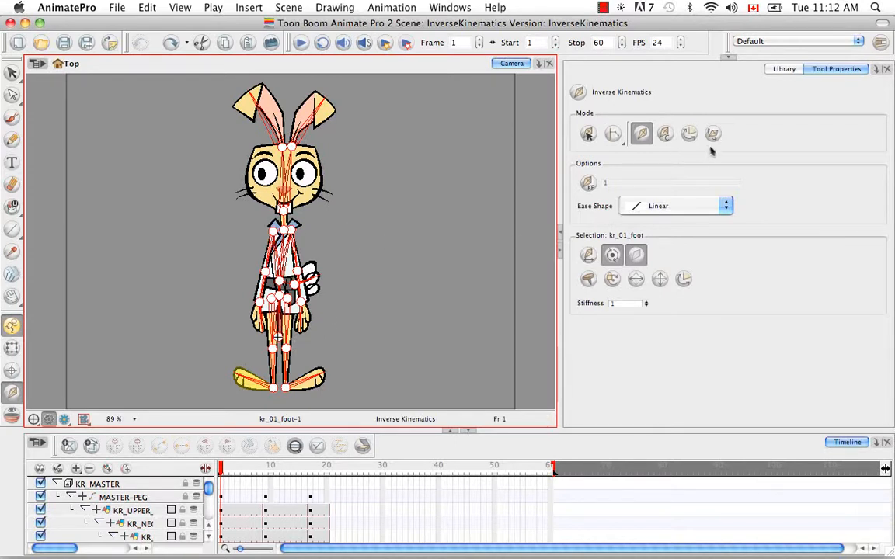
{"action": "mouse_move", "coordinate": [712, 134]}
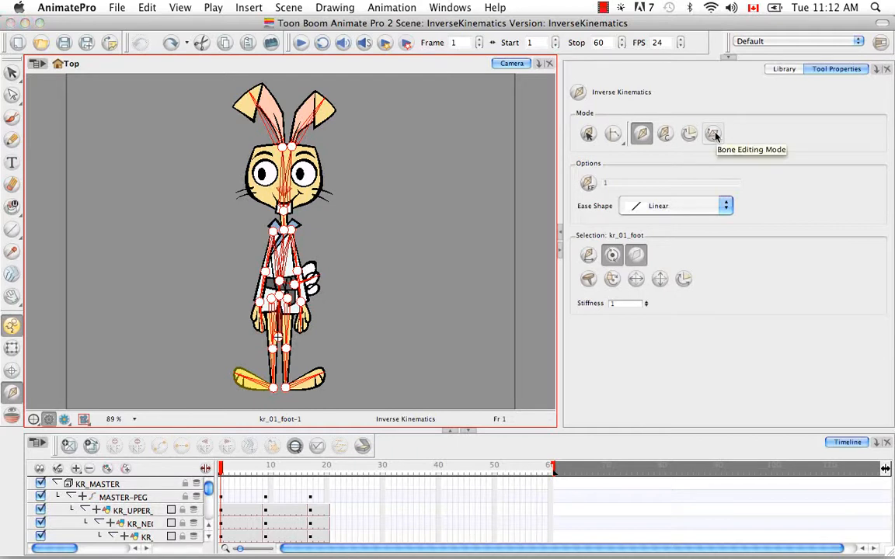
{"action": "mouse_move", "coordinate": [676, 157]}
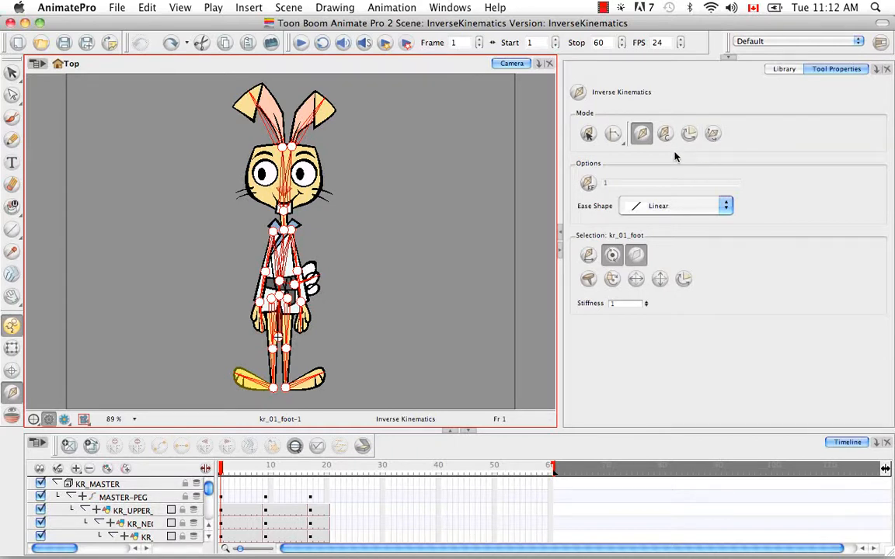
{"action": "mouse_move", "coordinate": [431, 364]}
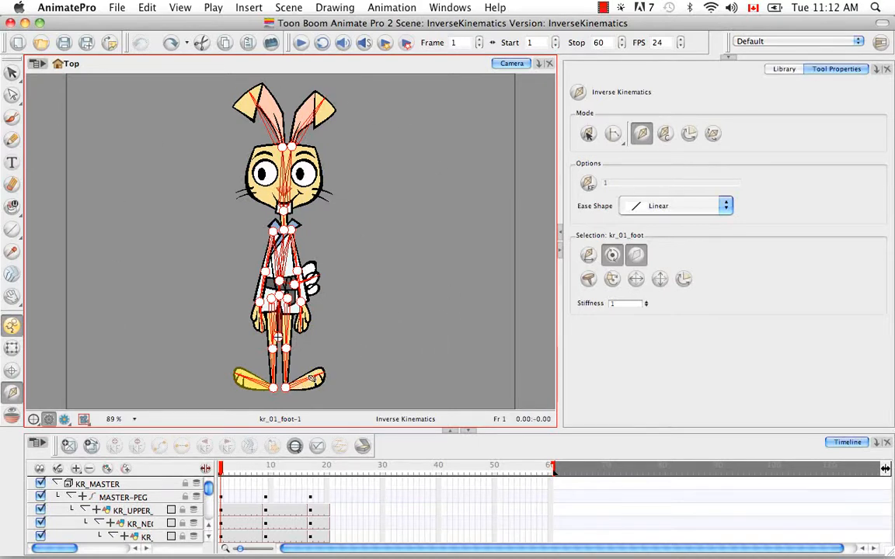
{"action": "mouse_move", "coordinate": [326, 358]}
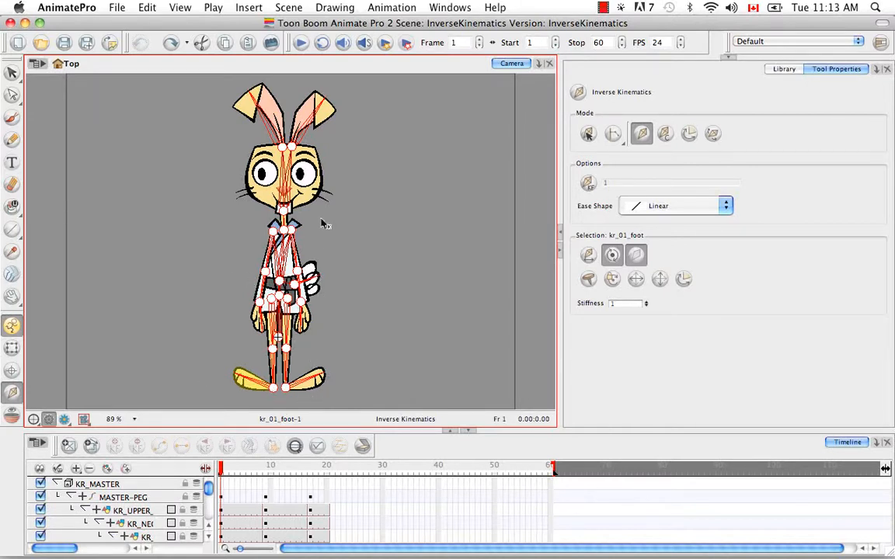
{"action": "mouse_move", "coordinate": [358, 179]}
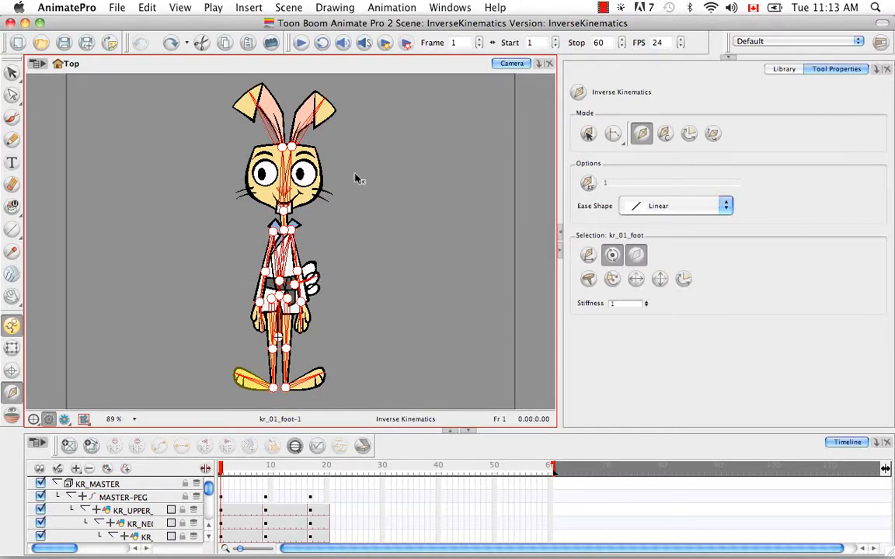
{"action": "mouse_move", "coordinate": [412, 220]}
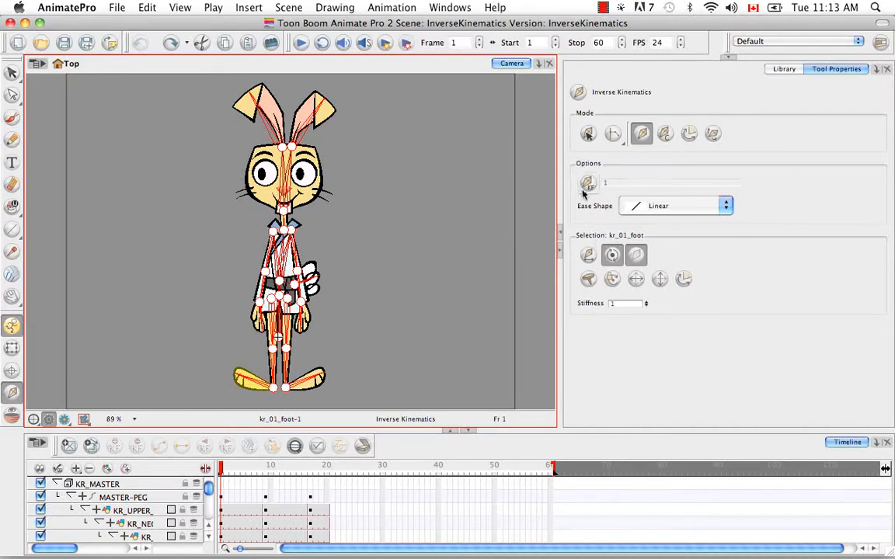
{"action": "mouse_move", "coordinate": [621, 165]}
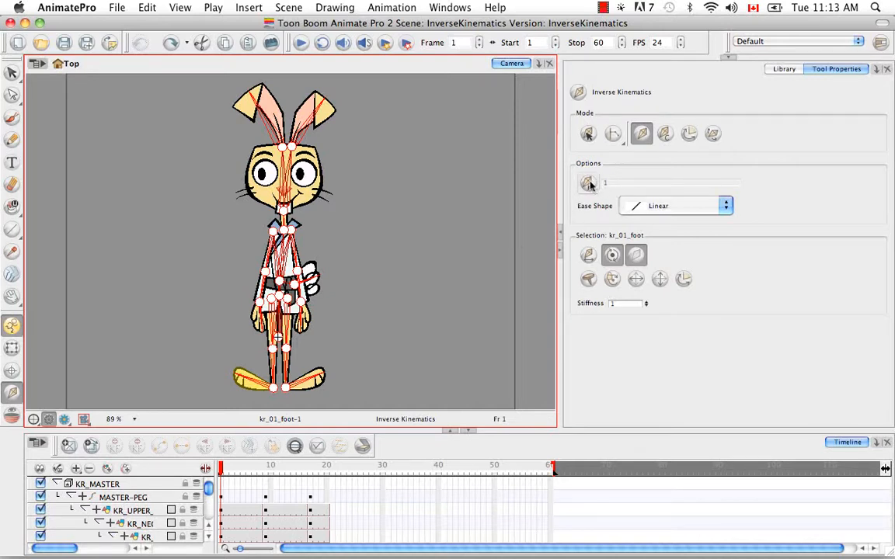
{"action": "mouse_move", "coordinate": [610, 216]}
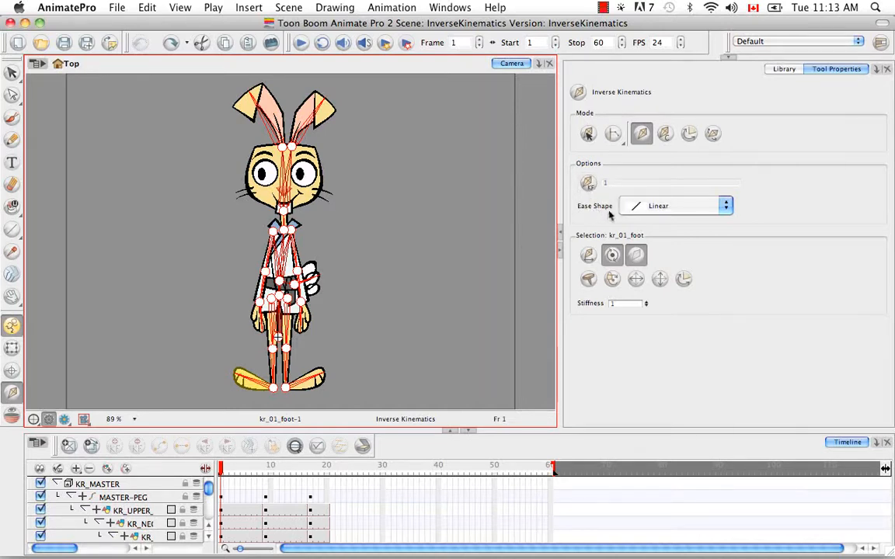
{"action": "left_click", "coordinate": [725, 205]}
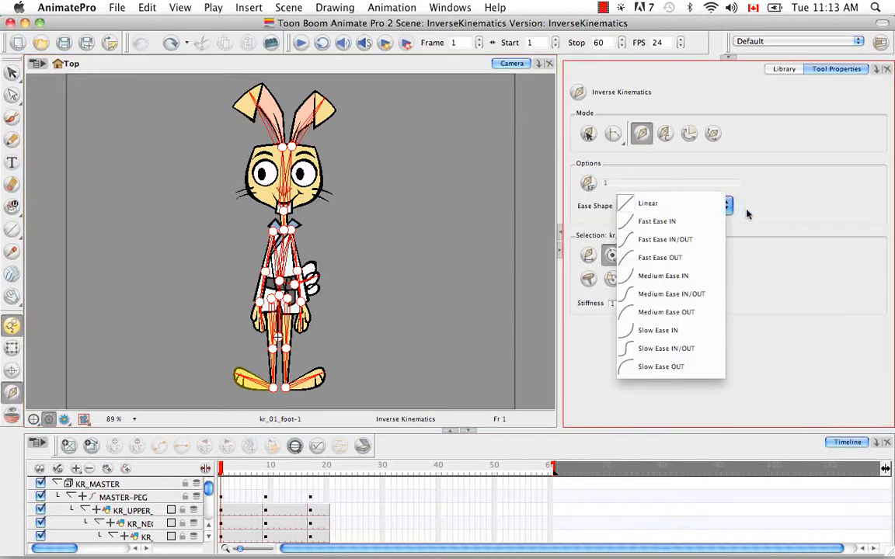
{"action": "left_click", "coordinate": [647, 202]}
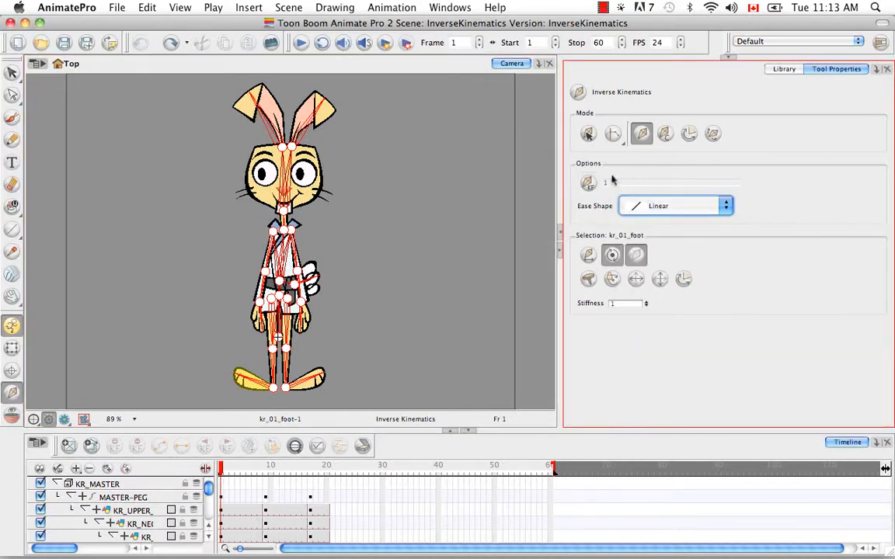
{"action": "mouse_move", "coordinate": [665, 134]}
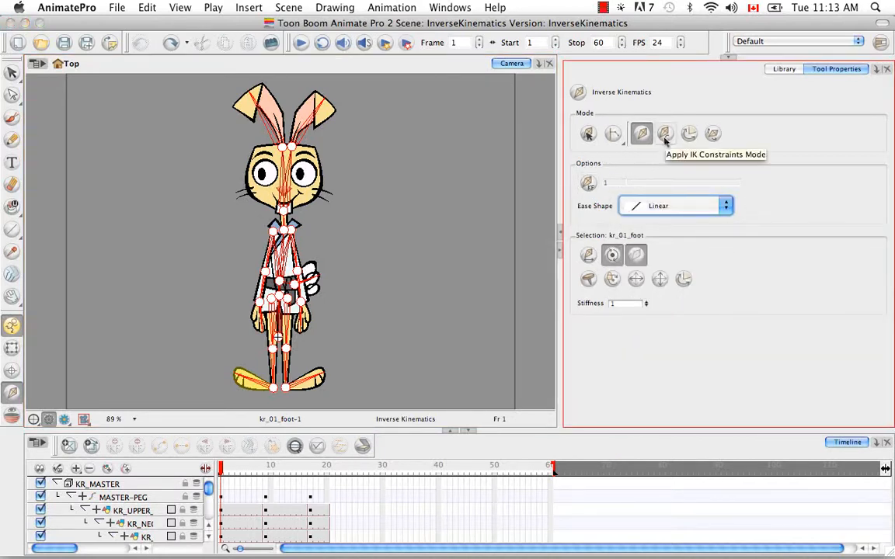
{"action": "mouse_move", "coordinate": [589, 183]}
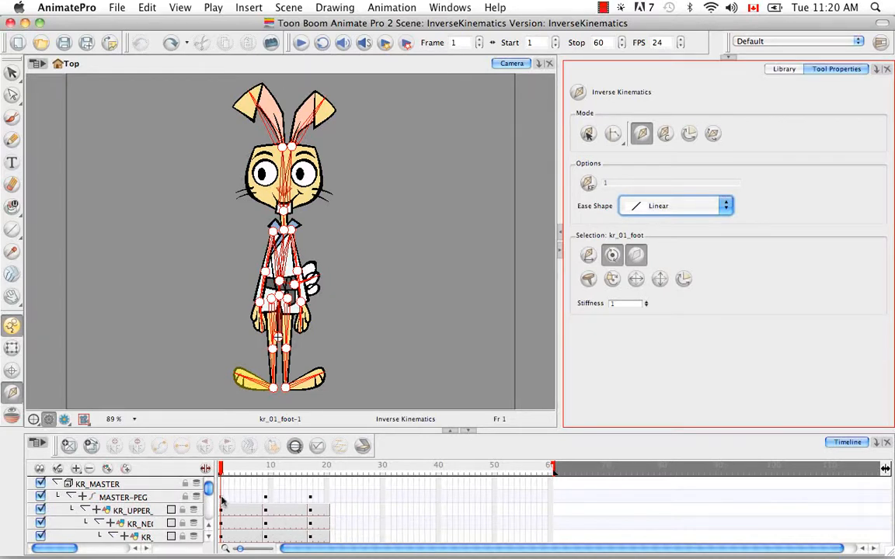
Try the Slow Ease IN/OUT ease shape, then set the ease shape back to Linear
{"action": "left_click", "coordinate": [725, 206]}
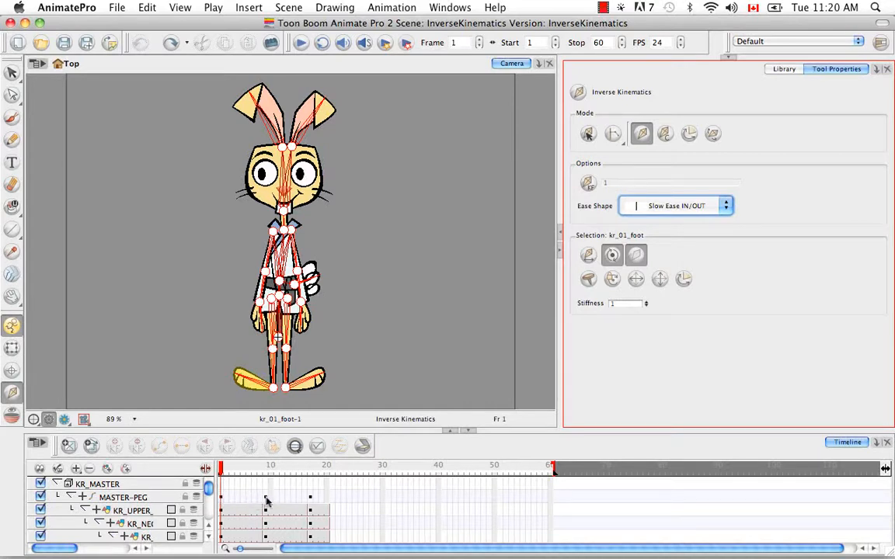
{"action": "left_click", "coordinate": [724, 205]}
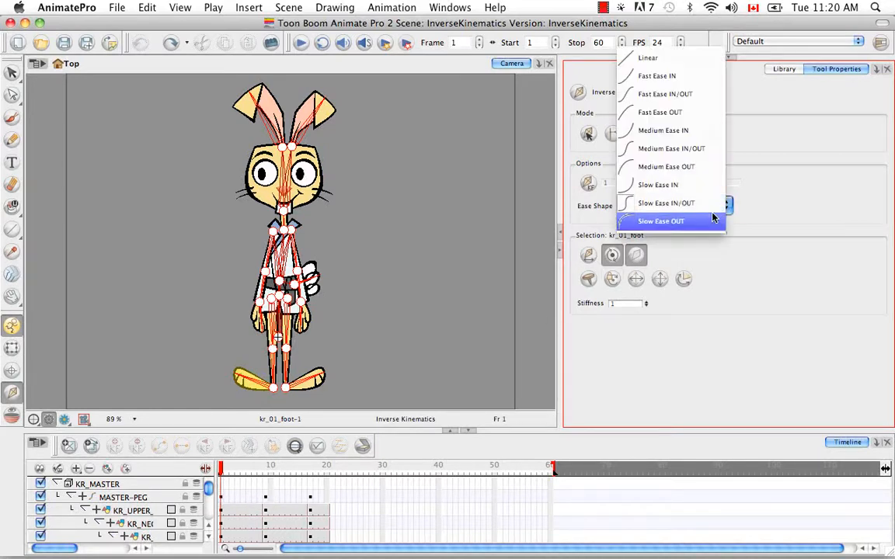
{"action": "mouse_move", "coordinate": [668, 203]}
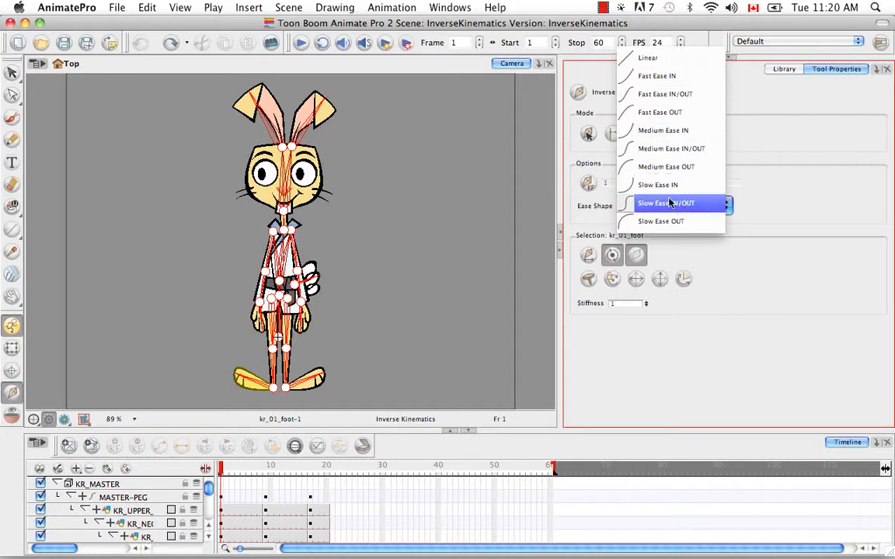
{"action": "mouse_move", "coordinate": [657, 185]}
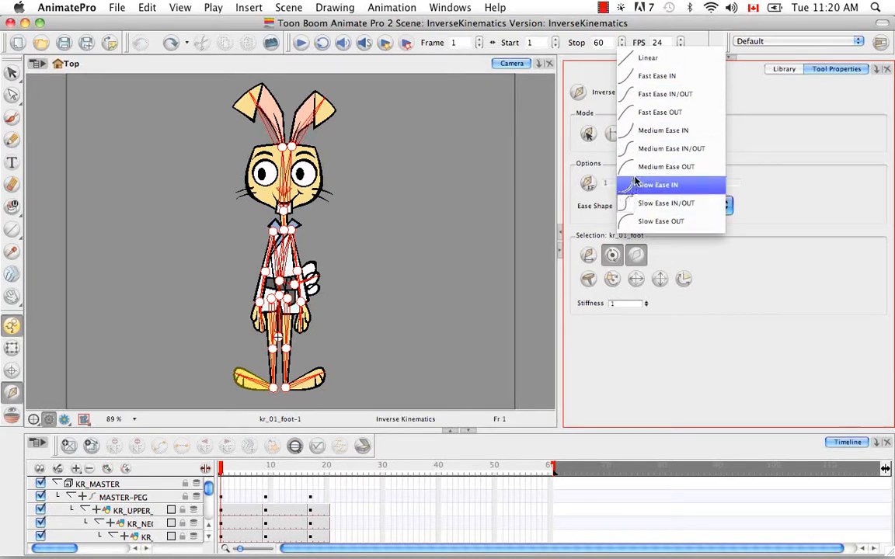
{"action": "mouse_move", "coordinate": [665, 93]}
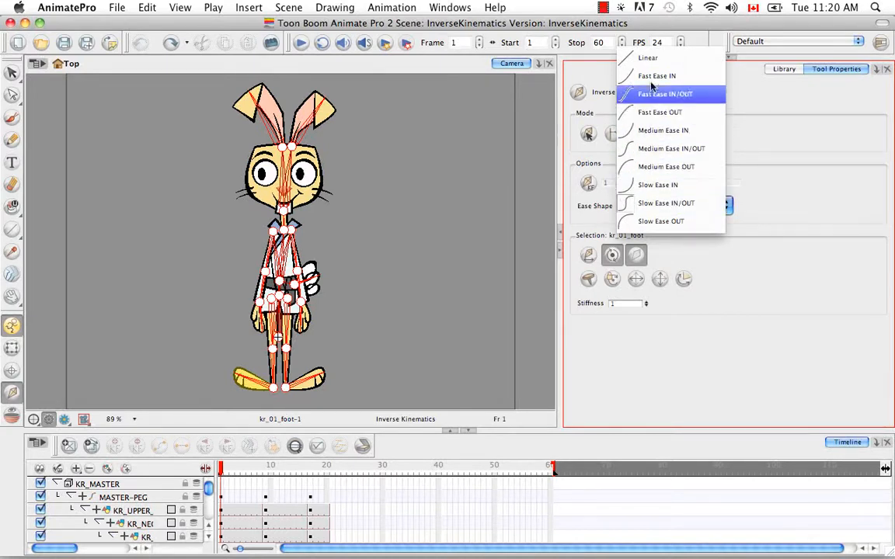
{"action": "mouse_move", "coordinate": [657, 75]}
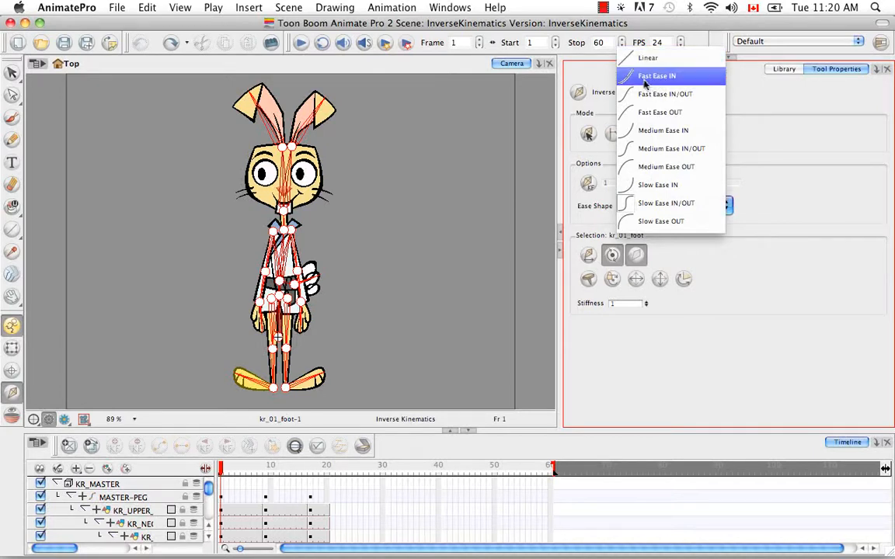
{"action": "mouse_move", "coordinate": [666, 166]}
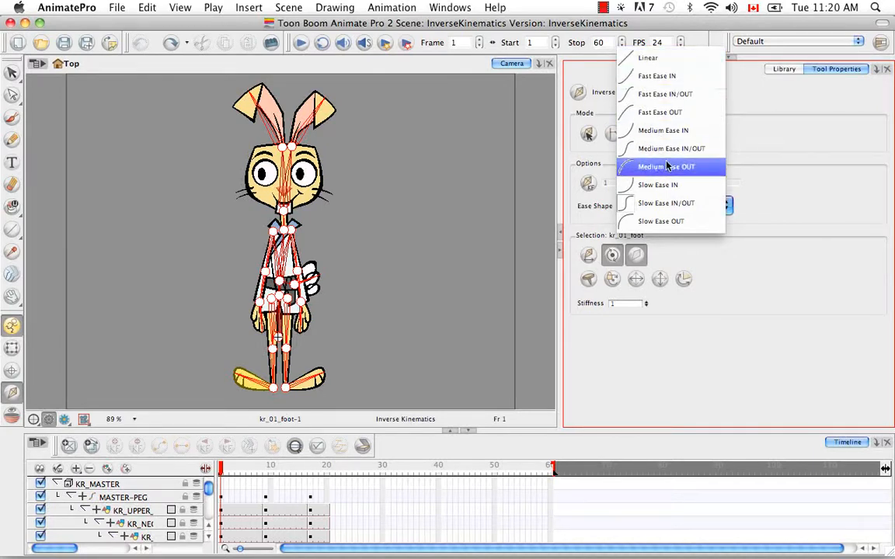
{"action": "left_click", "coordinate": [666, 202]}
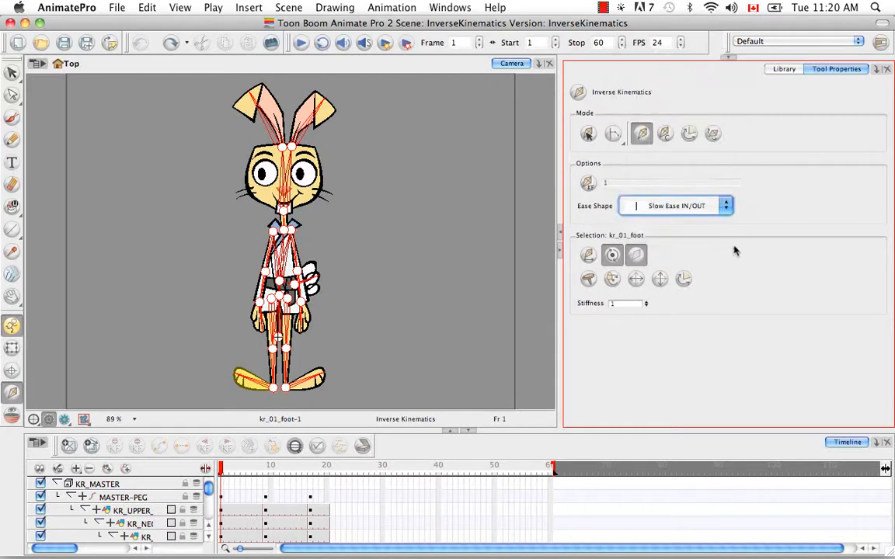
{"action": "left_click", "coordinate": [724, 205]}
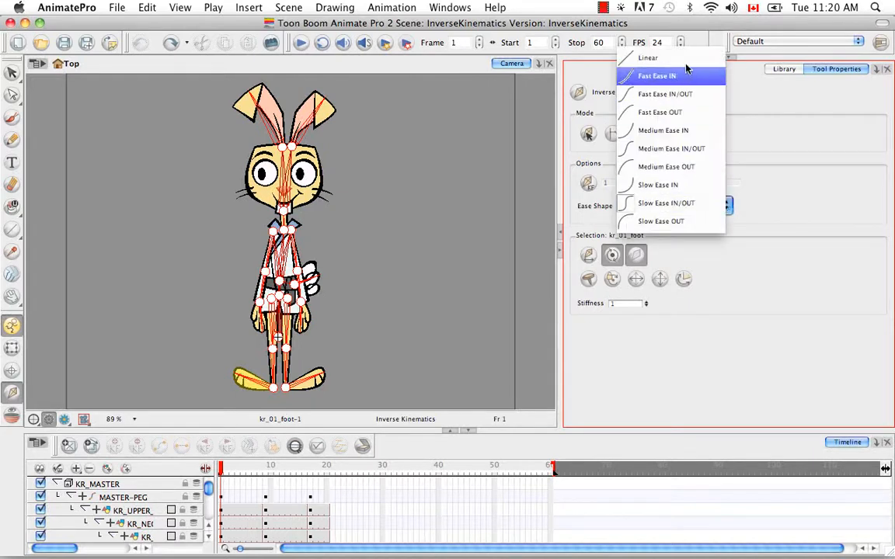
{"action": "left_click", "coordinate": [648, 58]}
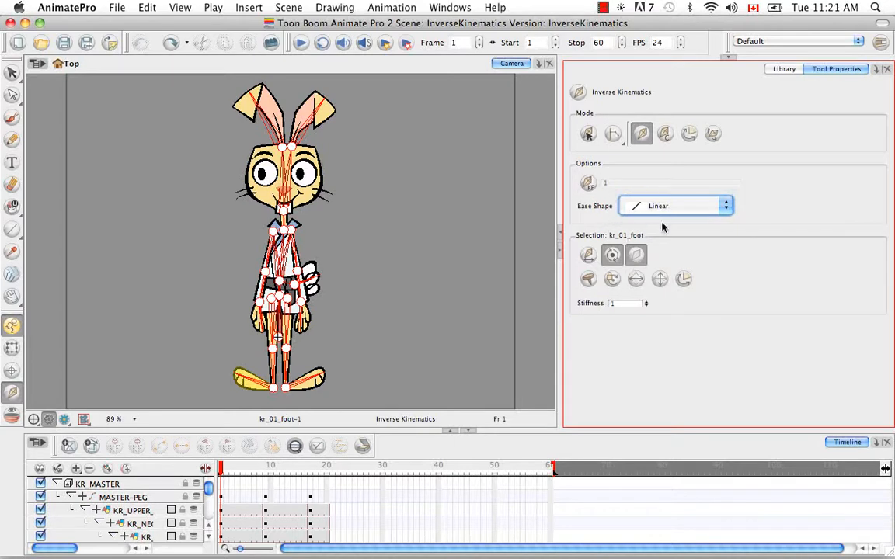
{"action": "mouse_move", "coordinate": [252, 519]}
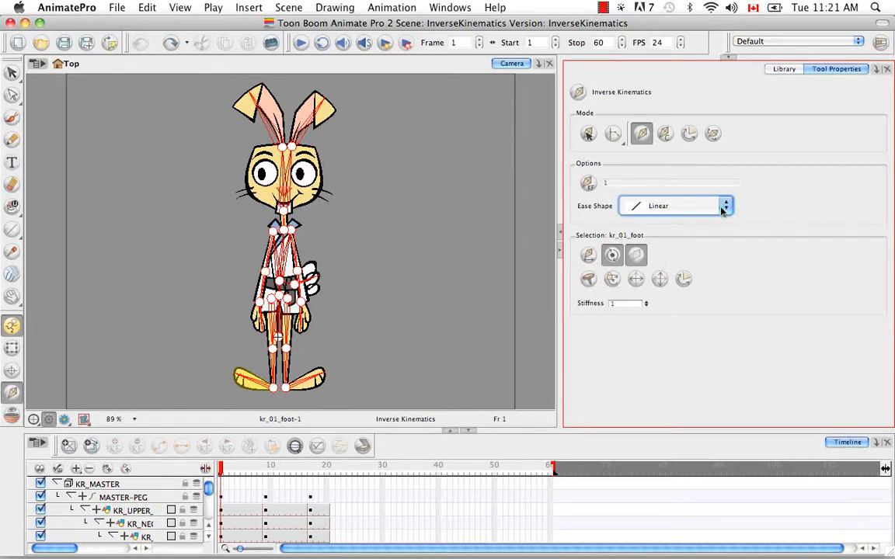
{"action": "mouse_move", "coordinate": [723, 247]}
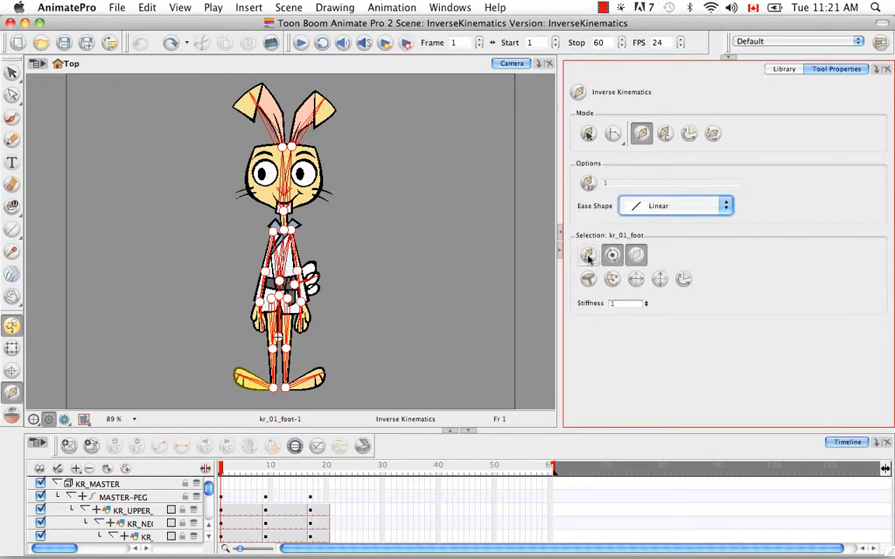
{"action": "mouse_move", "coordinate": [588, 255]}
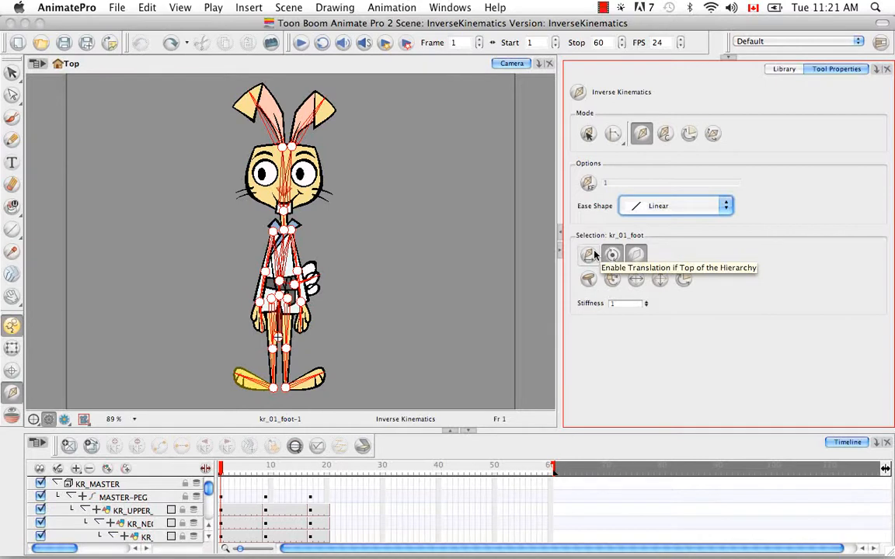
{"action": "mouse_move", "coordinate": [353, 313]}
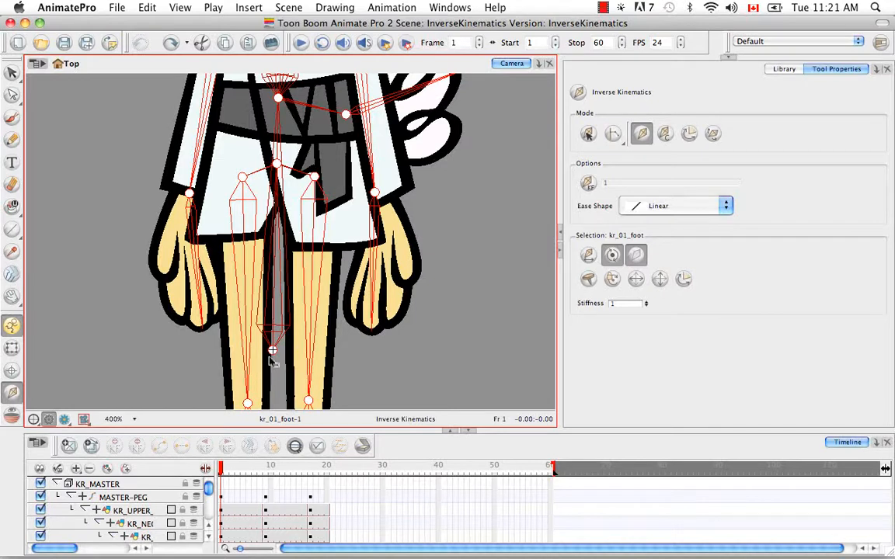
{"action": "mouse_move", "coordinate": [270, 349]}
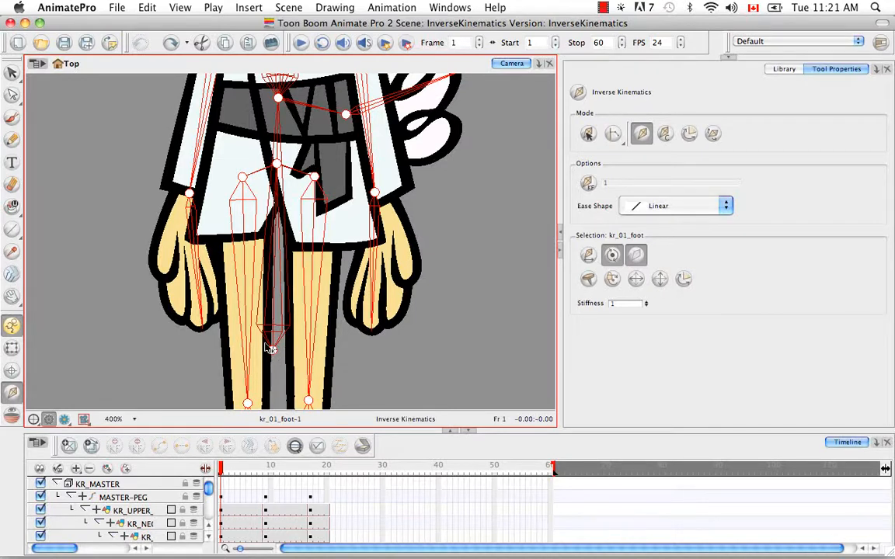
{"action": "mouse_move", "coordinate": [273, 356]}
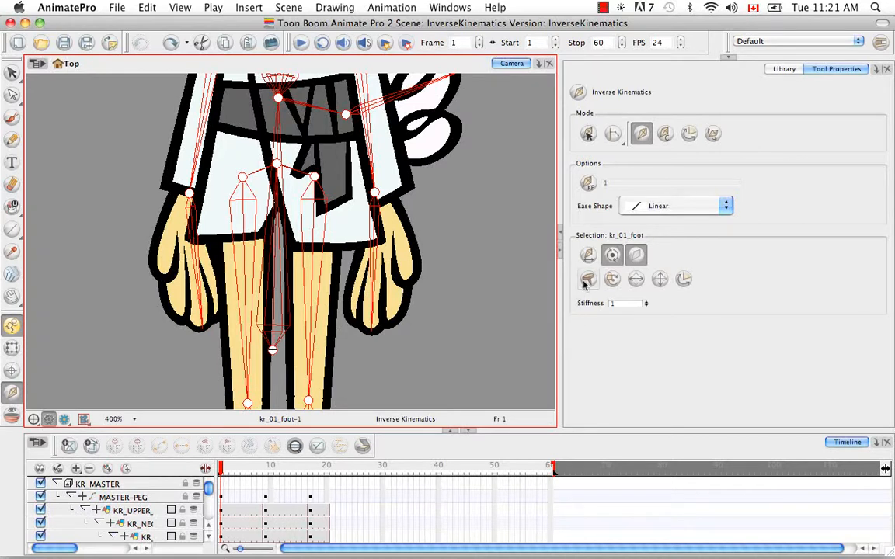
{"action": "mouse_move", "coordinate": [588, 256]}
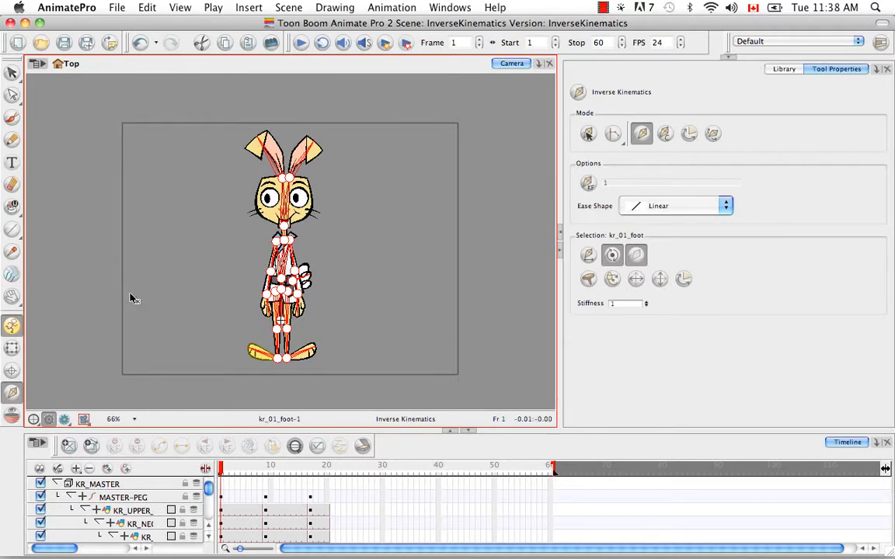
{"action": "mouse_move", "coordinate": [220, 142]}
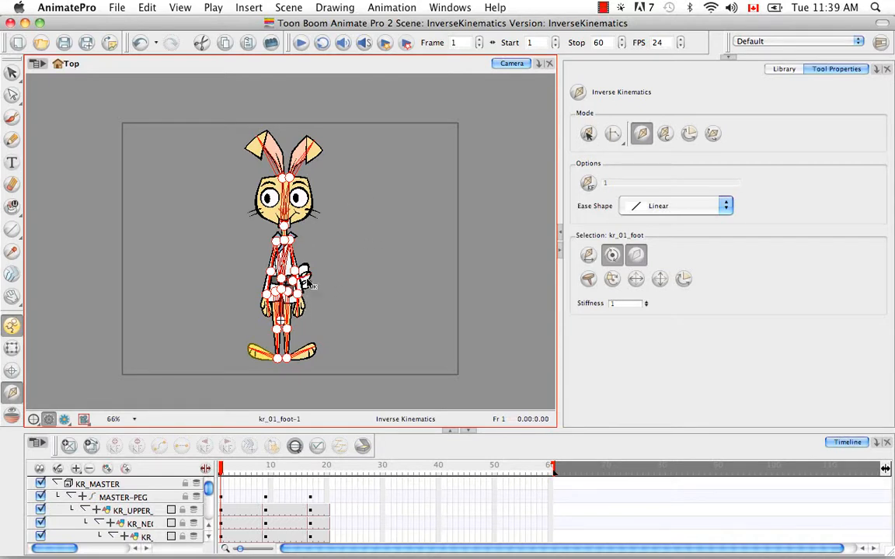
{"action": "mouse_move", "coordinate": [555, 283]}
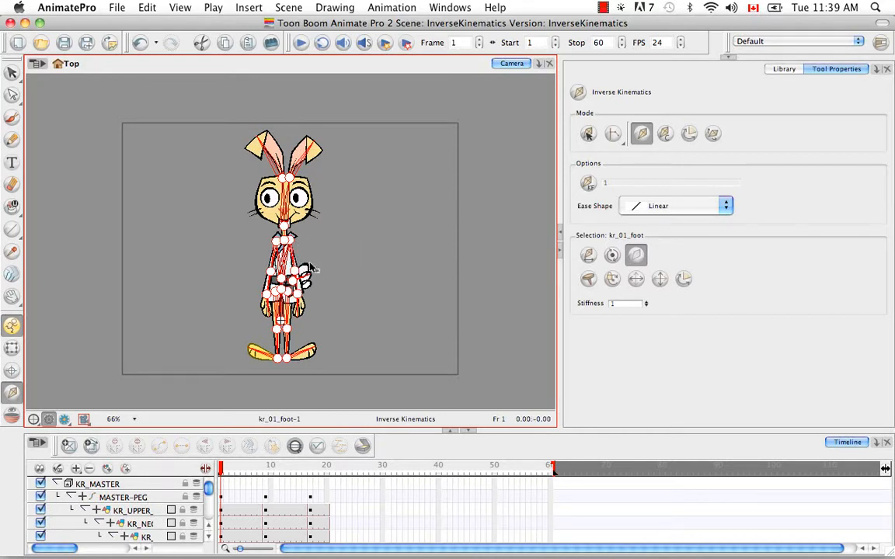
{"action": "mouse_move", "coordinate": [317, 266]}
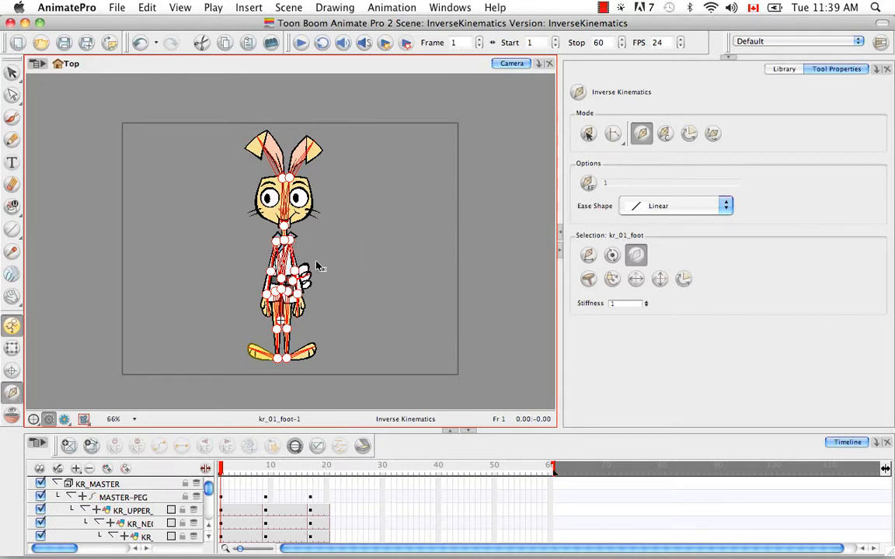
{"action": "mouse_move", "coordinate": [318, 241]}
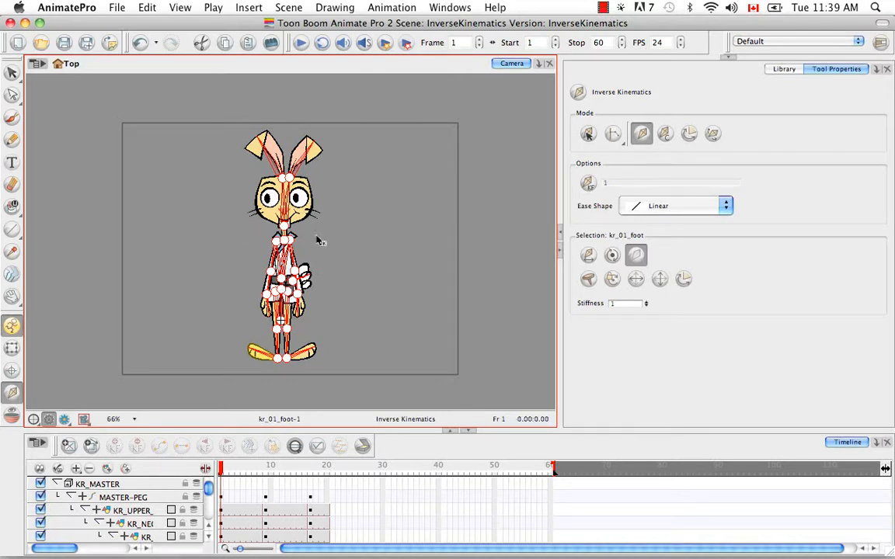
{"action": "mouse_move", "coordinate": [339, 261]}
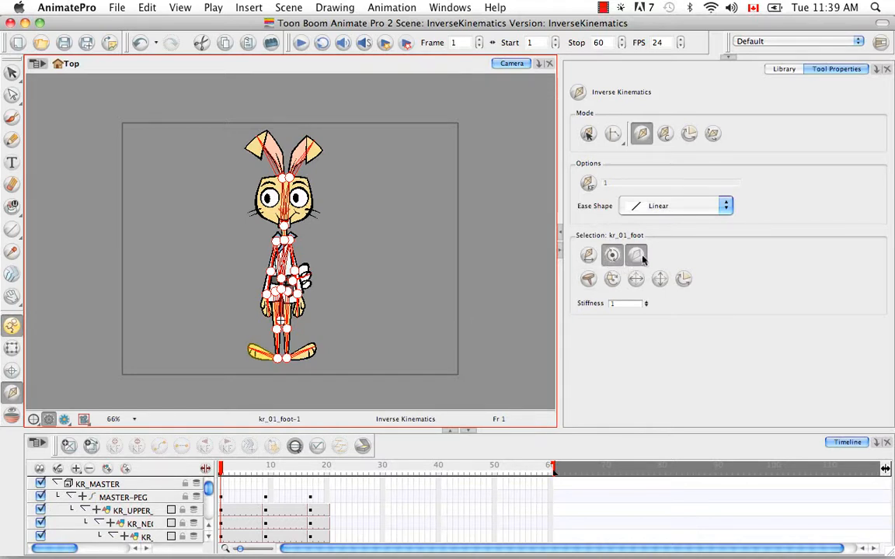
{"action": "mouse_move", "coordinate": [635, 254]}
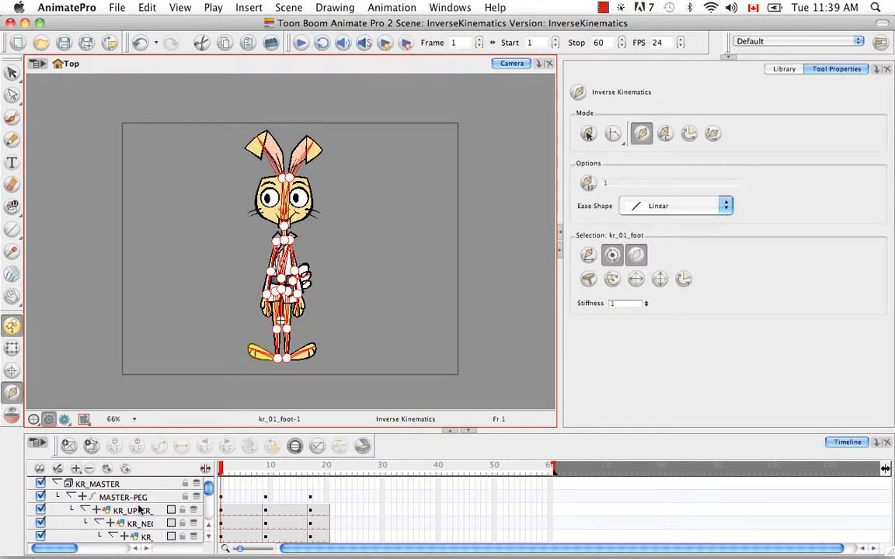
{"action": "mouse_move", "coordinate": [251, 392]}
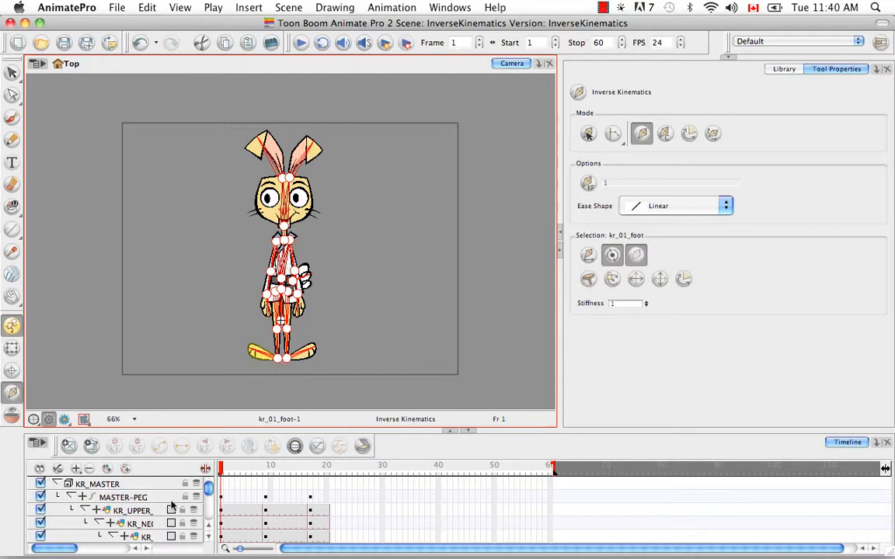
{"action": "mouse_move", "coordinate": [215, 368]}
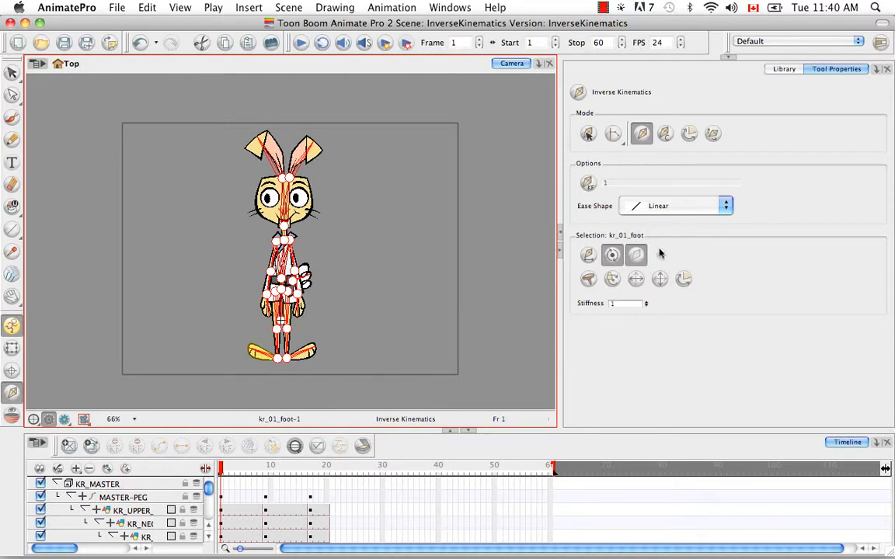
{"action": "mouse_move", "coordinate": [635, 255]}
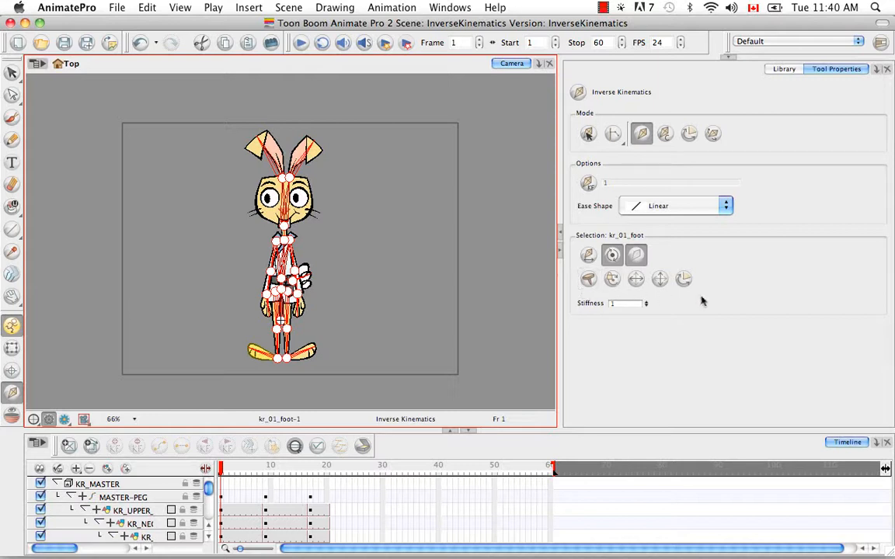
{"action": "mouse_move", "coordinate": [347, 372]}
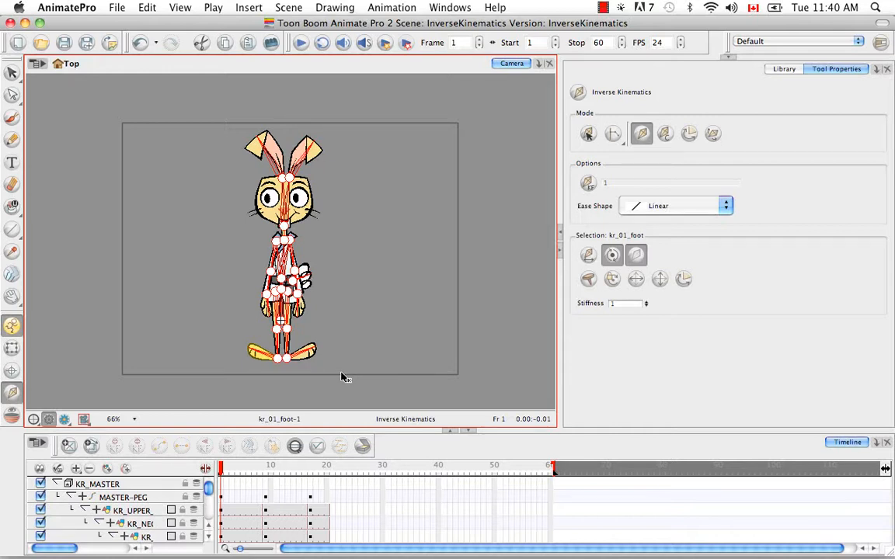
{"action": "mouse_move", "coordinate": [294, 379]}
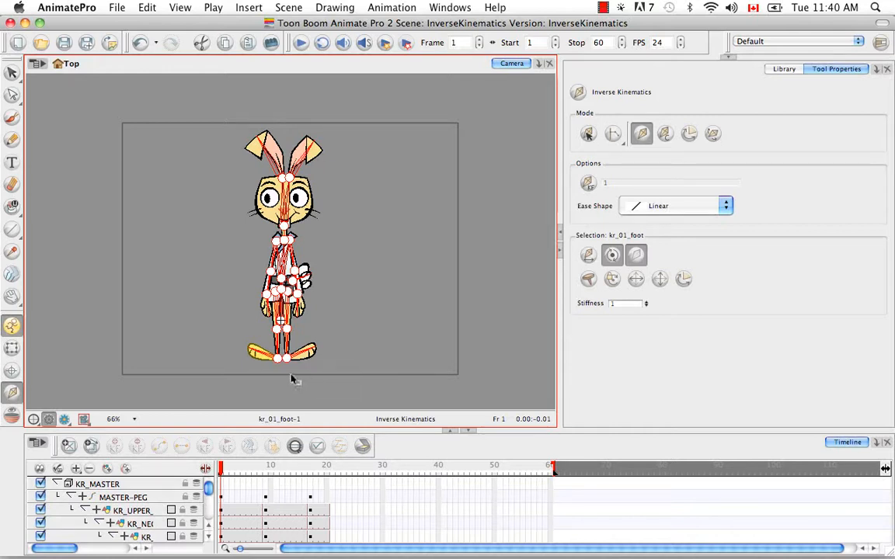
{"action": "mouse_move", "coordinate": [350, 278]}
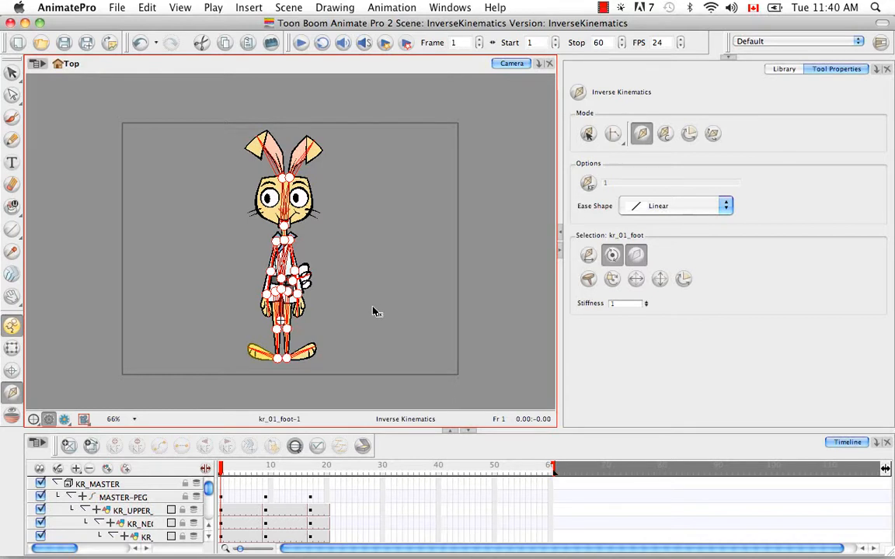
{"action": "mouse_move", "coordinate": [330, 354]}
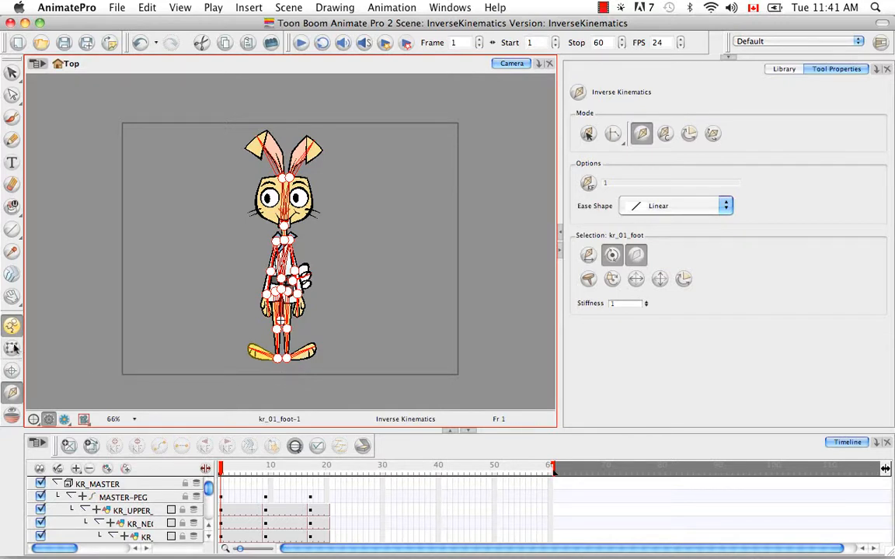
{"action": "mouse_move", "coordinate": [186, 289]}
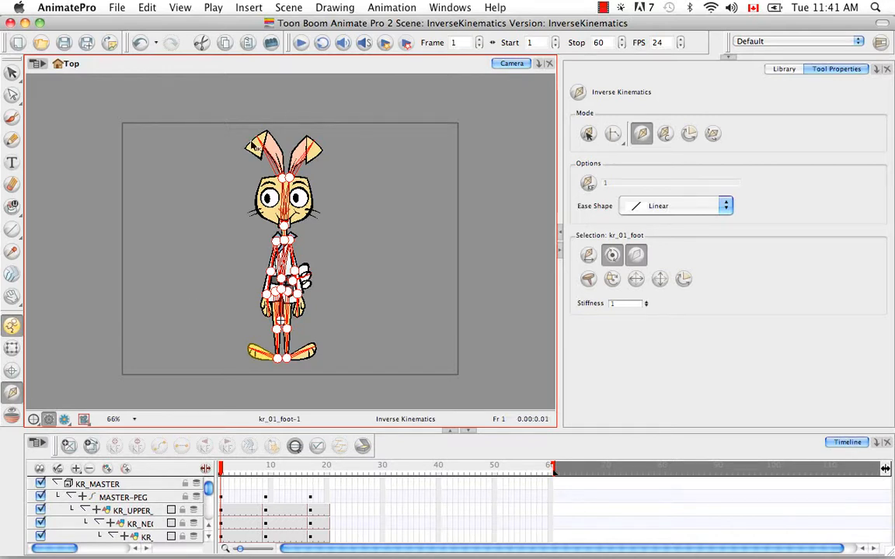
{"action": "mouse_move", "coordinate": [386, 344]}
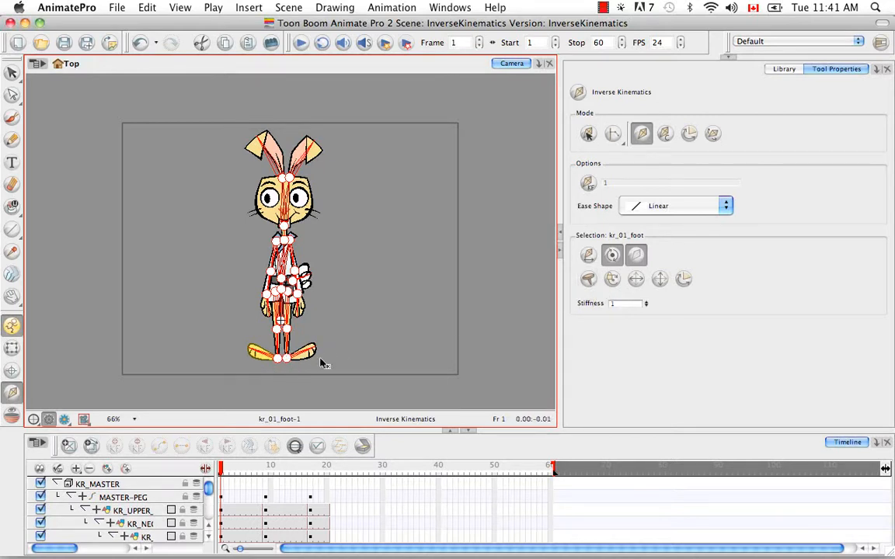
{"action": "mouse_move", "coordinate": [396, 344]}
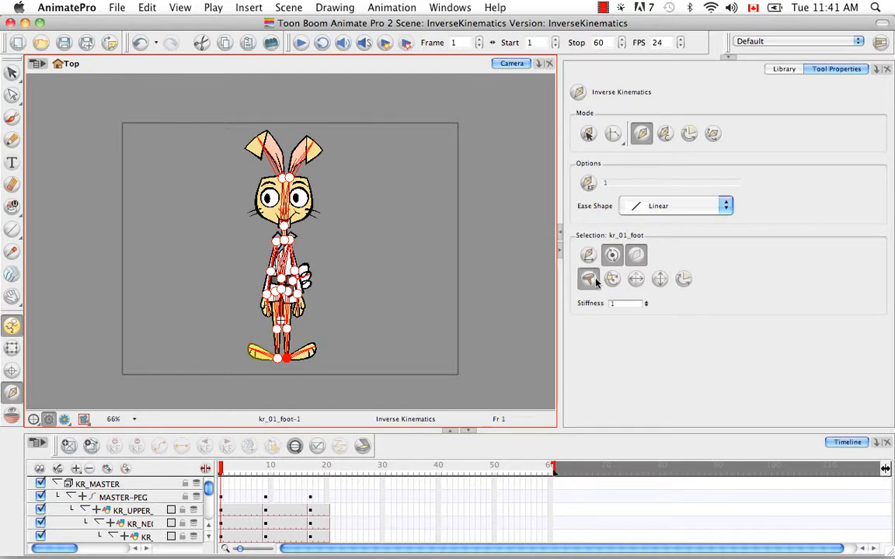
{"action": "mouse_move", "coordinate": [613, 279]}
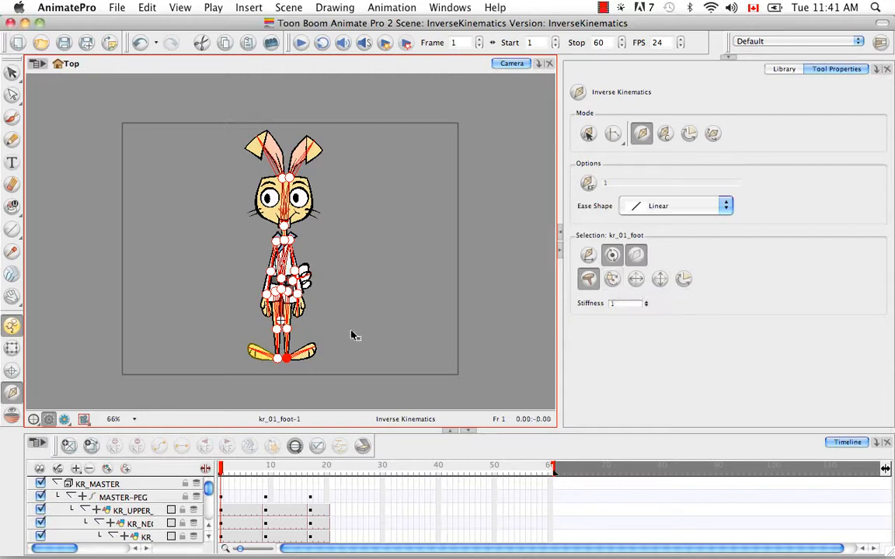
{"action": "mouse_move", "coordinate": [311, 327]}
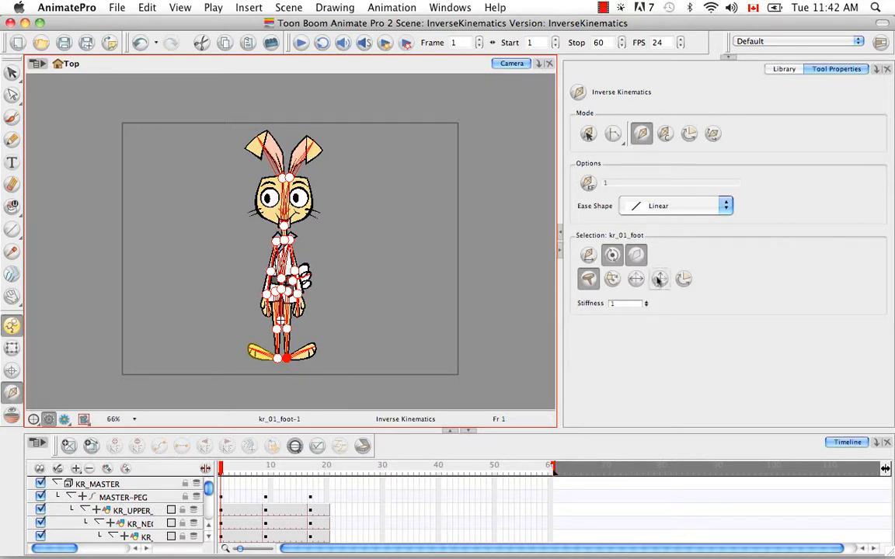
{"action": "mouse_move", "coordinate": [660, 279]}
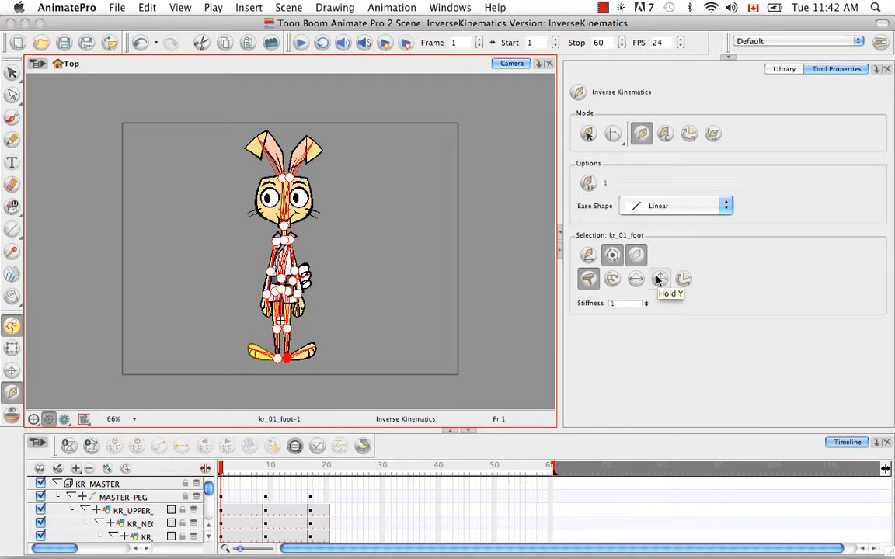
{"action": "mouse_move", "coordinate": [327, 299]}
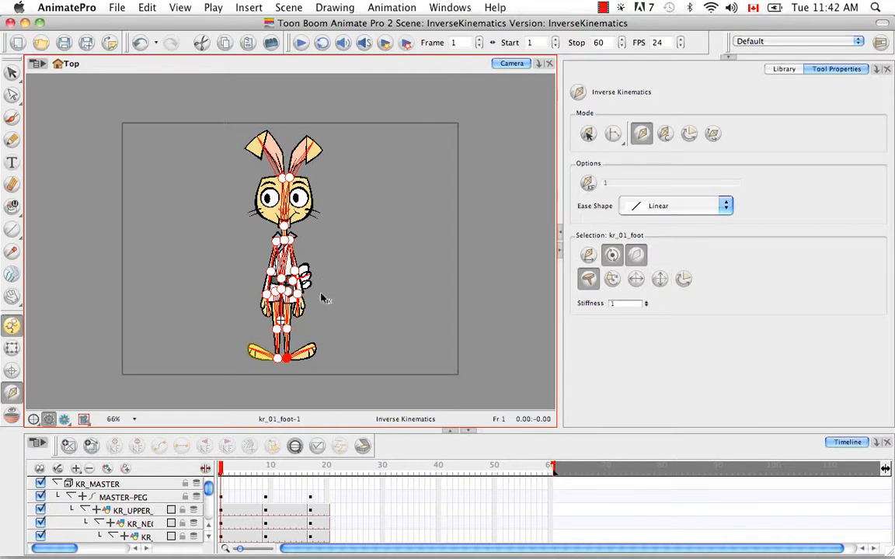
{"action": "mouse_move", "coordinate": [410, 314]}
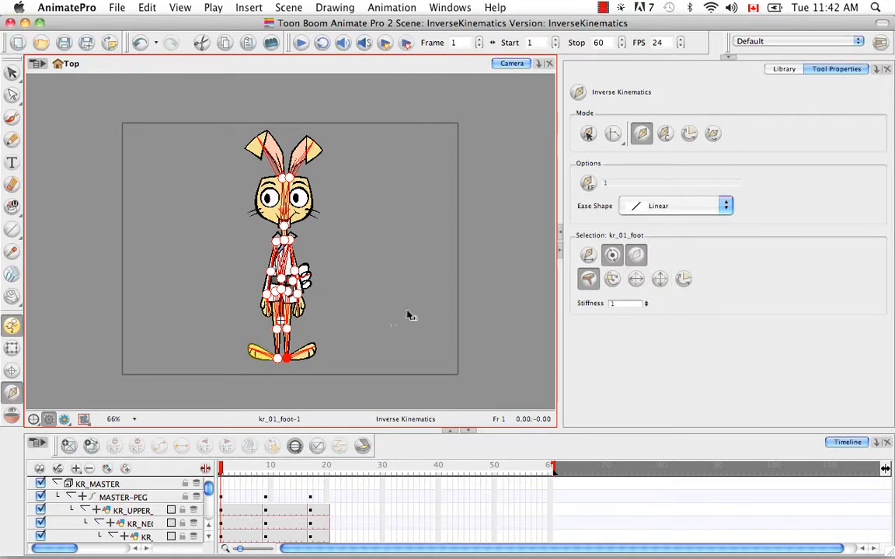
{"action": "mouse_move", "coordinate": [433, 397]}
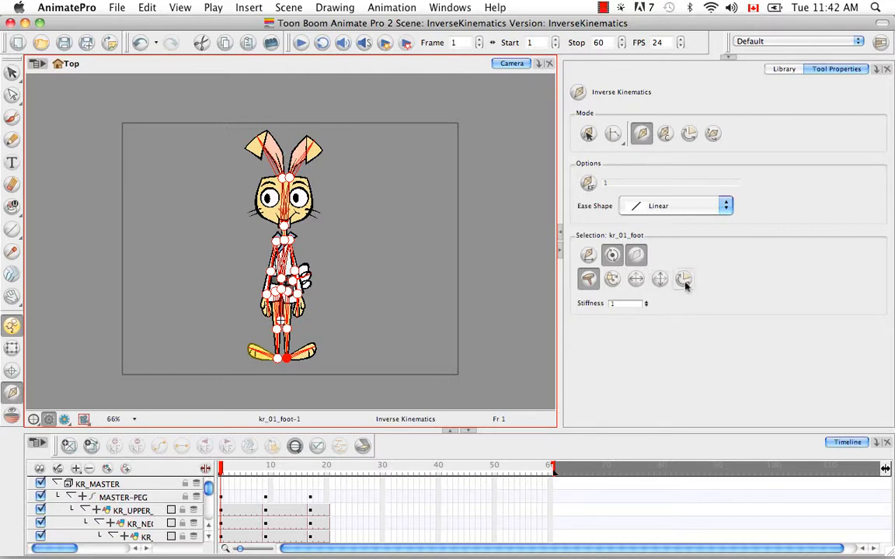
{"action": "mouse_move", "coordinate": [684, 279]}
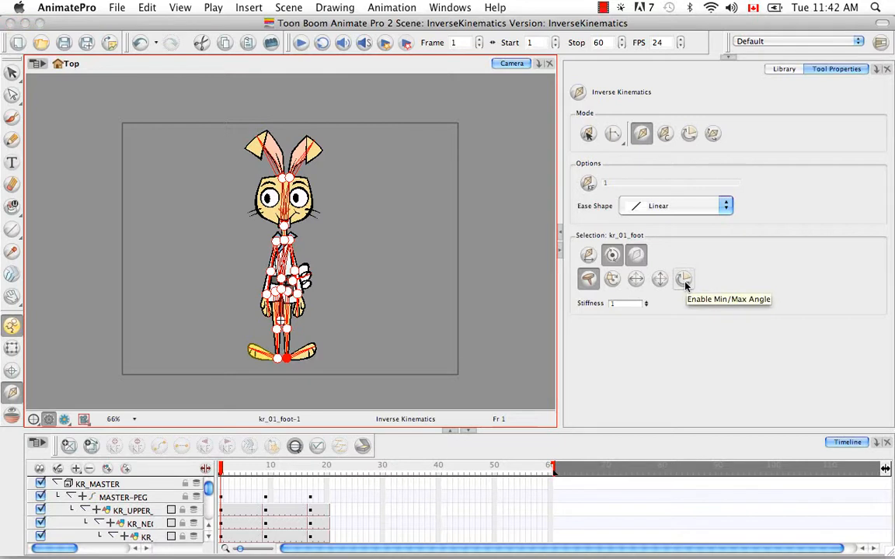
{"action": "mouse_move", "coordinate": [730, 309]}
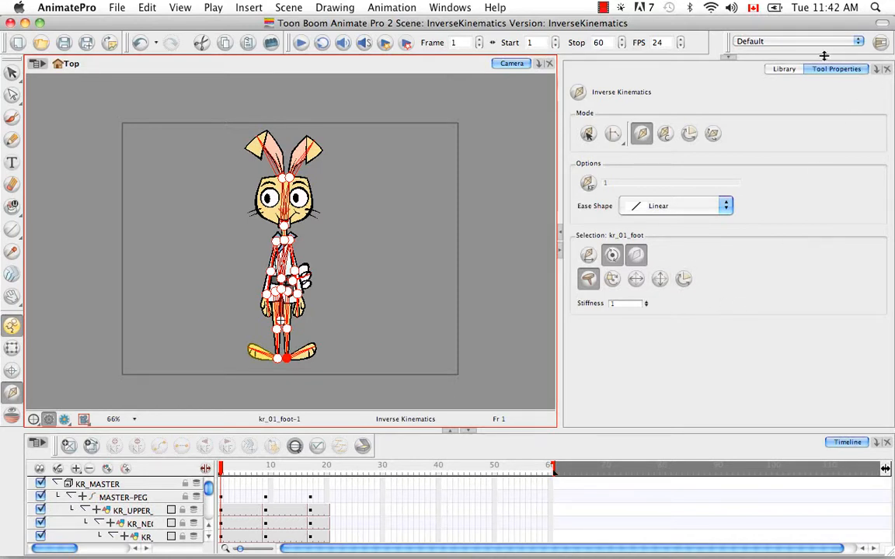
{"action": "mouse_move", "coordinate": [691, 356]}
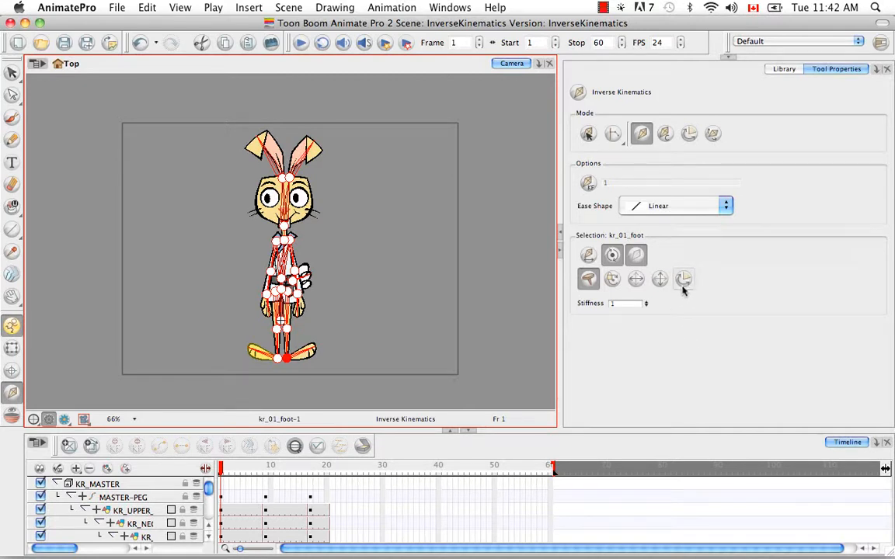
{"action": "mouse_move", "coordinate": [689, 134]}
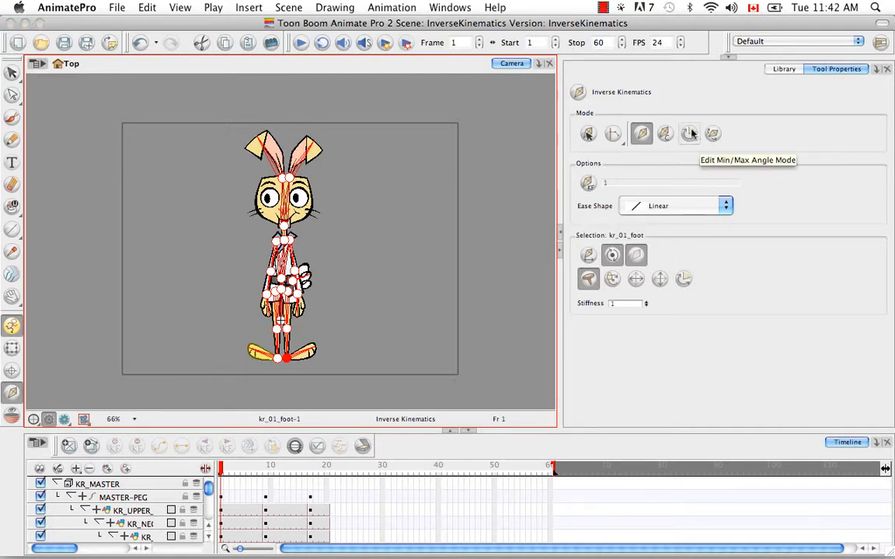
{"action": "mouse_move", "coordinate": [724, 280]}
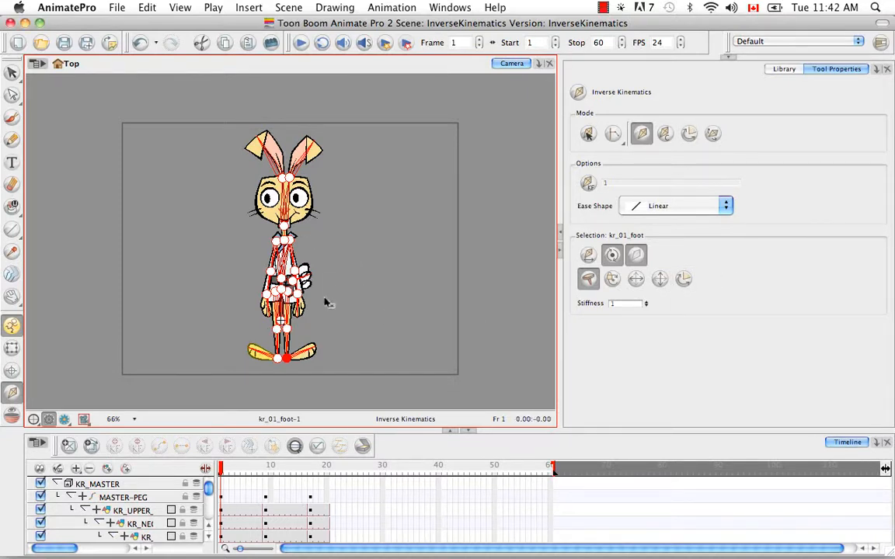
{"action": "mouse_move", "coordinate": [375, 334]}
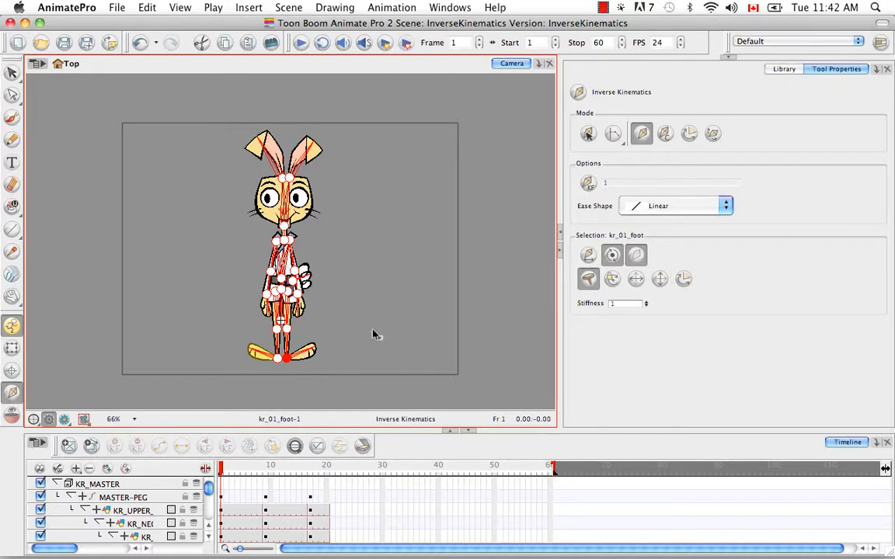
{"action": "mouse_move", "coordinate": [652, 337]}
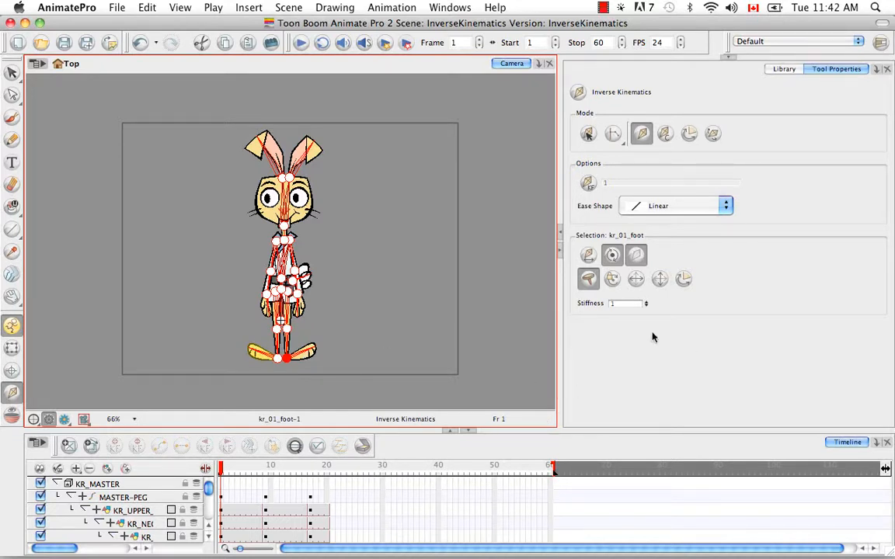
{"action": "mouse_move", "coordinate": [666, 318]}
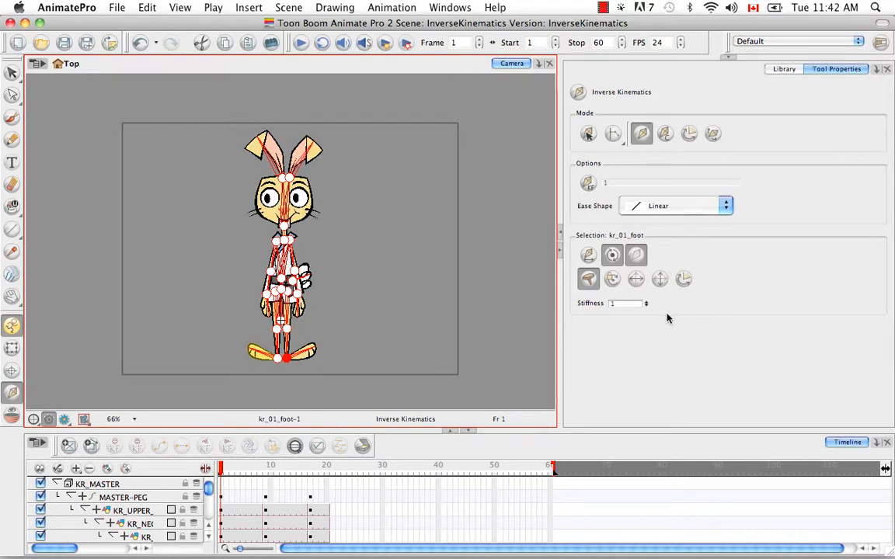
{"action": "mouse_move", "coordinate": [264, 327]}
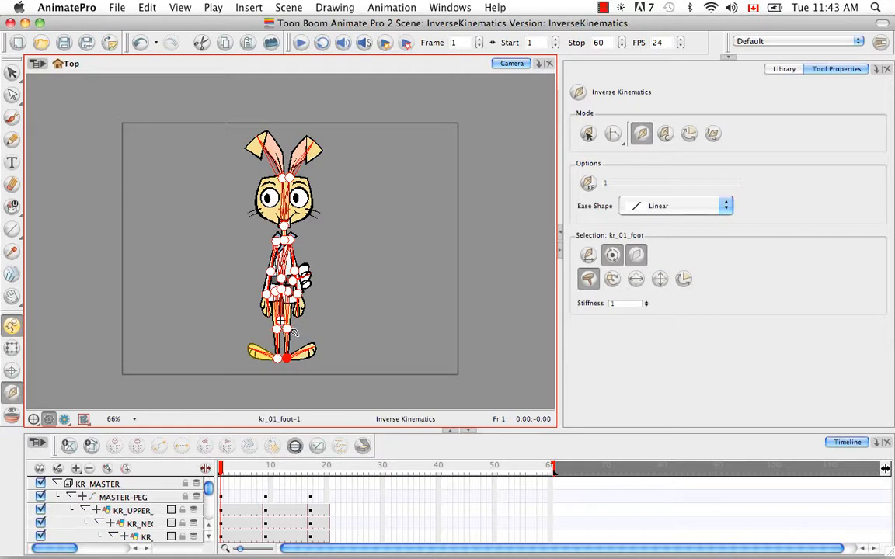
{"action": "mouse_move", "coordinate": [619, 320]}
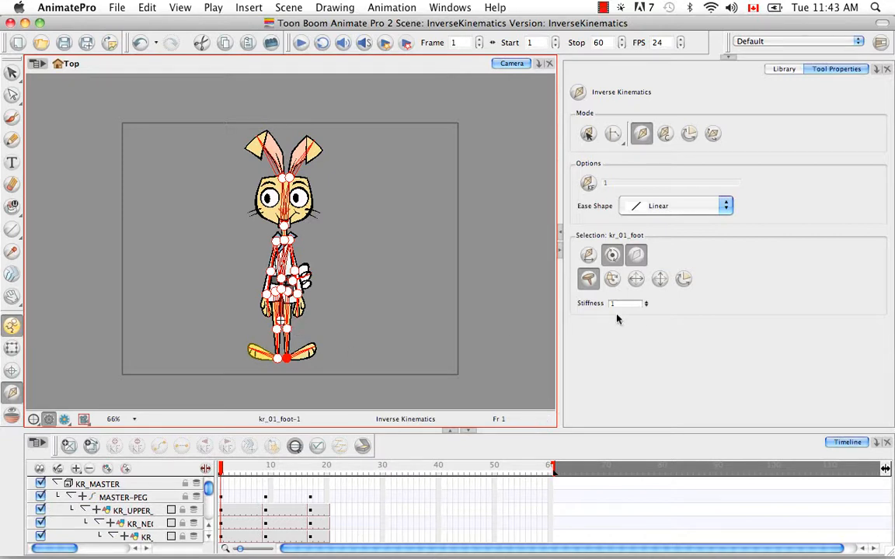
{"action": "mouse_move", "coordinate": [626, 330]}
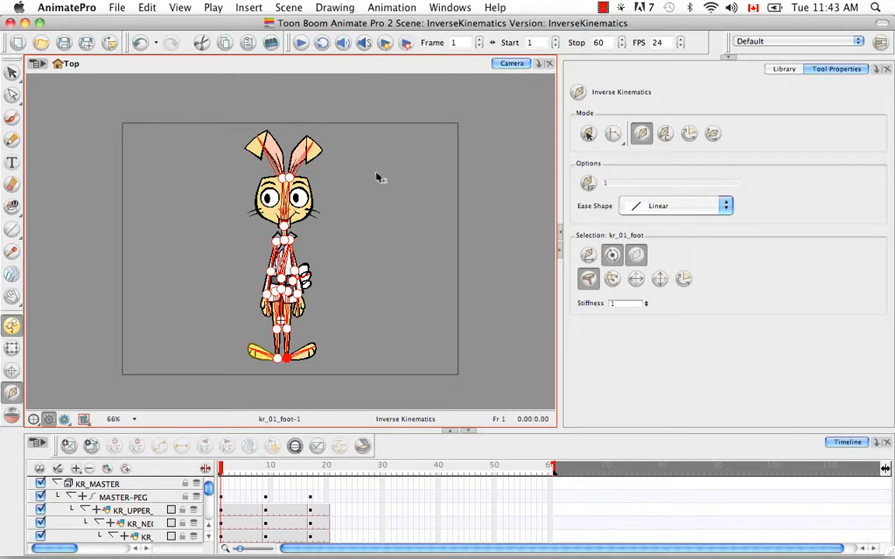
{"action": "mouse_move", "coordinate": [251, 316]}
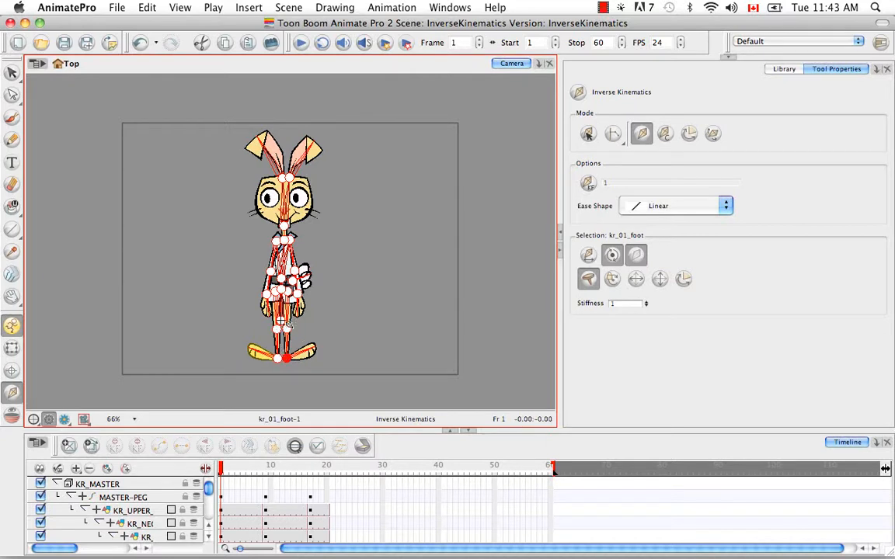
{"action": "mouse_move", "coordinate": [202, 334]}
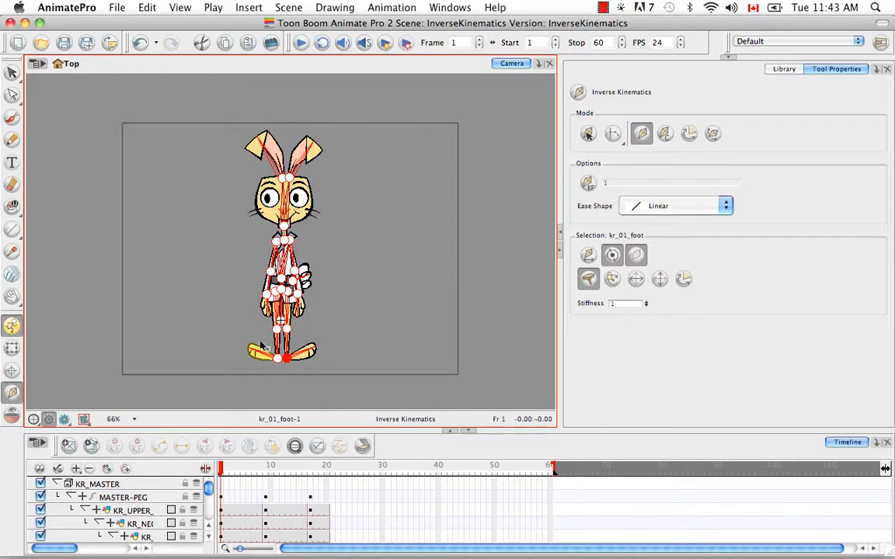
{"action": "mouse_move", "coordinate": [323, 328]}
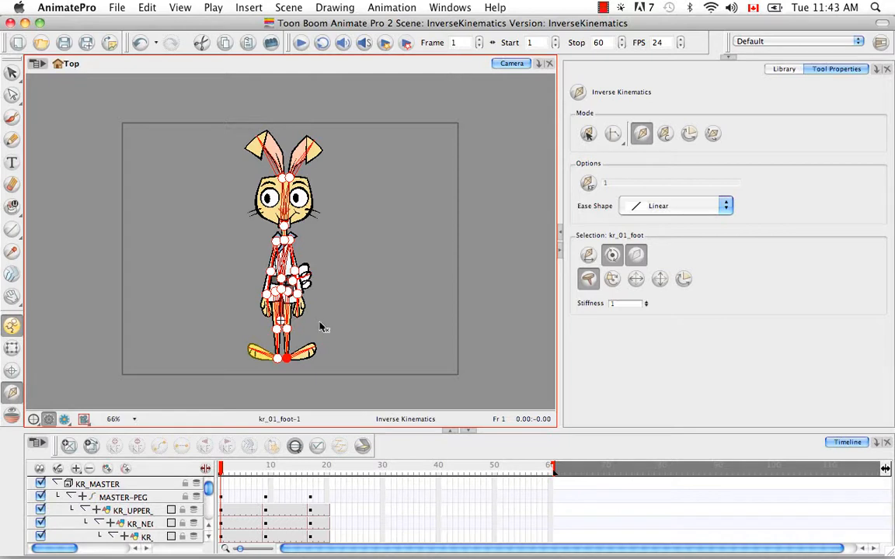
{"action": "mouse_move", "coordinate": [355, 304]}
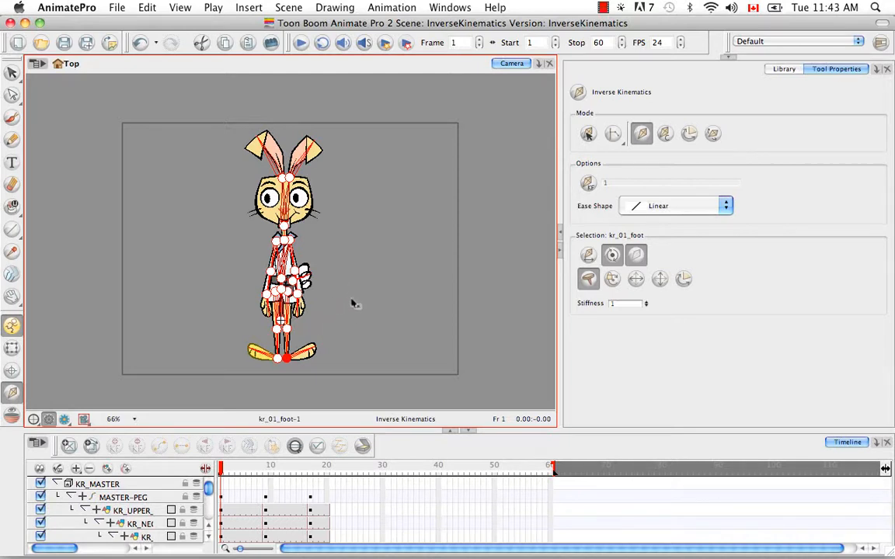
{"action": "mouse_move", "coordinate": [706, 348]}
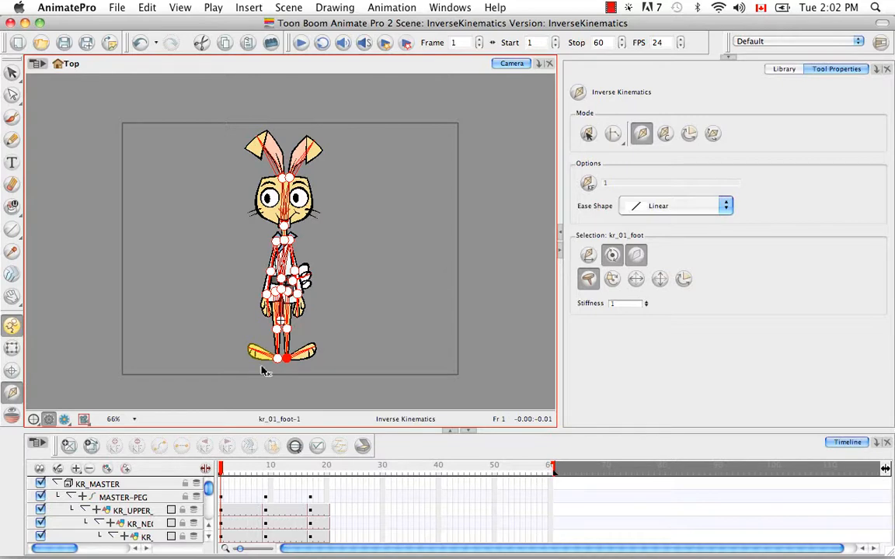
{"action": "key", "text": "space"}
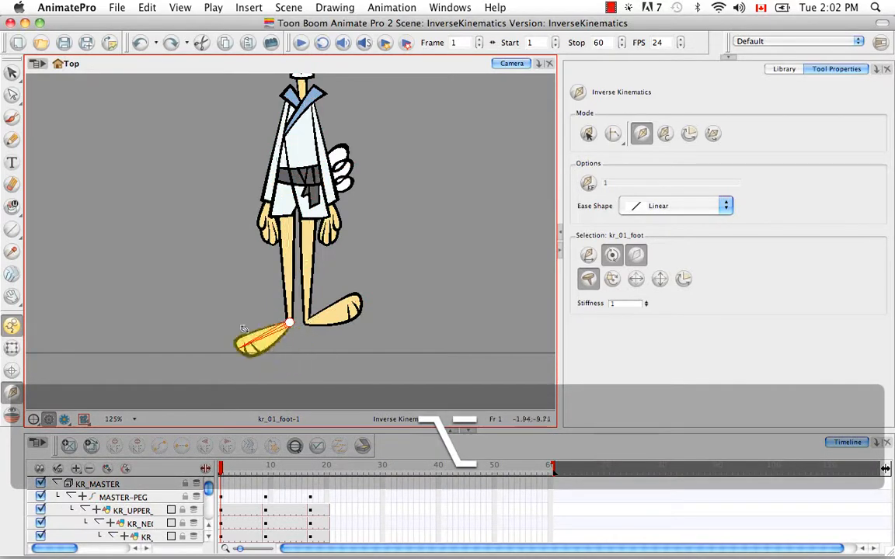
{"action": "left_click_drag", "start_coordinate": [253, 345], "coordinate": [242, 325]}
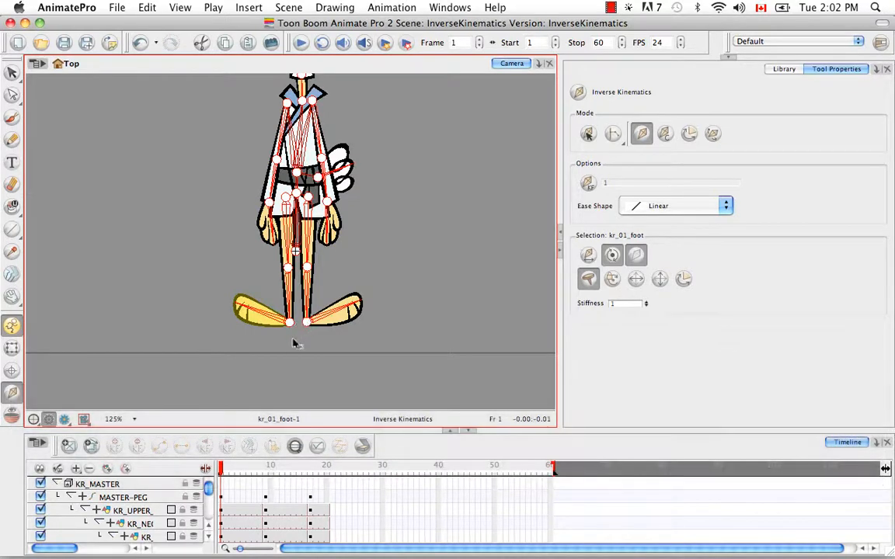
{"action": "mouse_move", "coordinate": [297, 345]}
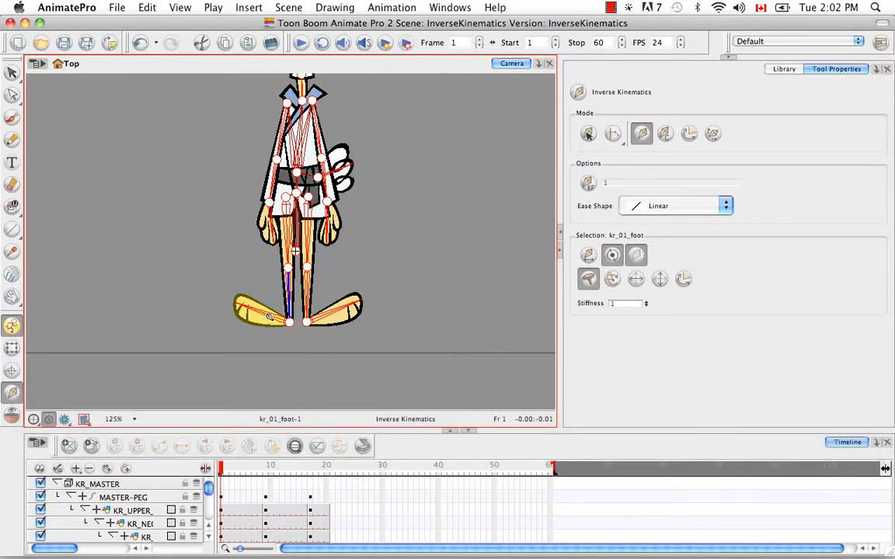
{"action": "left_click_drag", "start_coordinate": [268, 315], "coordinate": [404, 272]}
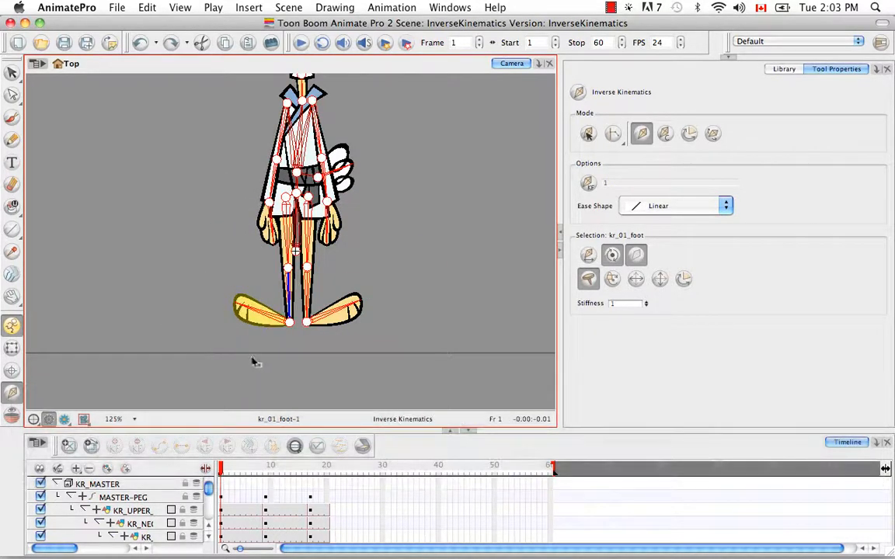
{"action": "mouse_move", "coordinate": [365, 344]}
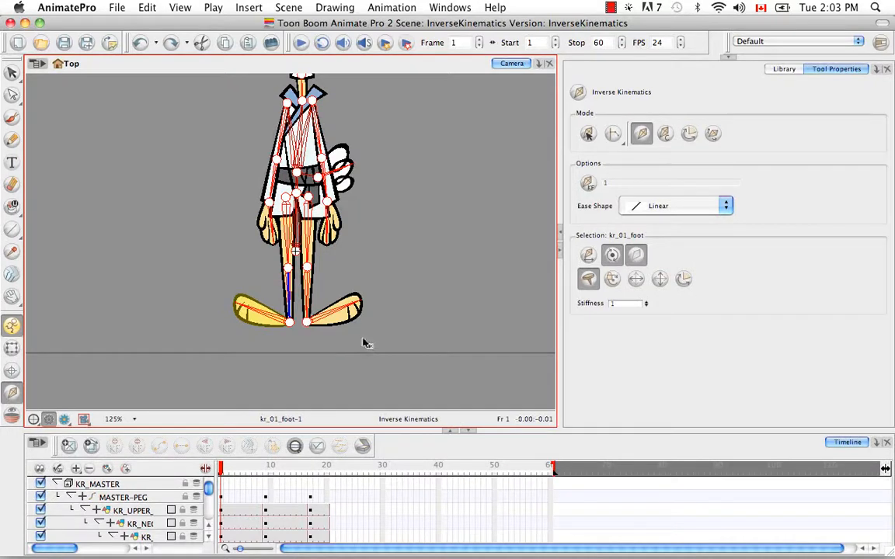